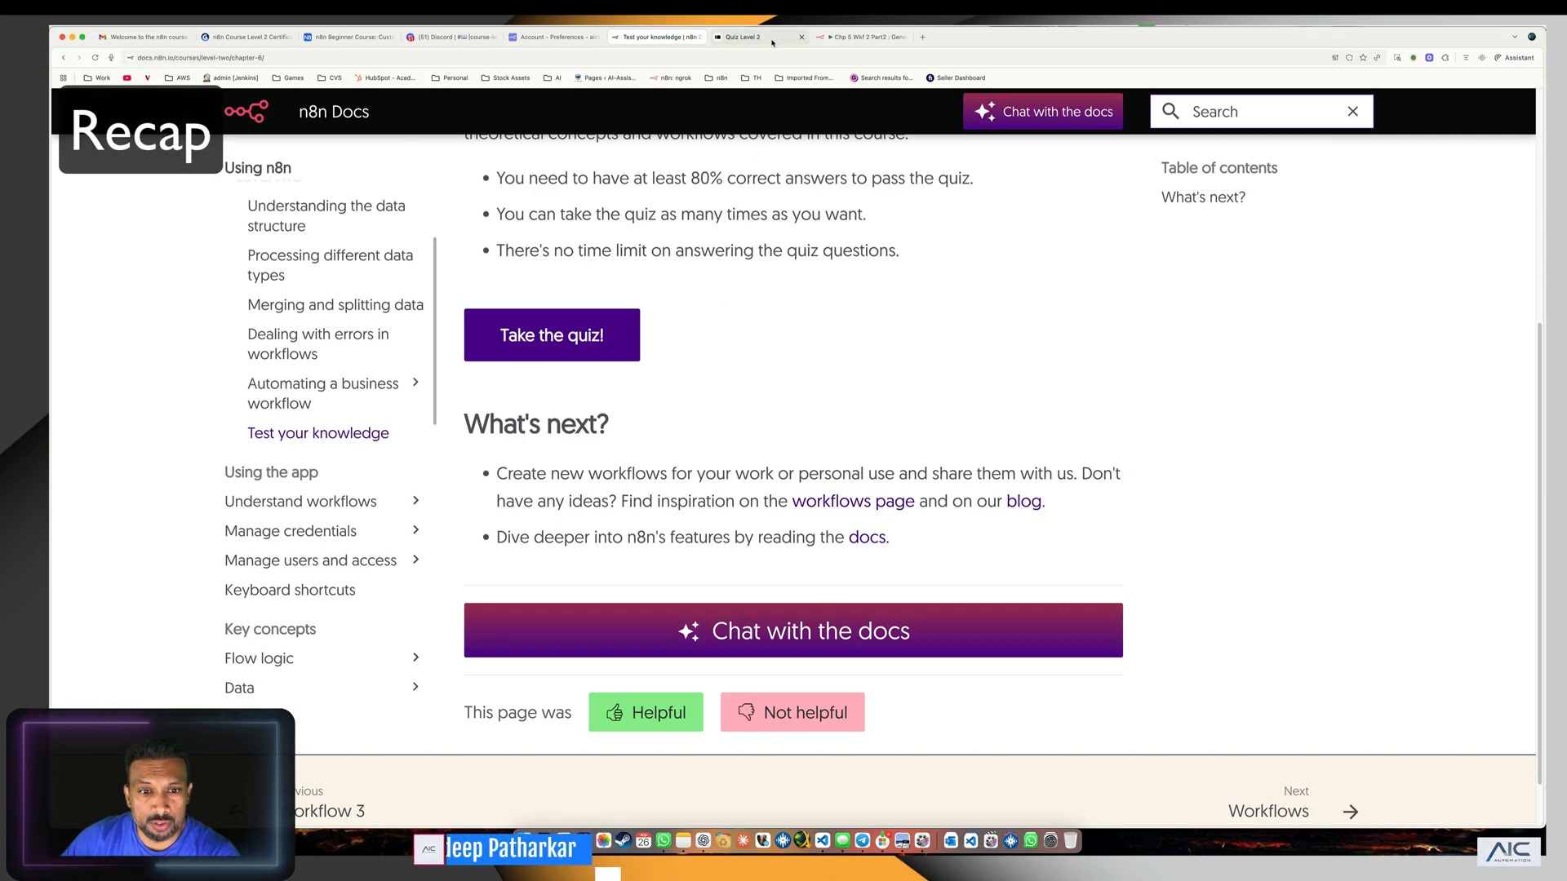
Launch the quiz via 'Take the quiz!' and continue into the questions.
{"action": "left_click", "coordinate": [550, 335]}
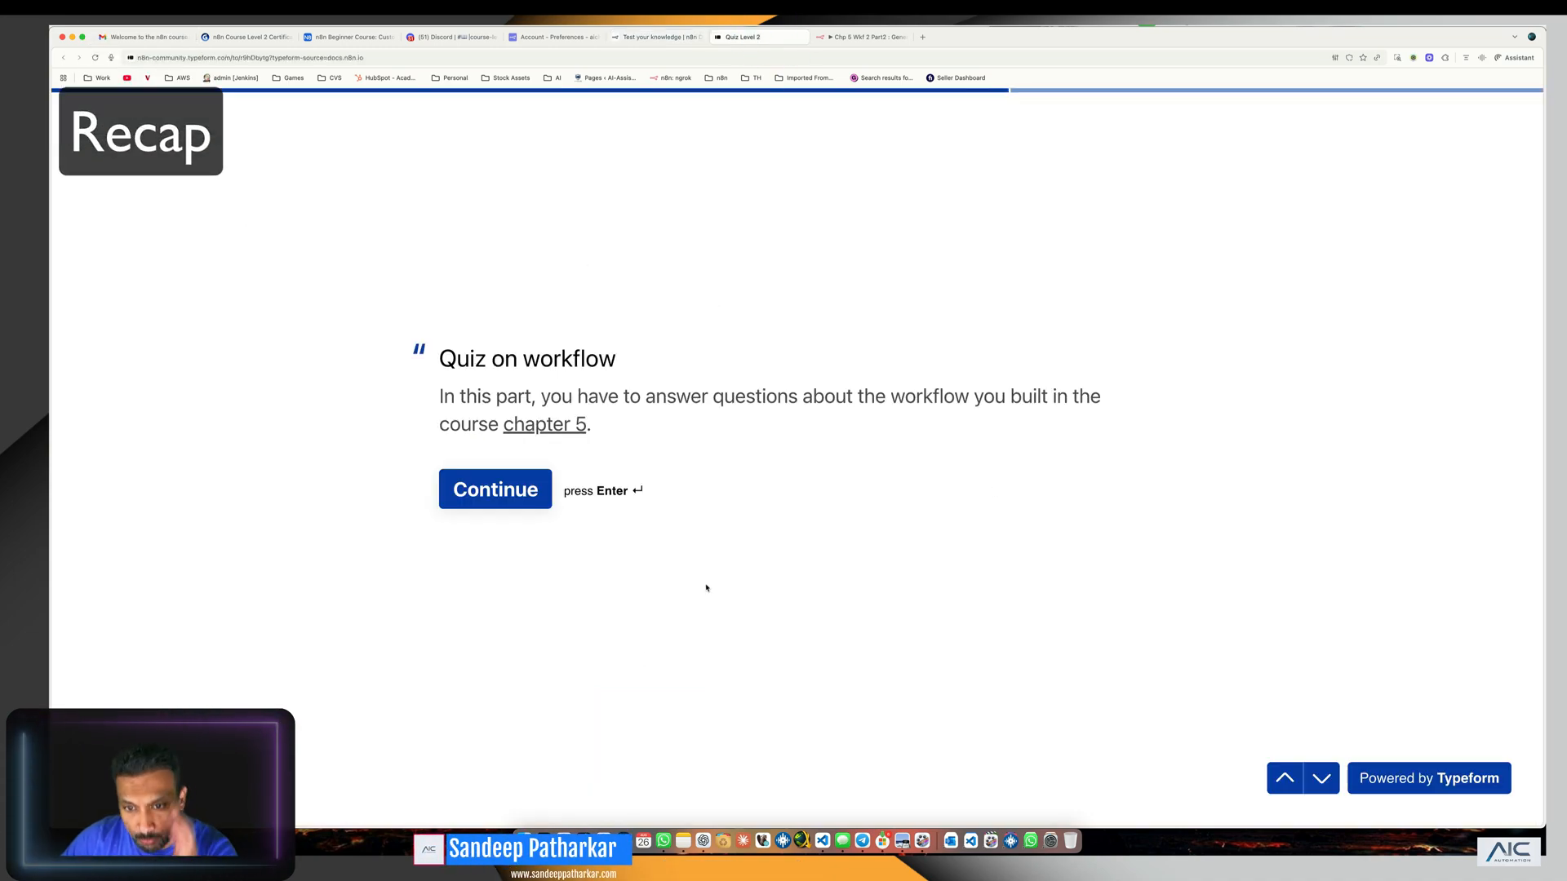
{"action": "mouse_move", "coordinate": [687, 604]}
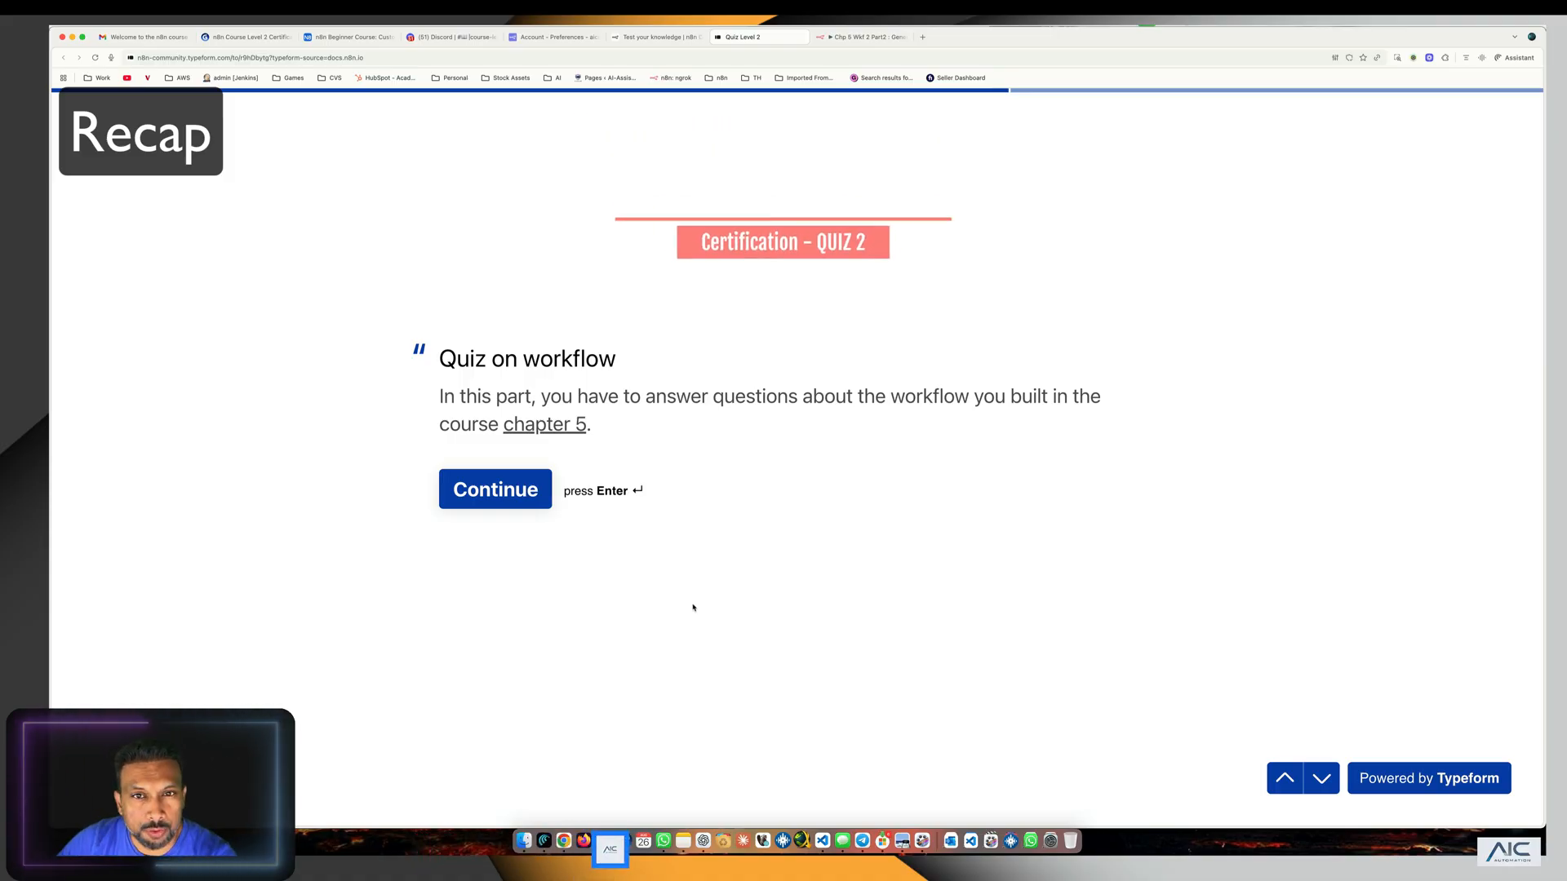
{"action": "left_click", "coordinate": [495, 490]}
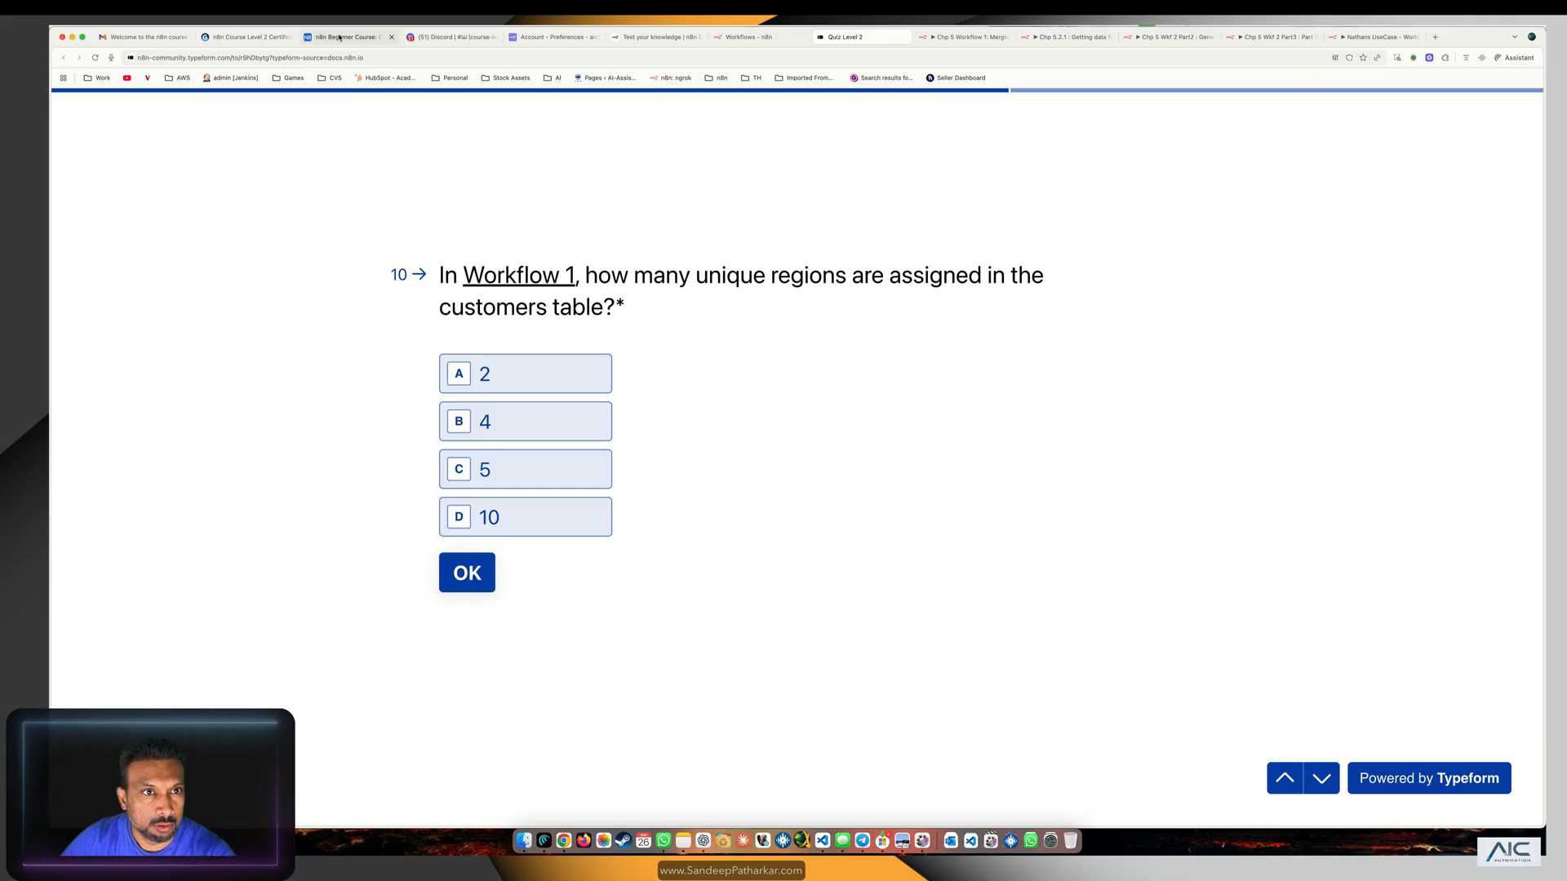
{"action": "left_click", "coordinate": [349, 37]}
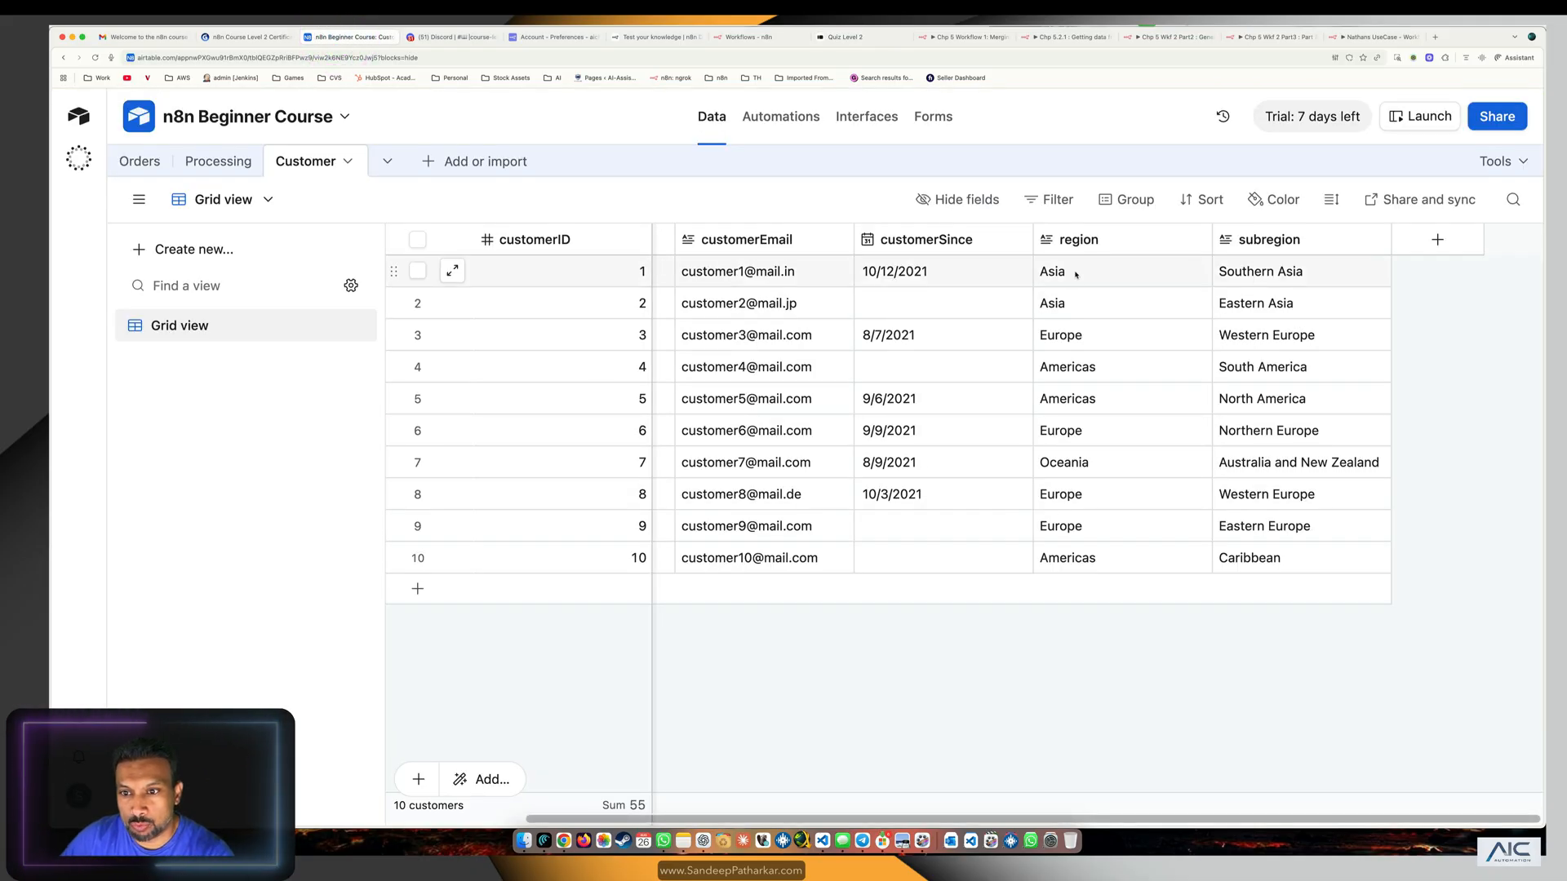
{"action": "mouse_move", "coordinate": [1097, 462]}
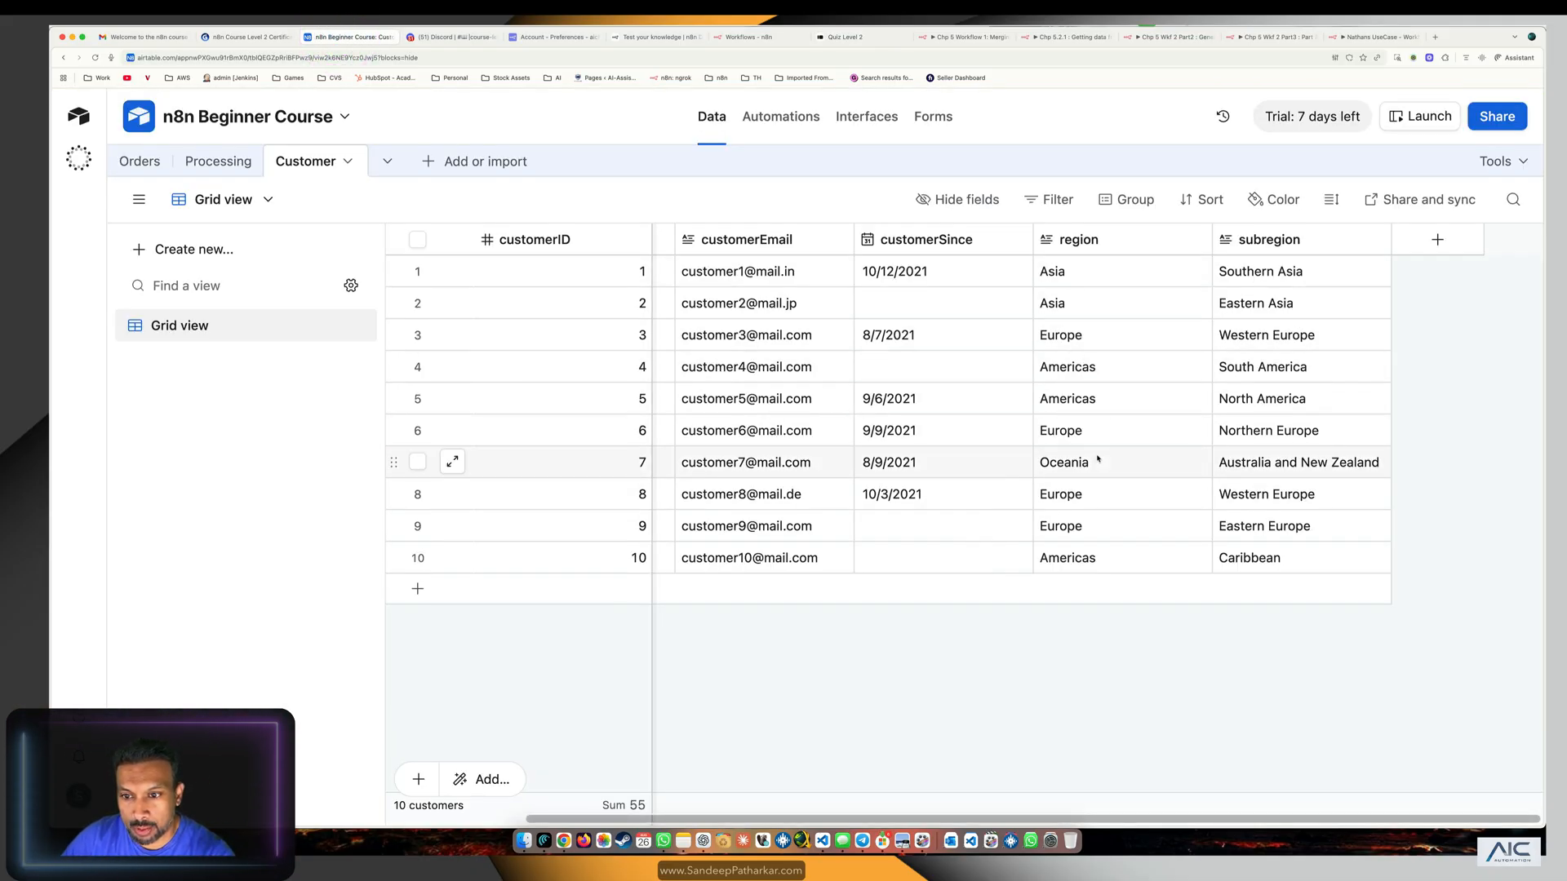
{"action": "mouse_move", "coordinate": [1117, 488]}
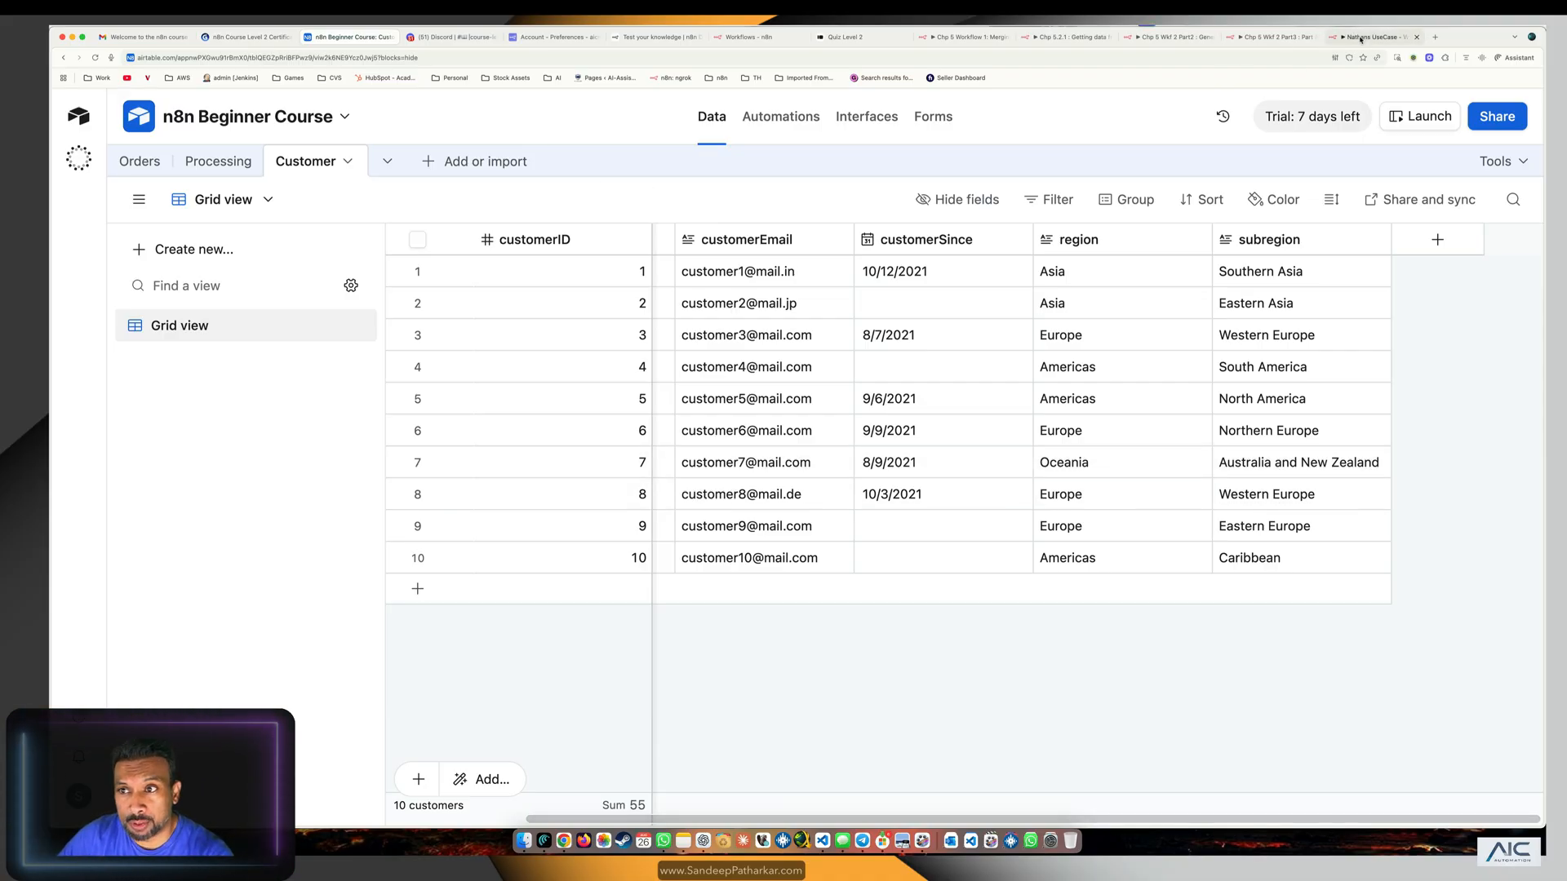
In Chapter 5 Workflow 1, add a Code node and wire Merge's 10-item output into it.
{"action": "left_click", "coordinate": [1374, 38]}
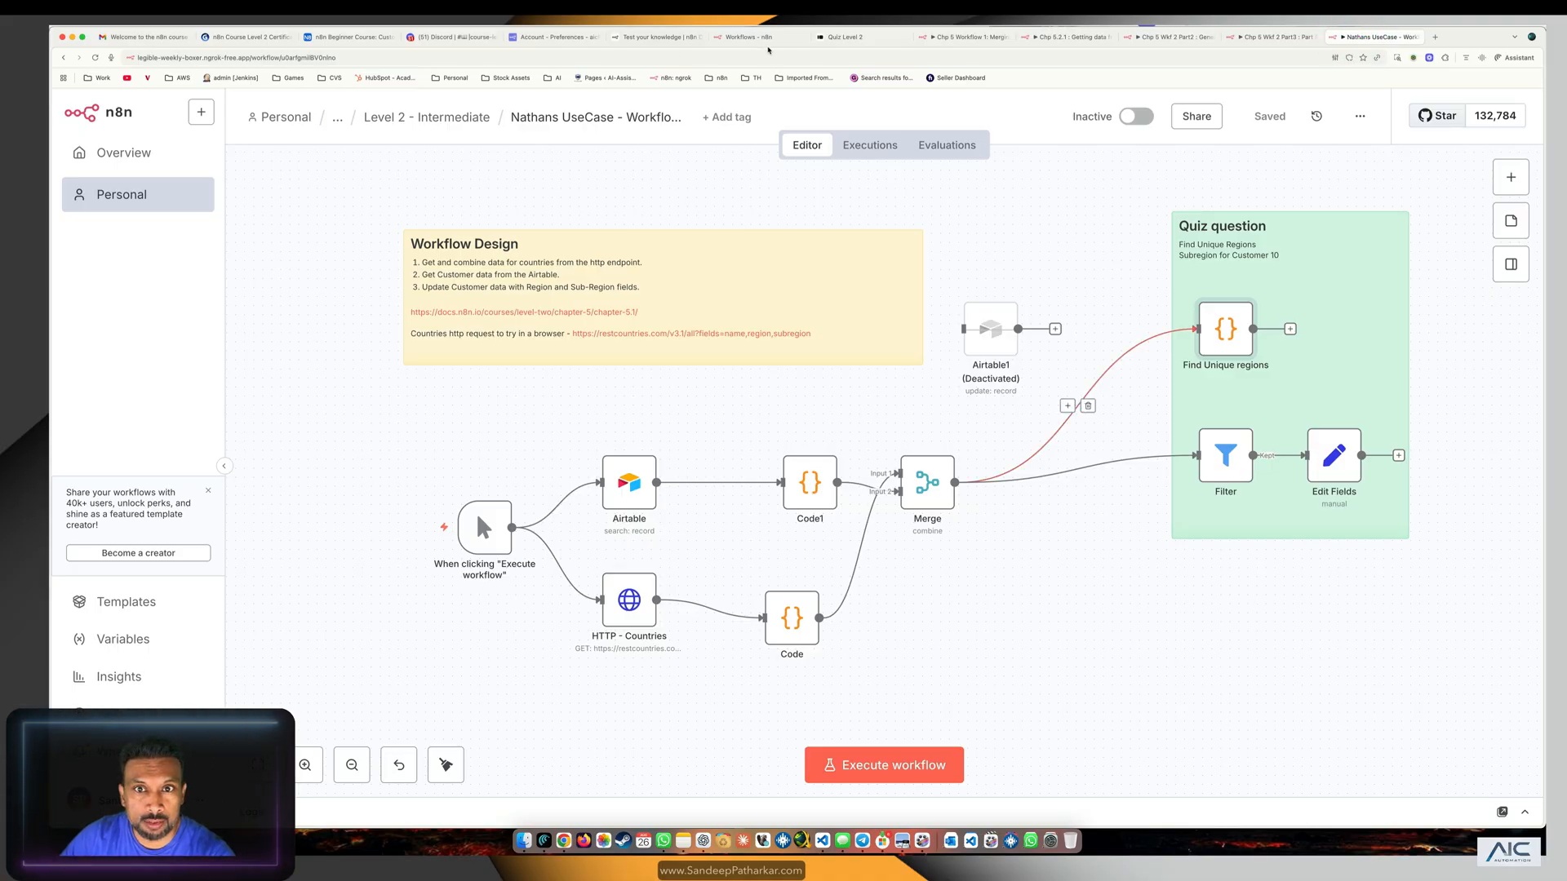
{"action": "left_click", "coordinate": [963, 37]}
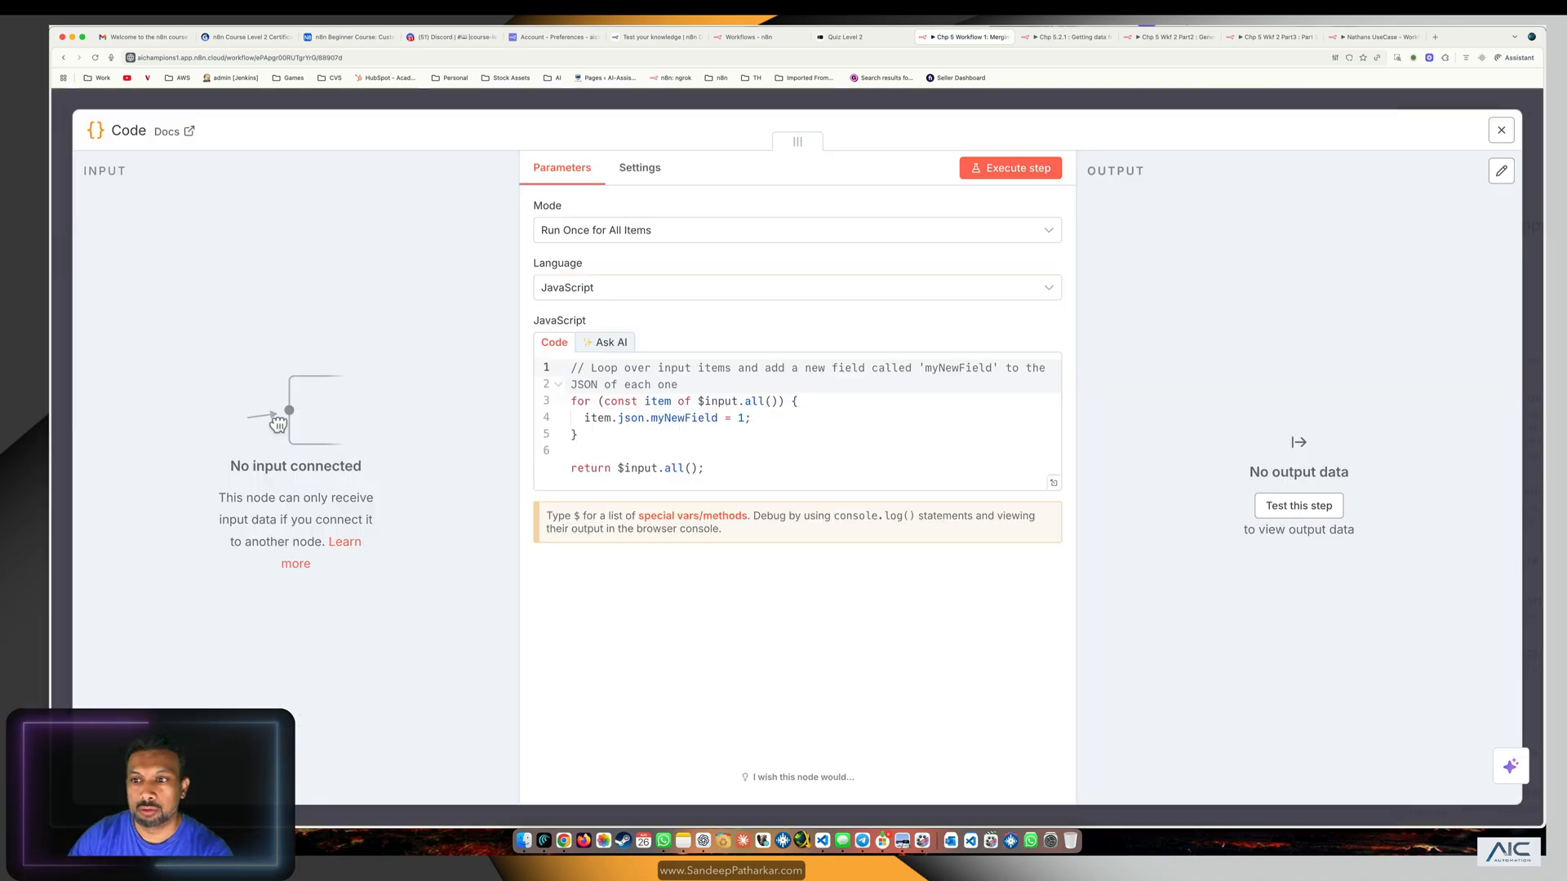
{"action": "left_click", "coordinate": [1500, 131]}
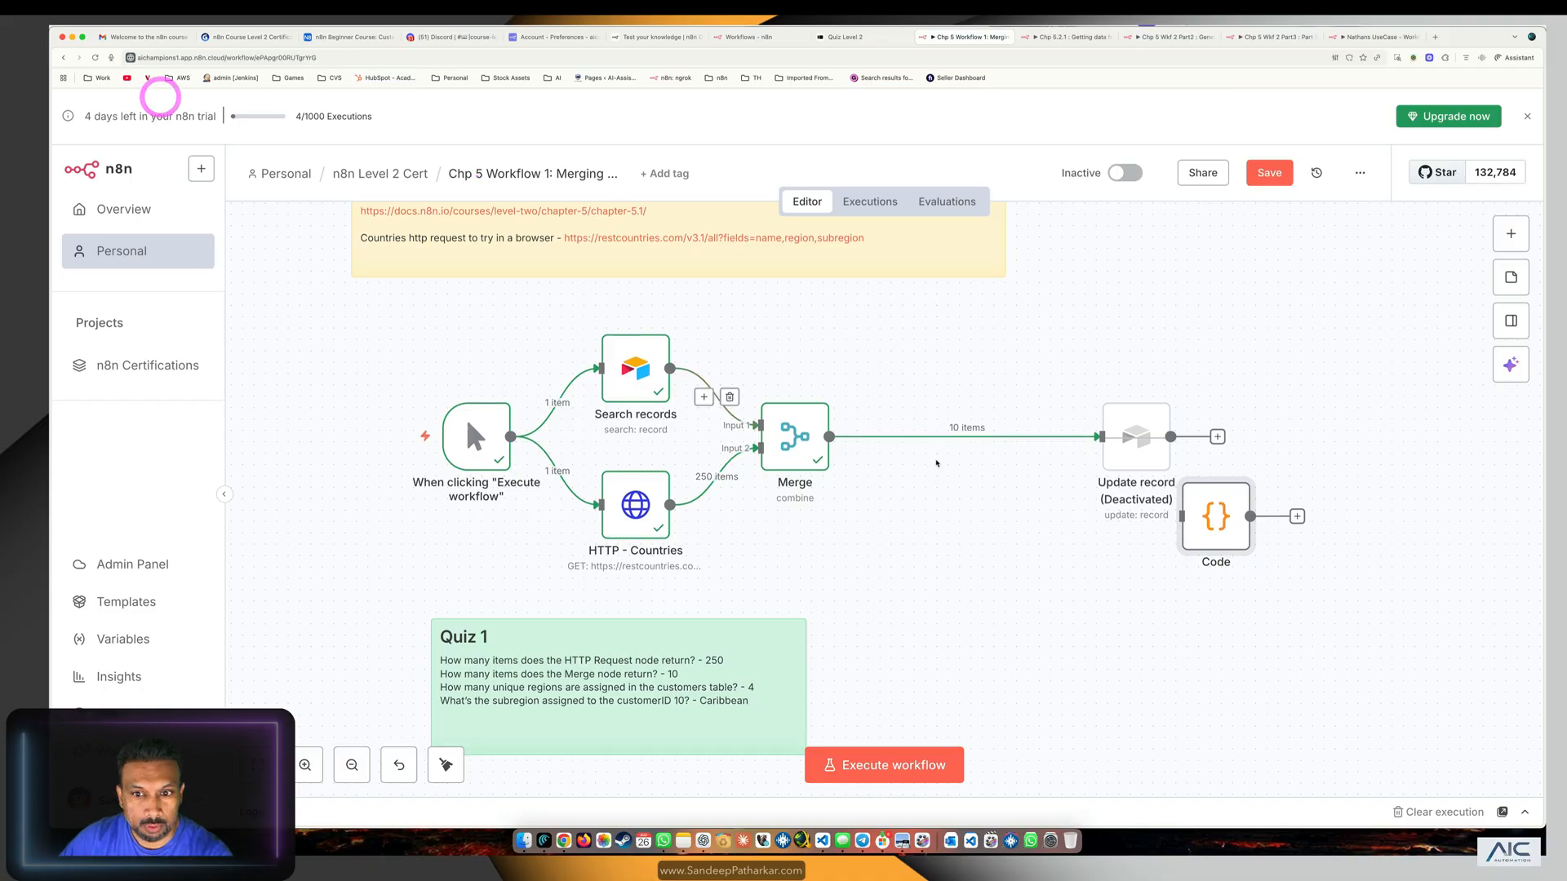
{"action": "left_click_drag", "start_coordinate": [1215, 517], "coordinate": [1022, 346]}
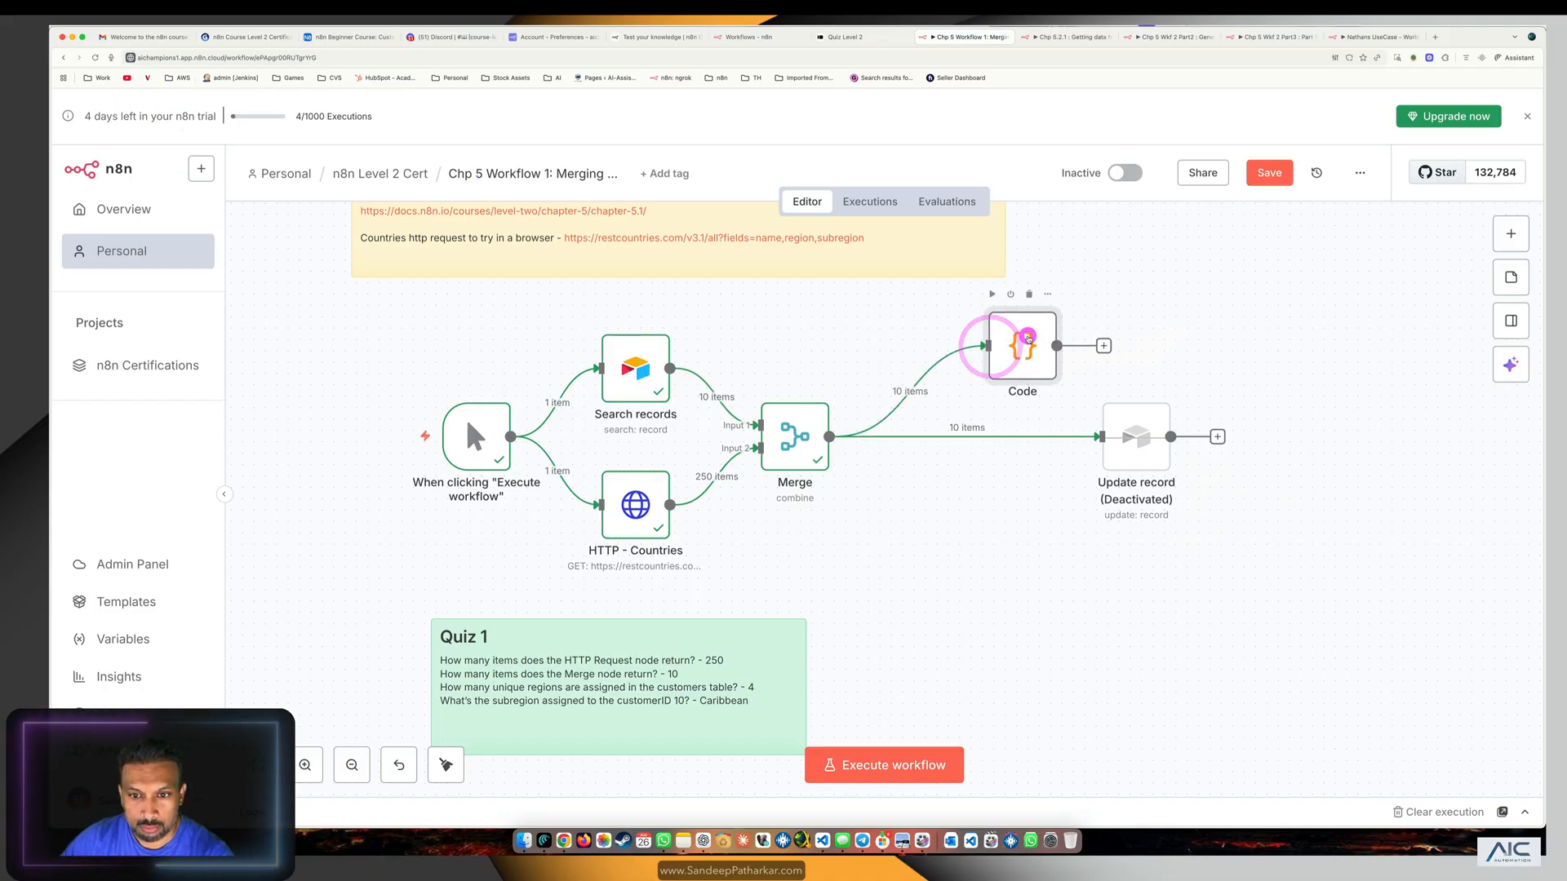
Replace the Code node script with a unique-regions Set map and execute it, yielding Europe, Americas, Asia, Oceania.
{"action": "double_click", "coordinate": [1022, 346]}
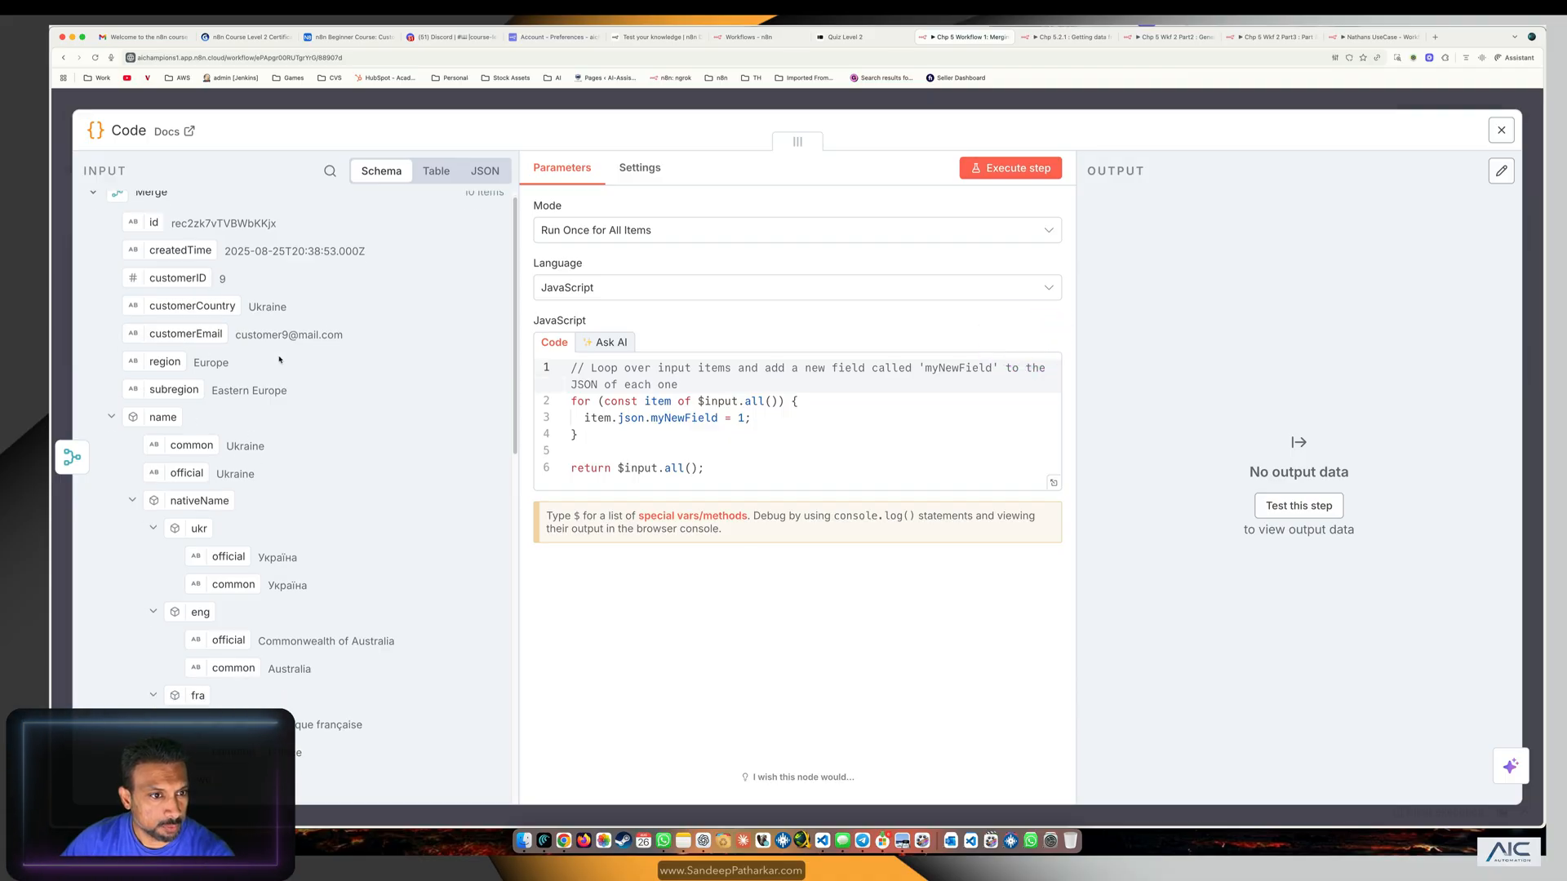
{"action": "mouse_move", "coordinate": [692, 297]}
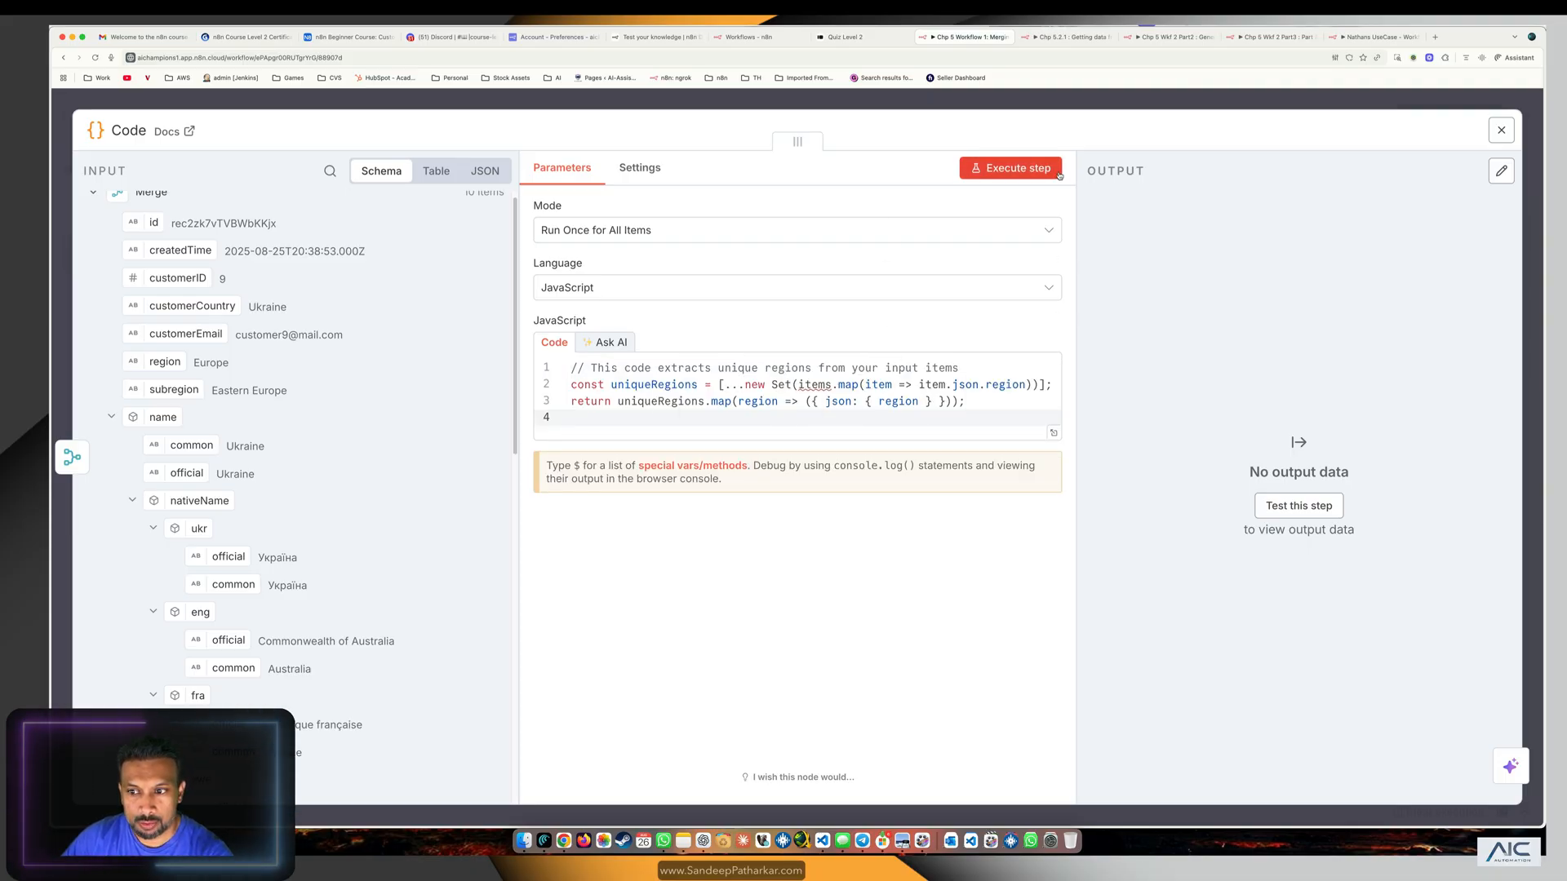
{"action": "left_click", "coordinate": [1010, 166]}
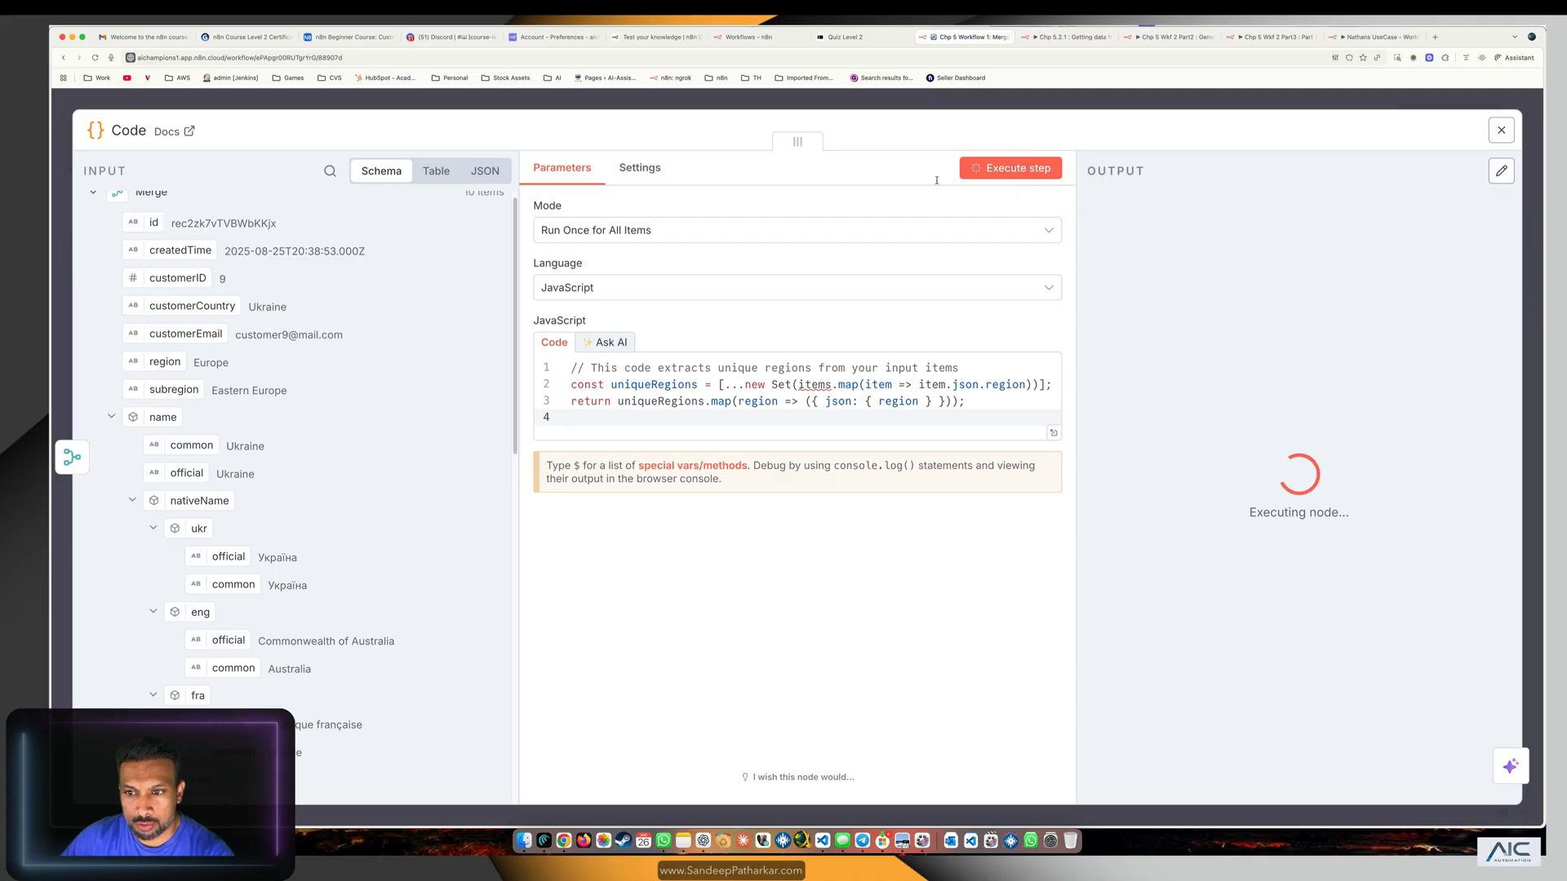
{"action": "left_click", "coordinate": [1009, 166]}
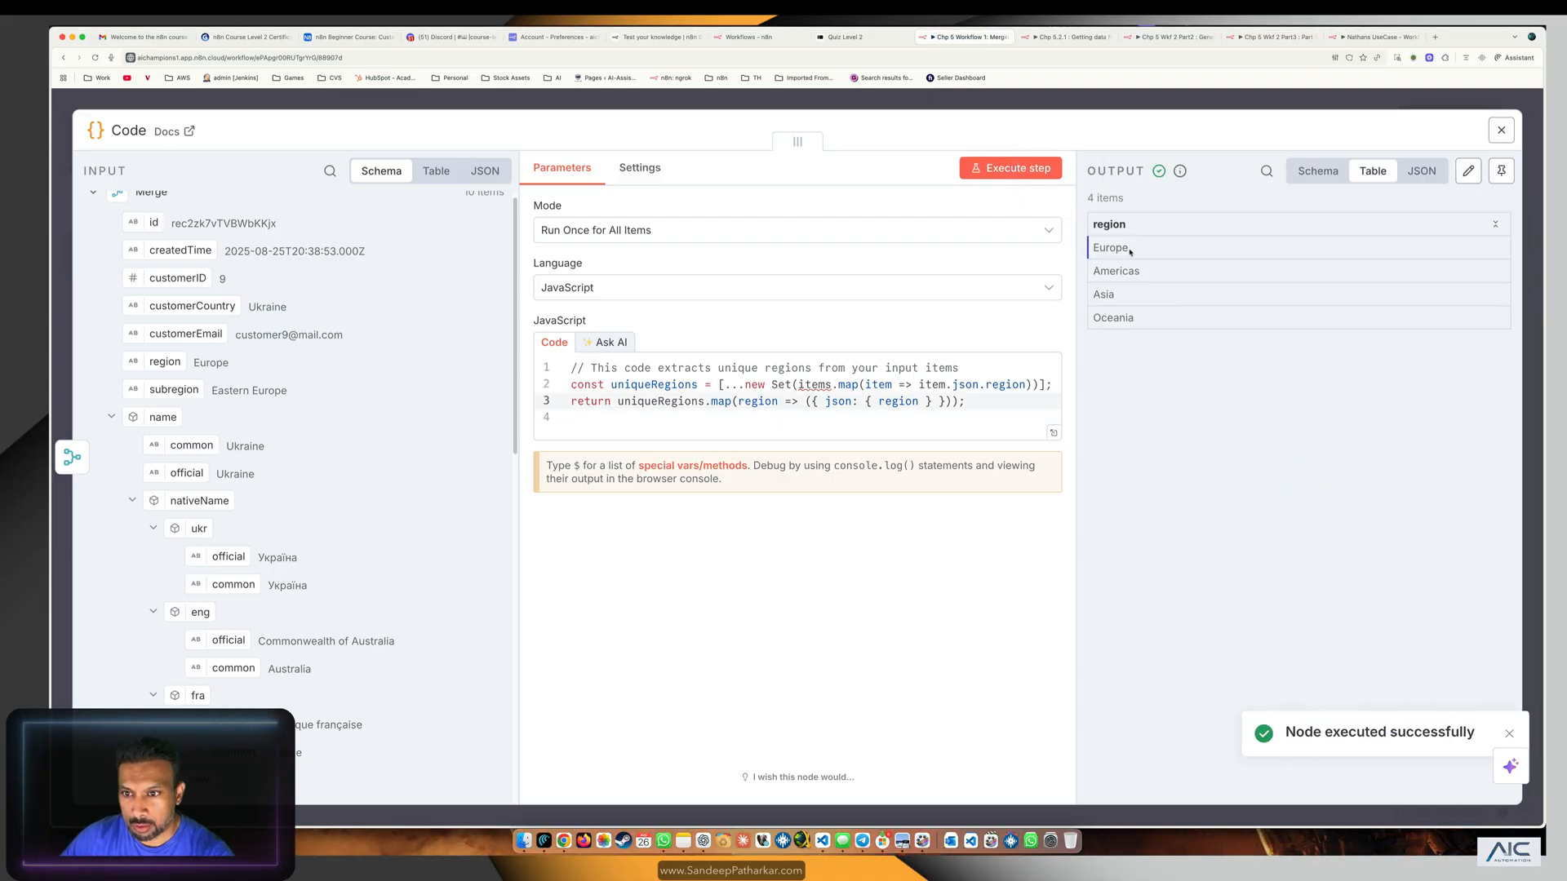
{"action": "left_click", "coordinate": [1500, 130]}
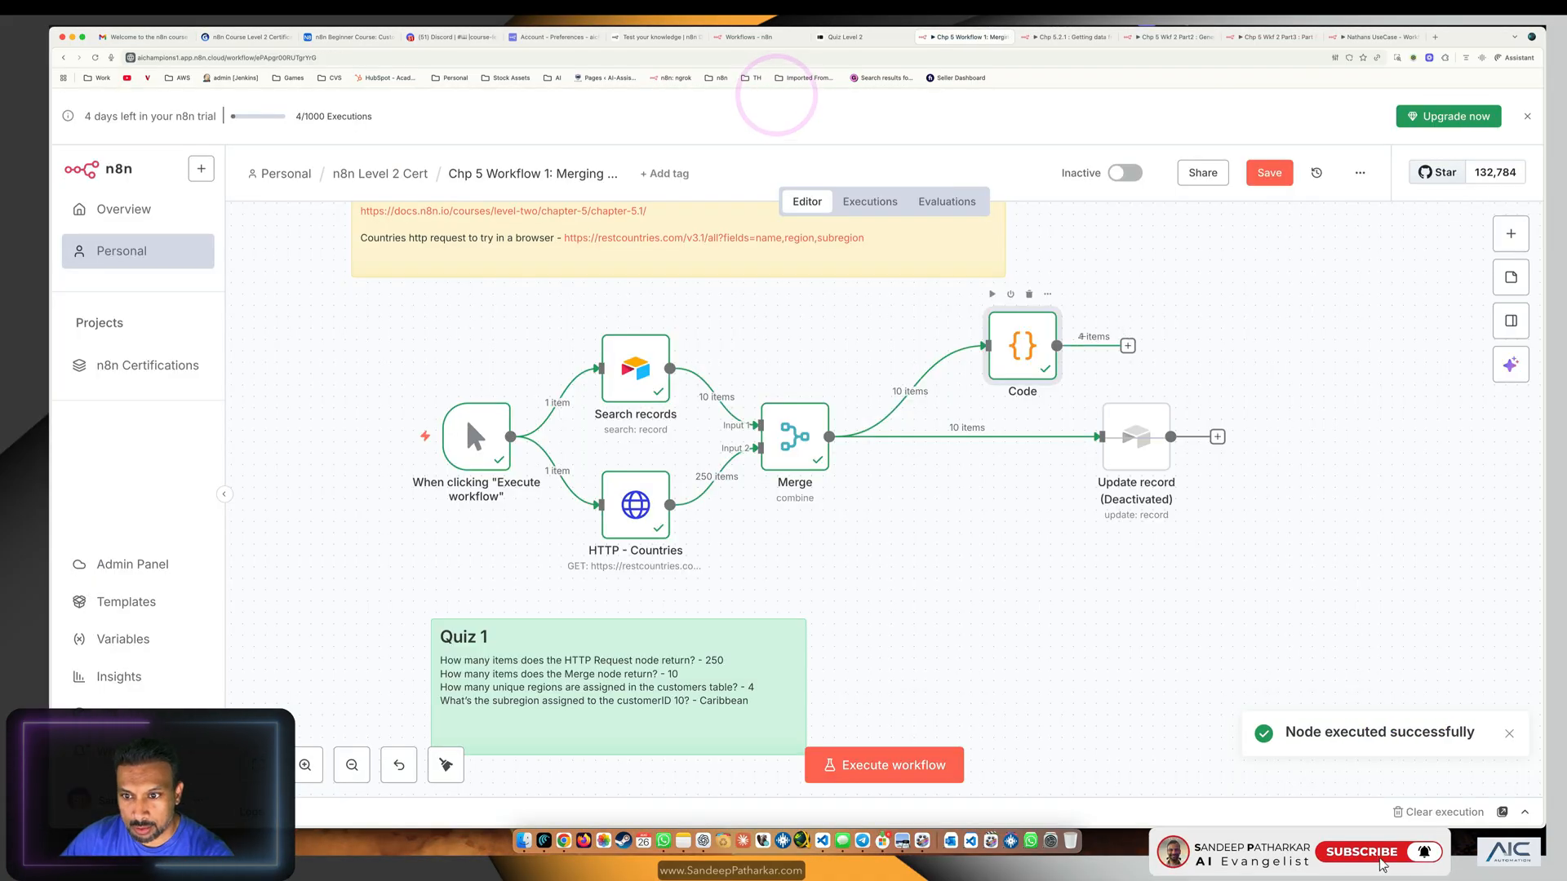
{"action": "left_click_drag", "start_coordinate": [1022, 347], "coordinate": [1124, 333]}
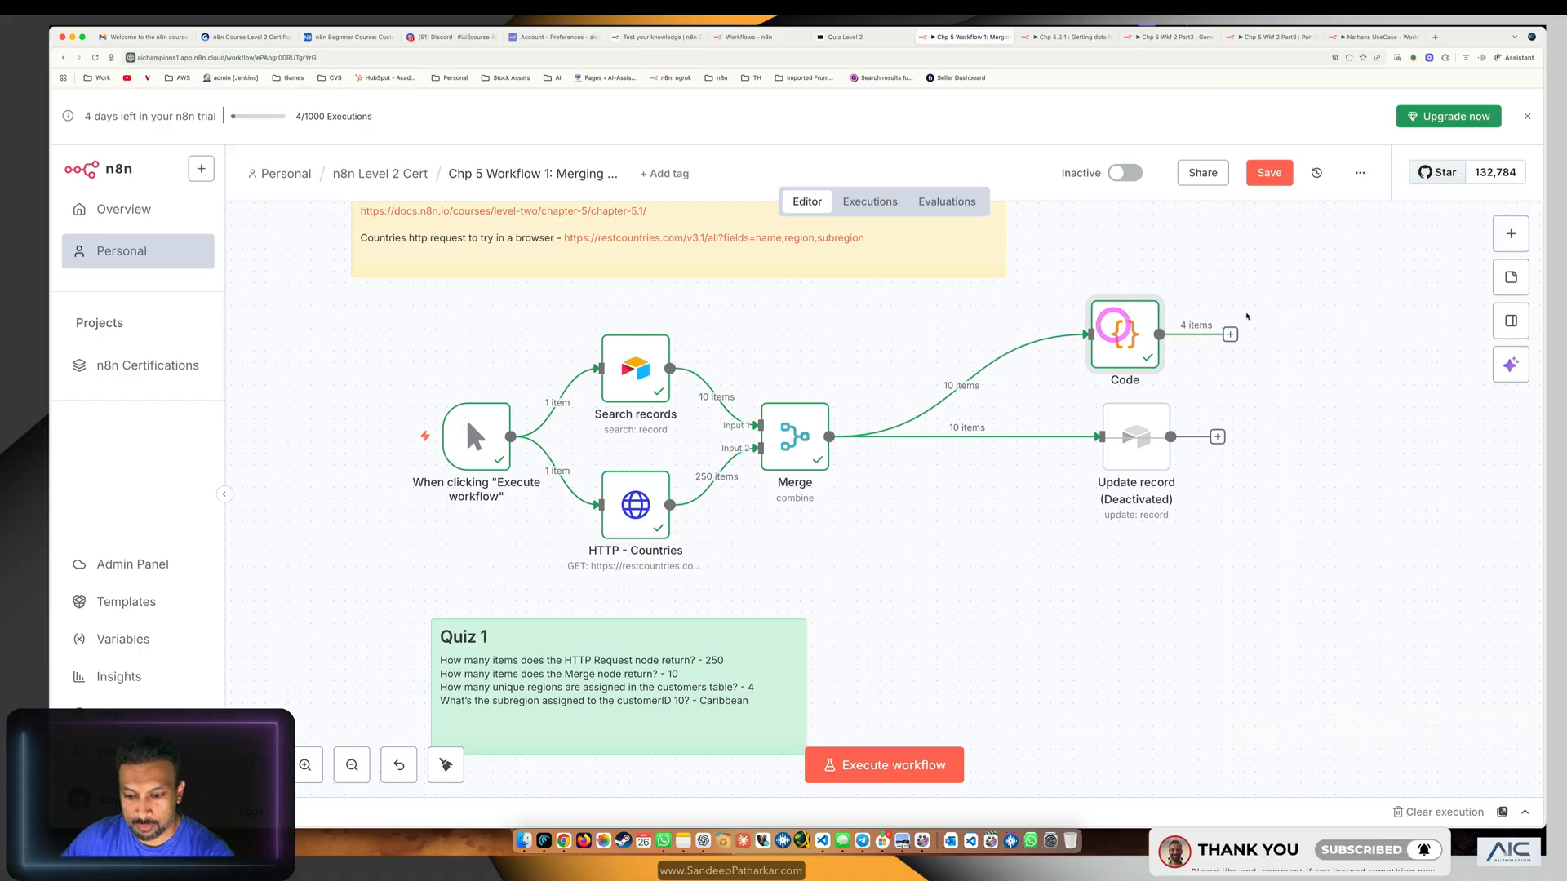
Choose option B (4) for the unique-regions question, then return to the n8n workflow.
{"action": "left_click", "coordinate": [844, 38]}
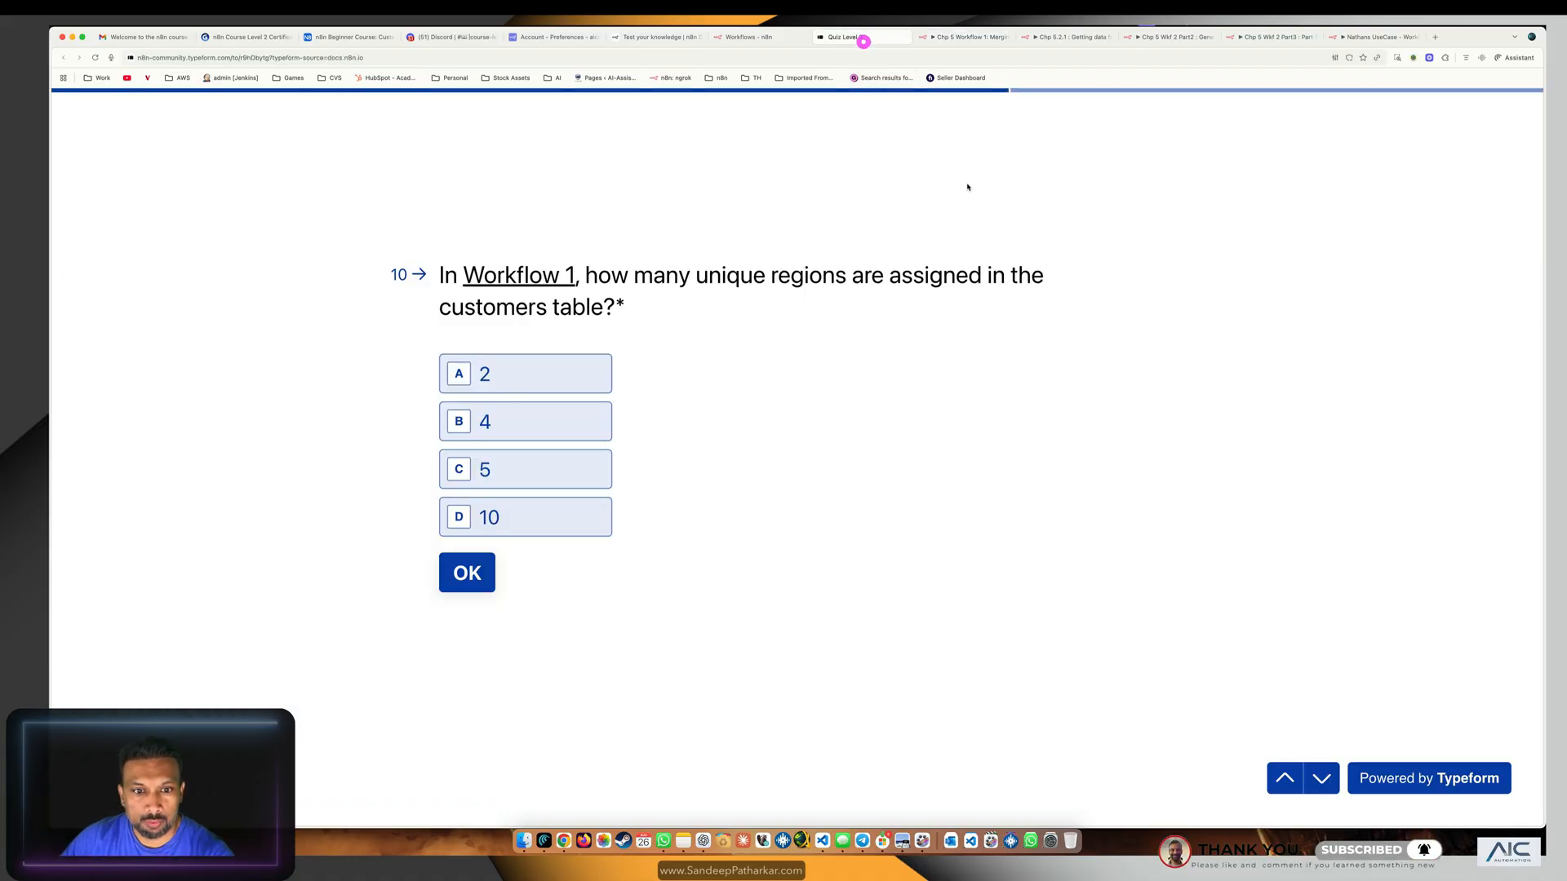
{"action": "left_click", "coordinate": [467, 573]}
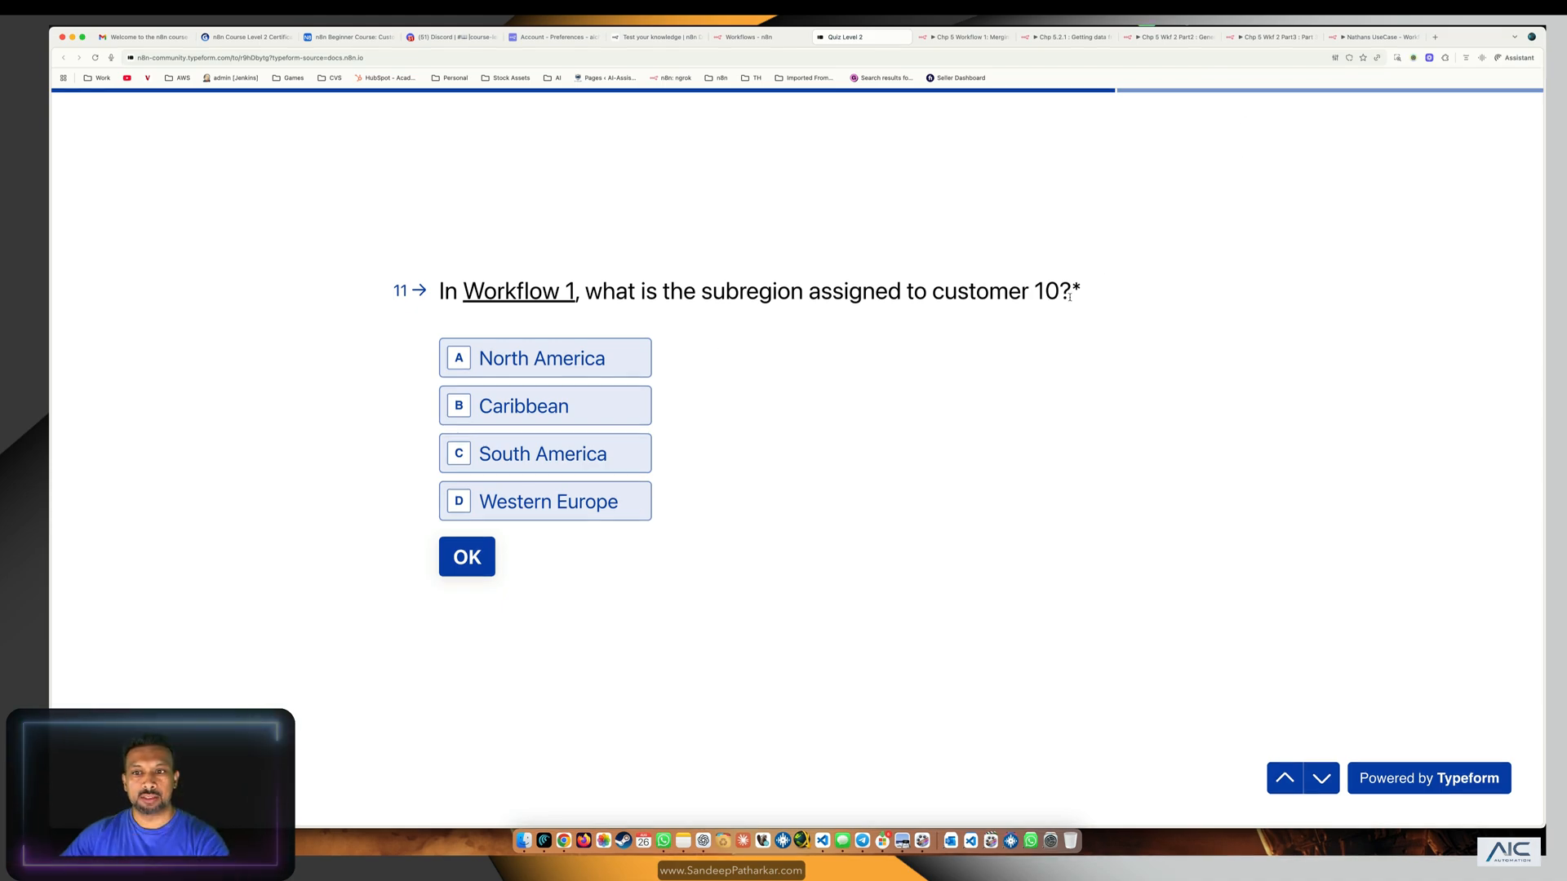
{"action": "left_click", "coordinate": [963, 38]}
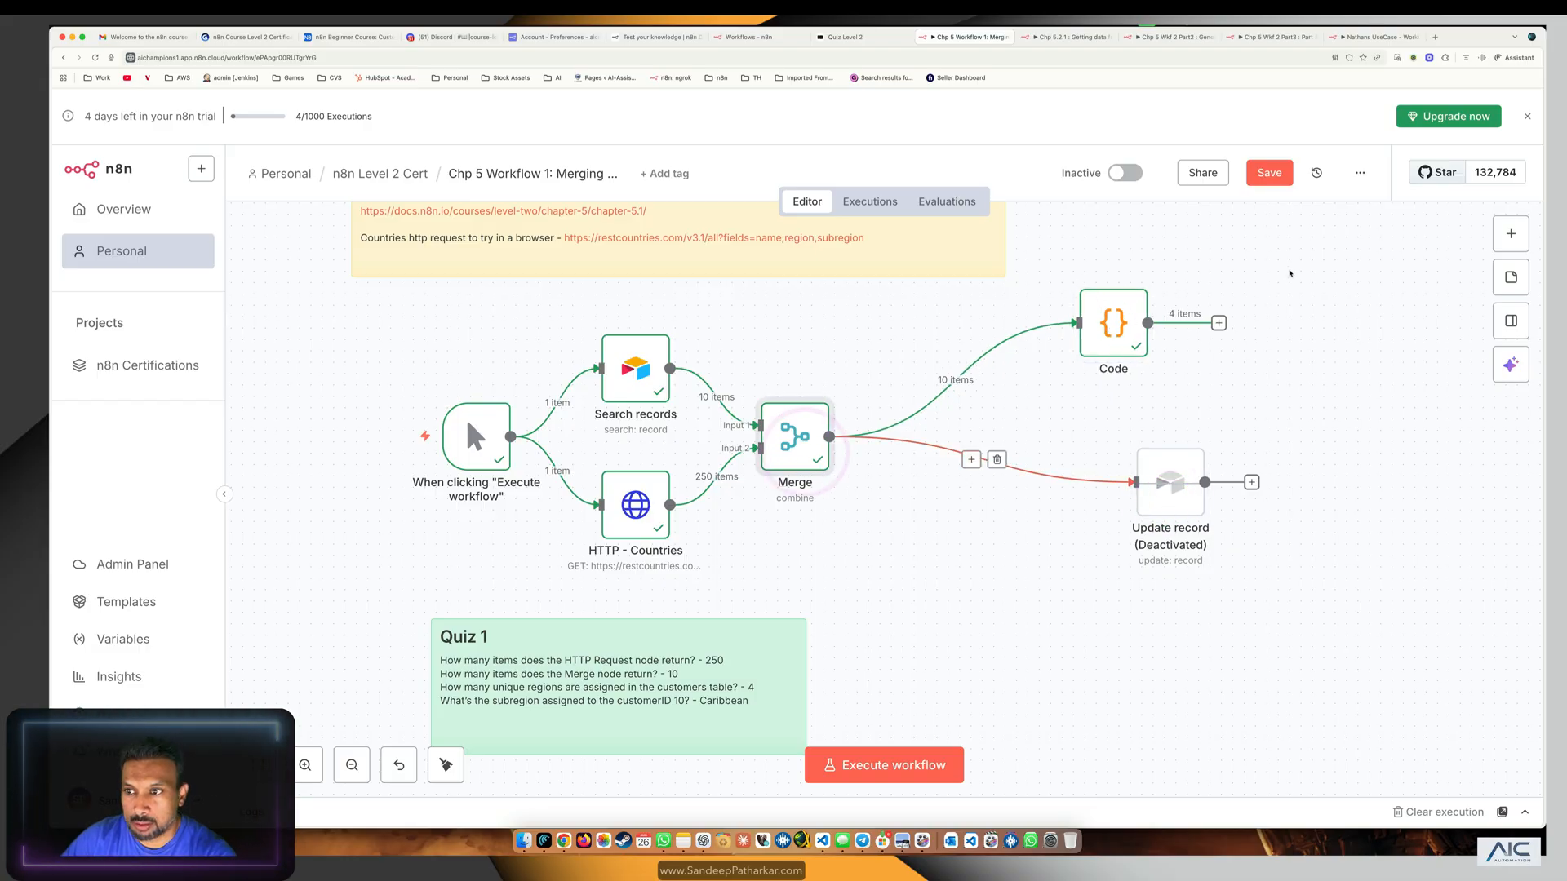
Add a Filter node after Merge for customerID 10, run it (type error), then return to quiz question 11.
{"action": "type", "text": "fil"}
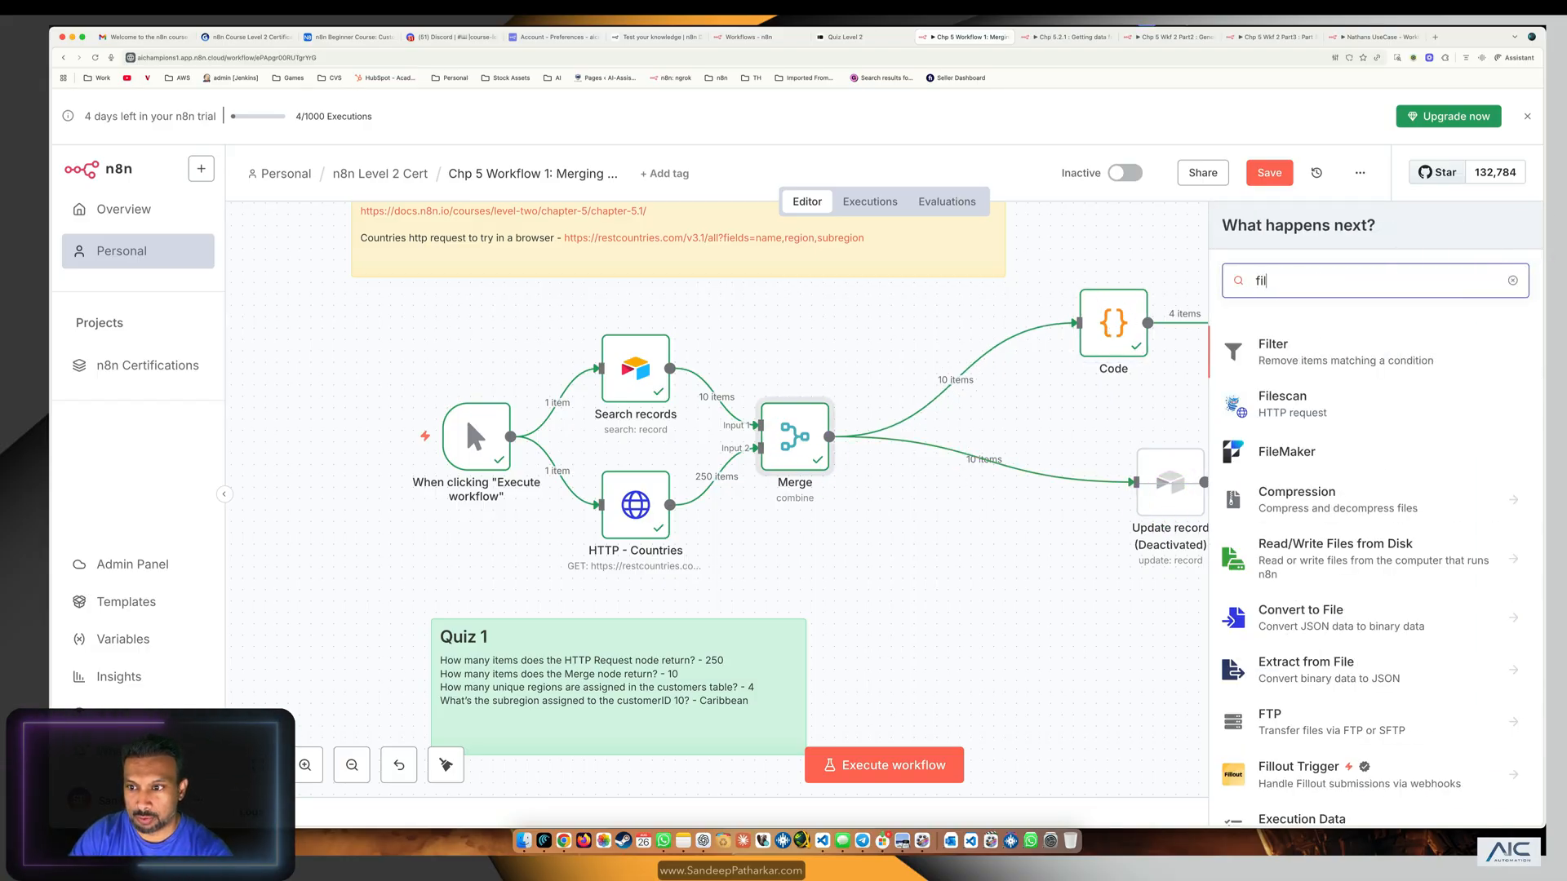
{"action": "left_click", "coordinate": [1272, 345]}
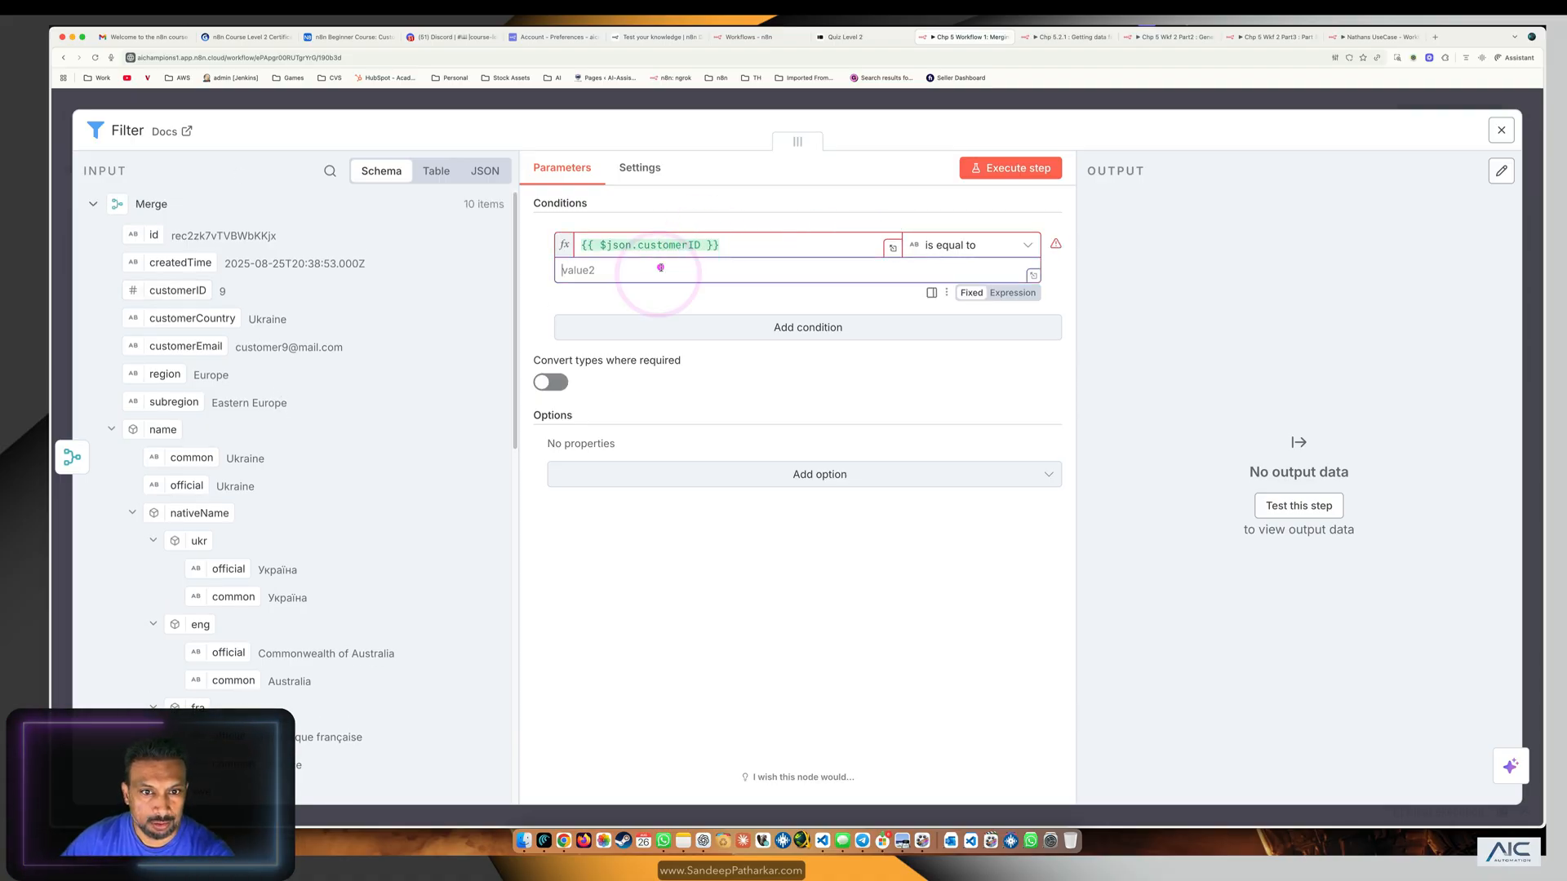
{"action": "type", "text": "10"}
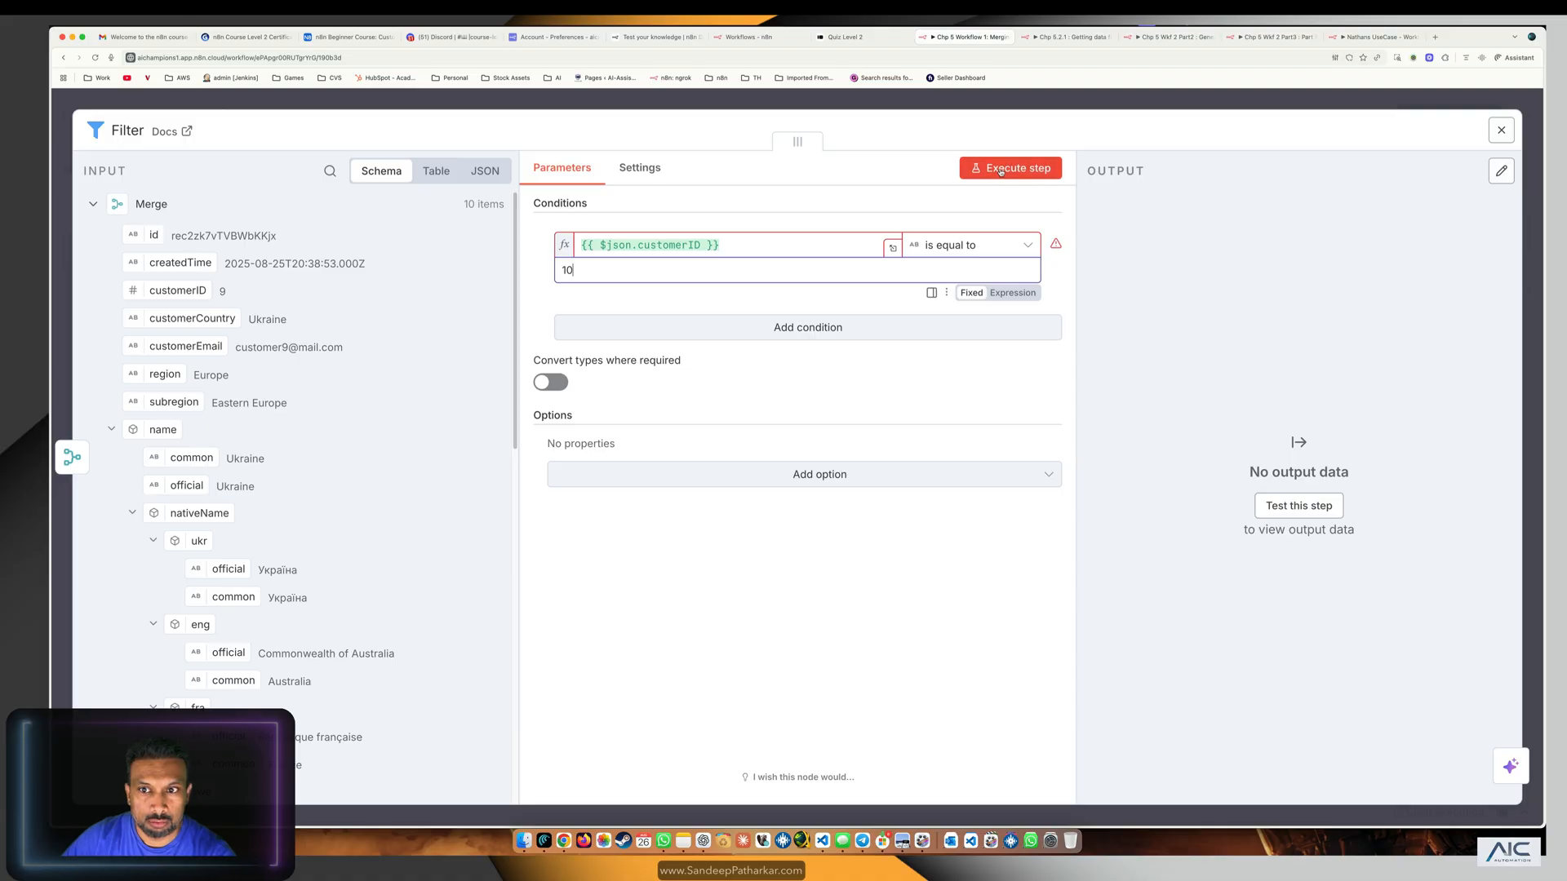
{"action": "left_click", "coordinate": [1008, 166]}
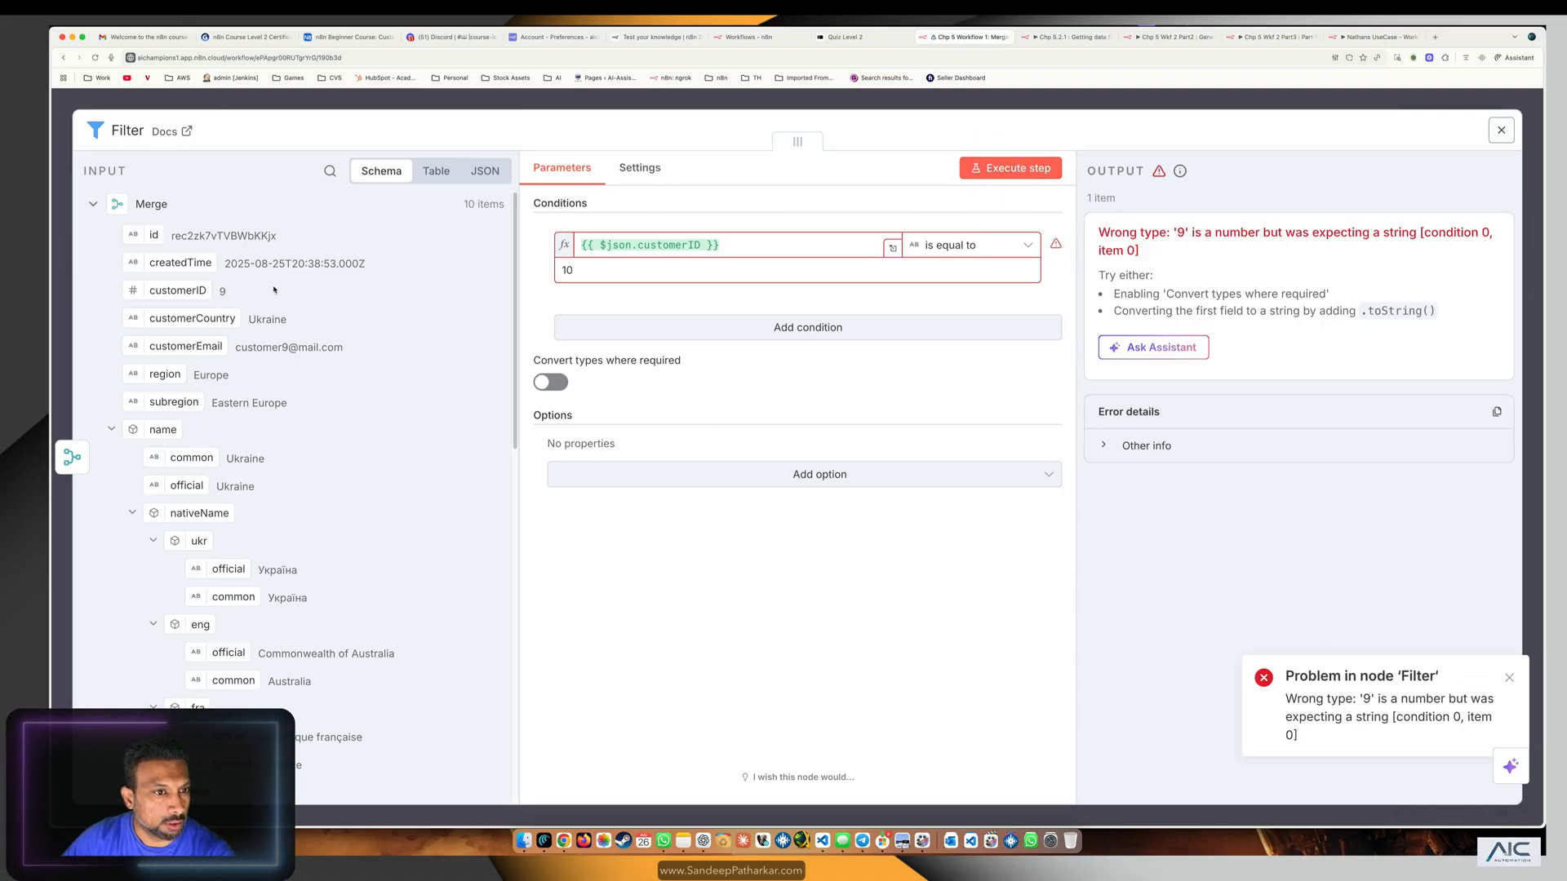
{"action": "left_click", "coordinate": [1500, 131]}
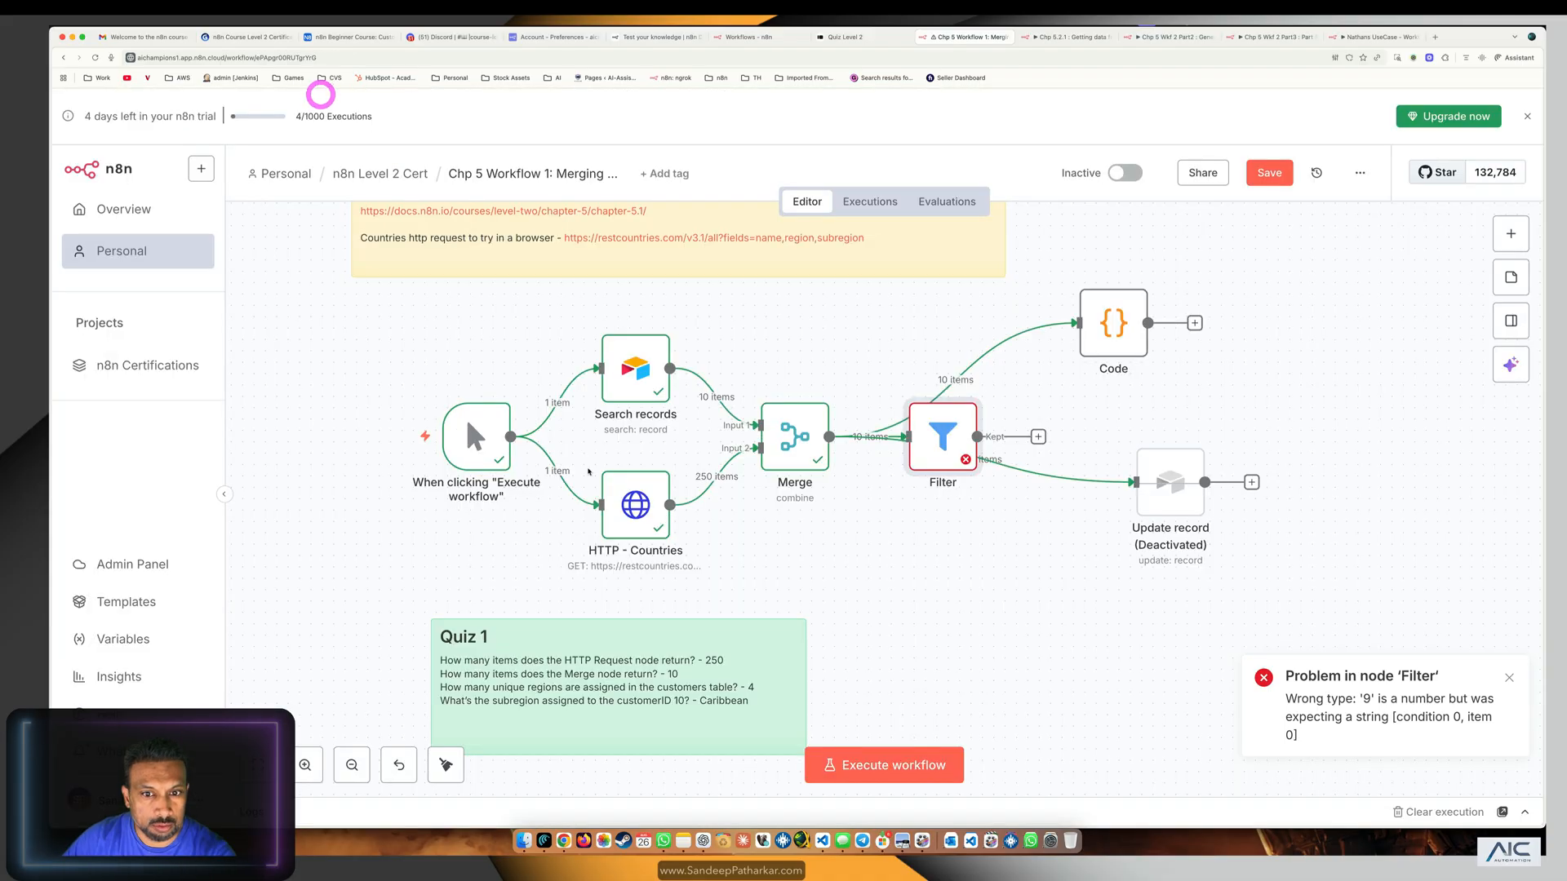
{"action": "left_click_drag", "start_coordinate": [942, 437], "coordinate": [965, 630]}
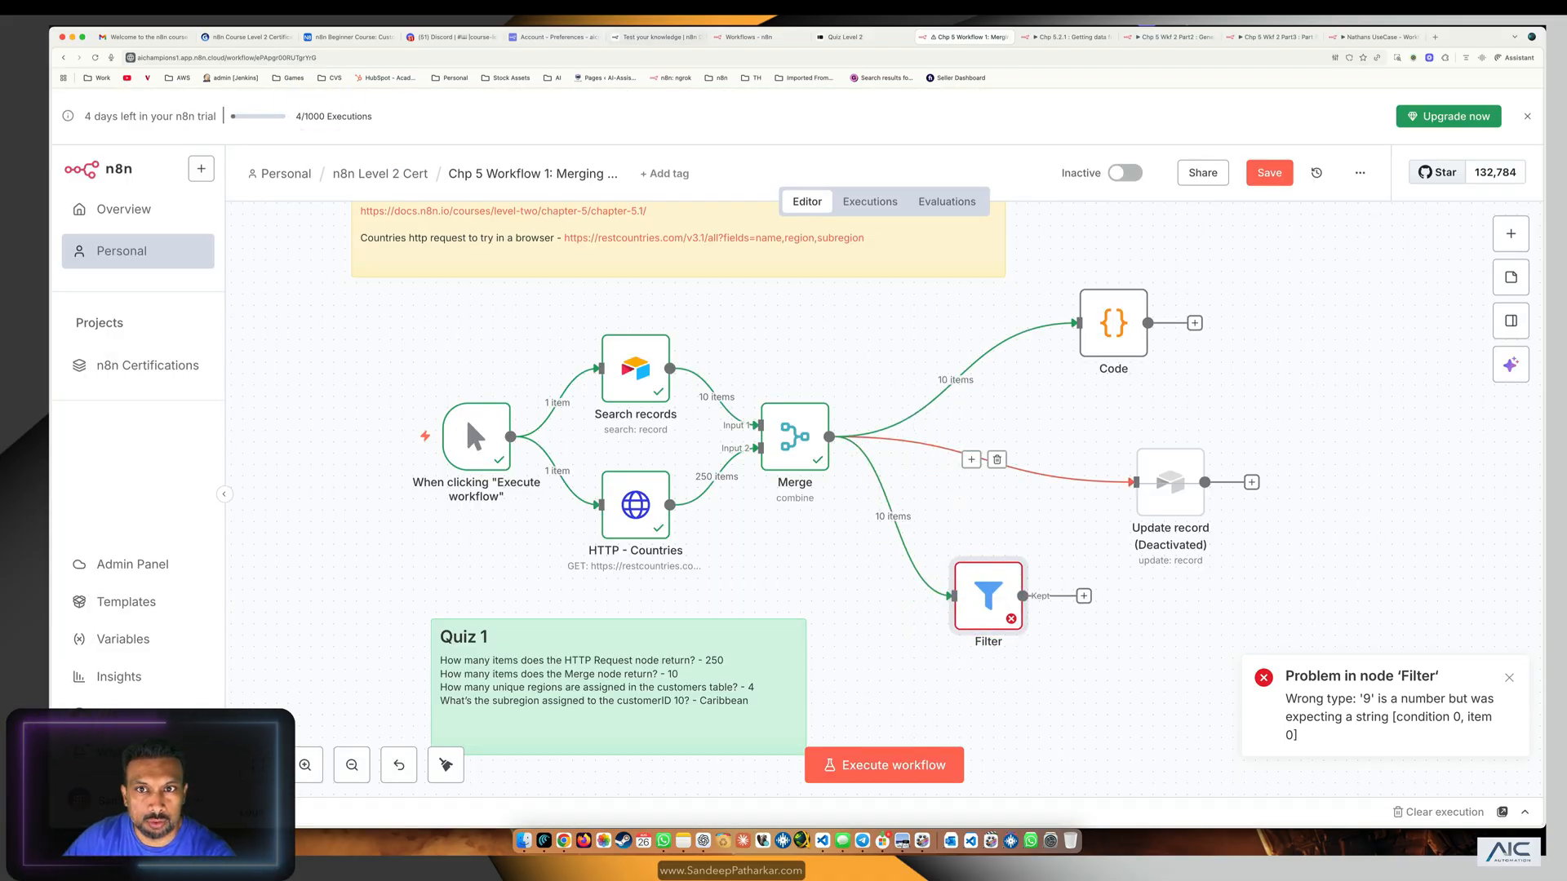
{"action": "left_click", "coordinate": [857, 38]}
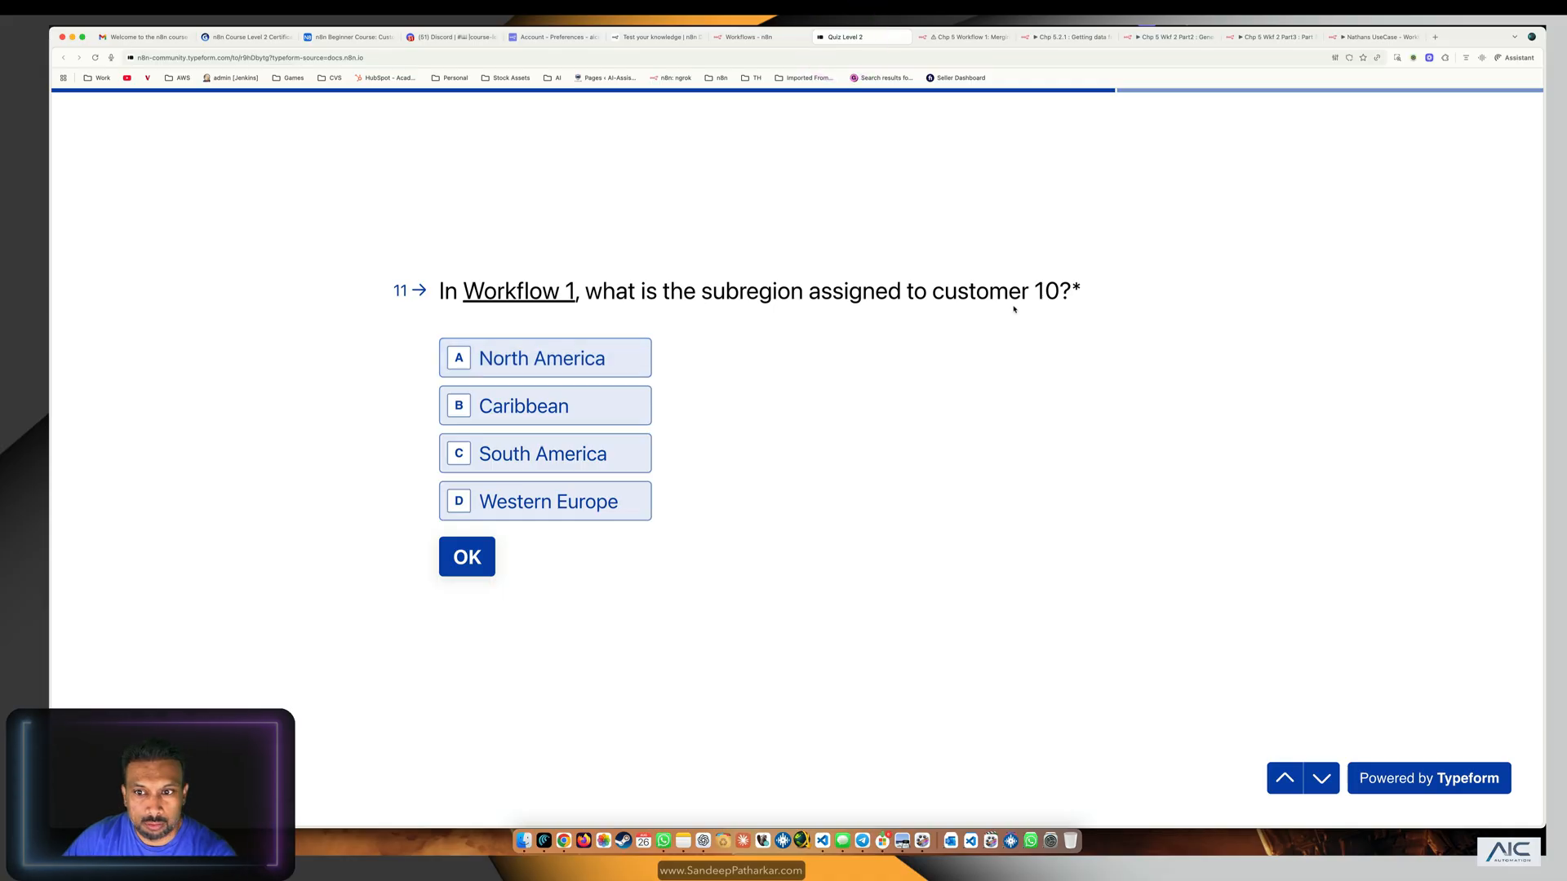
Read customer 10's subregion (Caribbean) in the Airtable Customer table, then return to the workflow.
{"action": "left_click", "coordinate": [348, 38]}
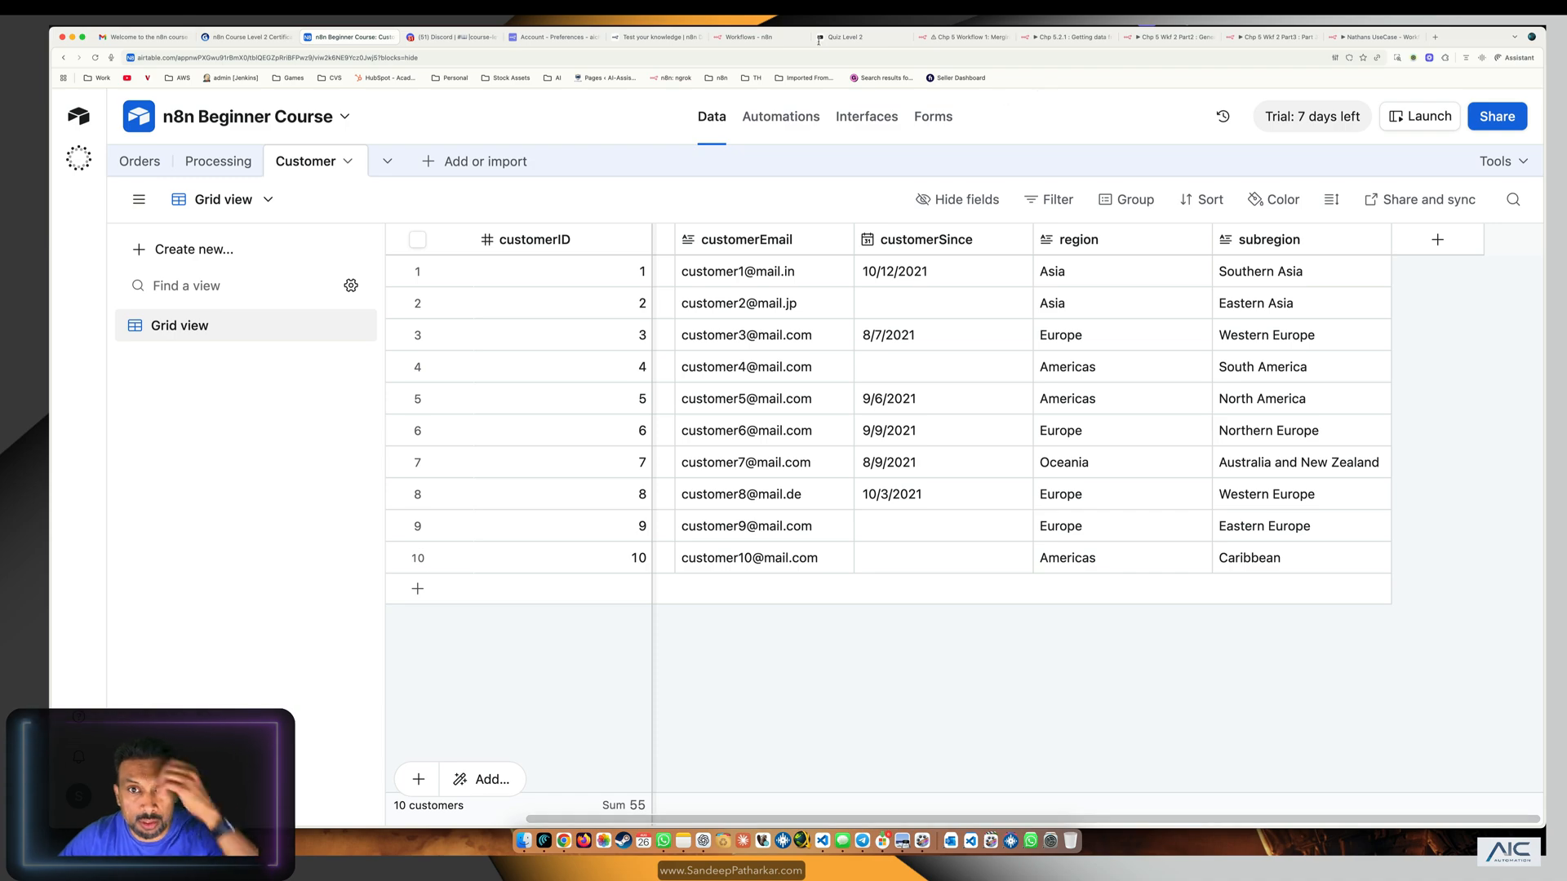
{"action": "left_click", "coordinate": [655, 38]}
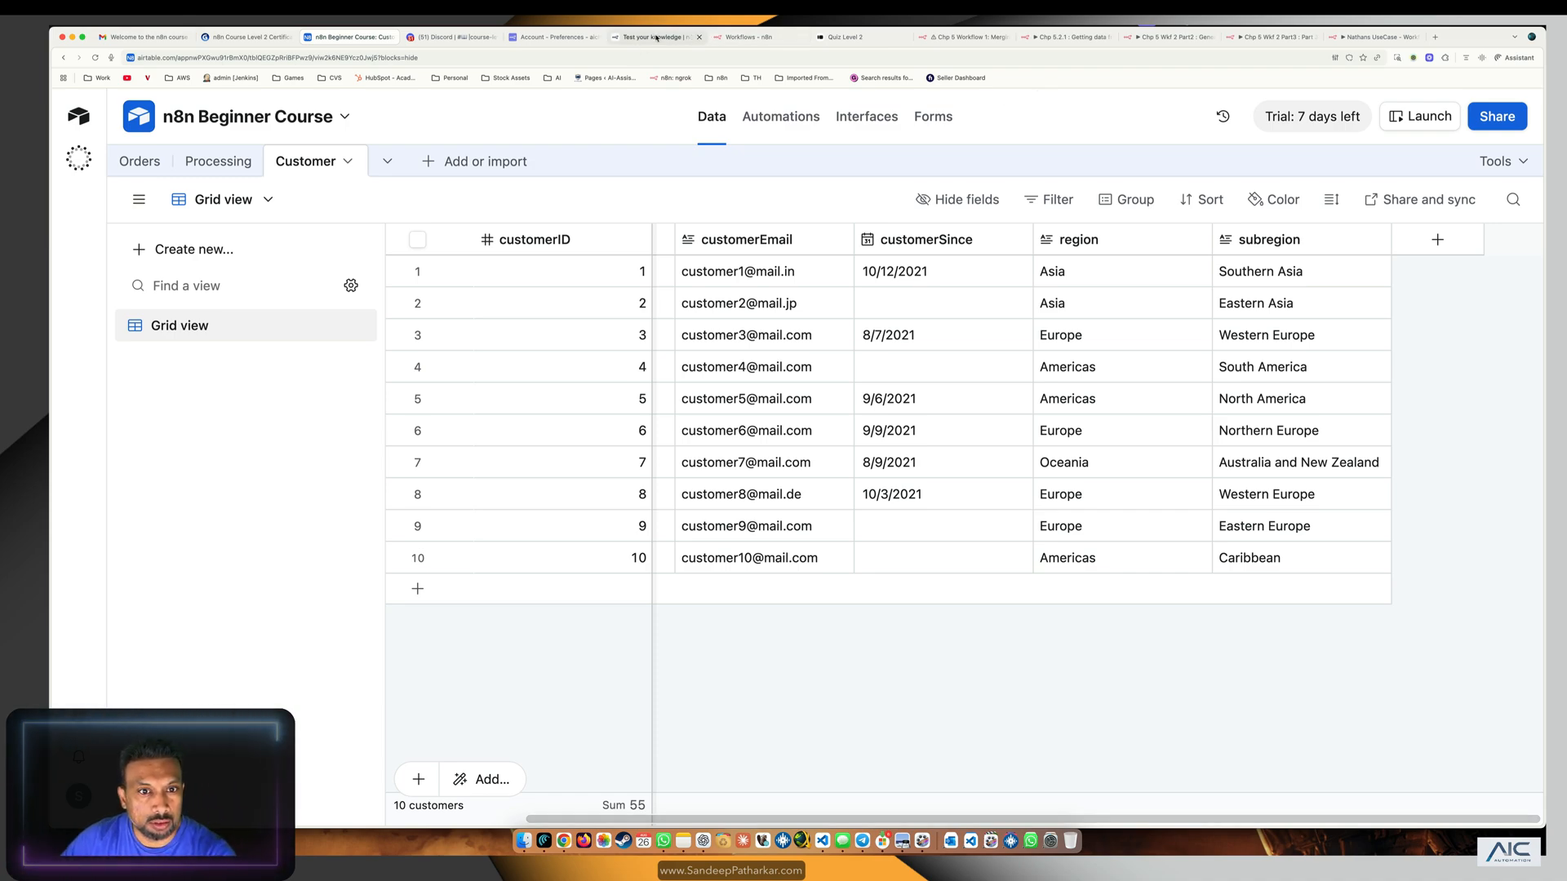
{"action": "left_click", "coordinate": [747, 38]}
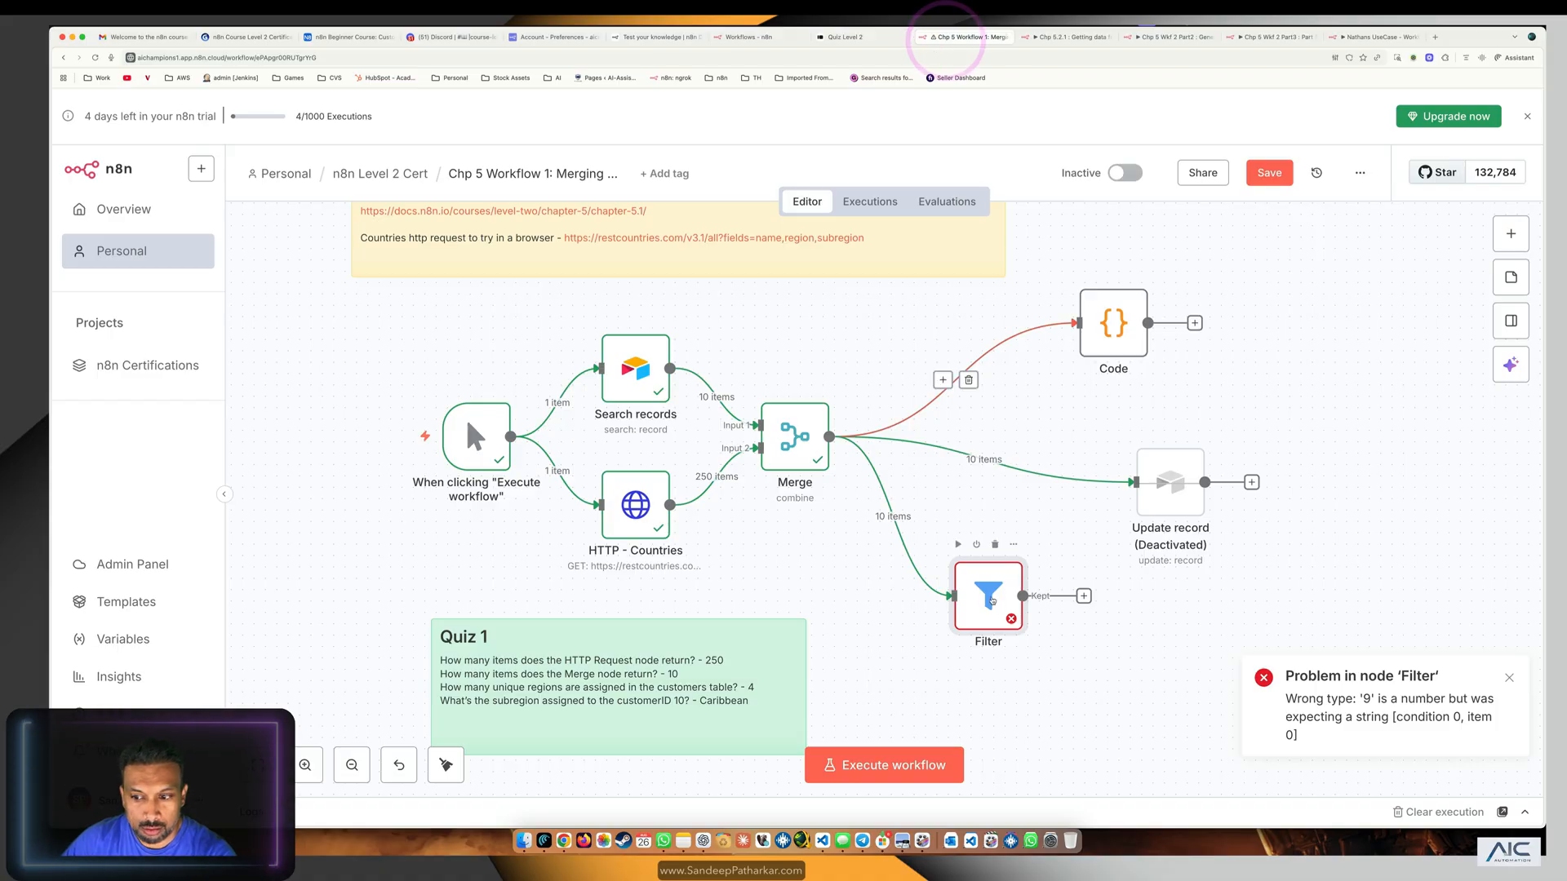
Enable 'Convert types where required' on the Filter and rerun it, keeping only customer 10.
{"action": "double_click", "coordinate": [987, 591]}
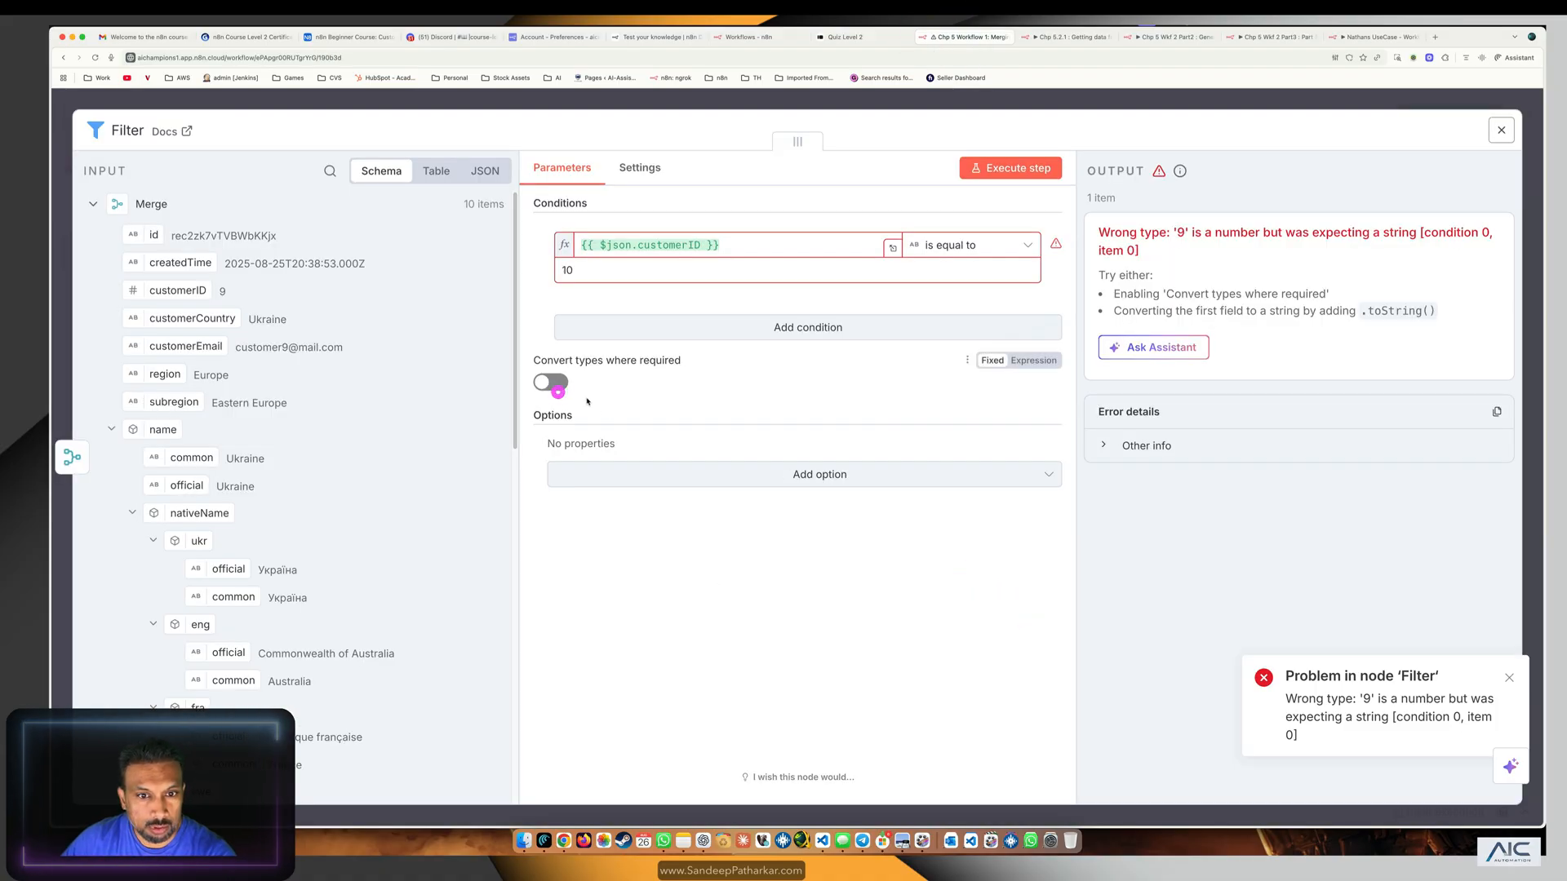
{"action": "left_click", "coordinate": [550, 382]}
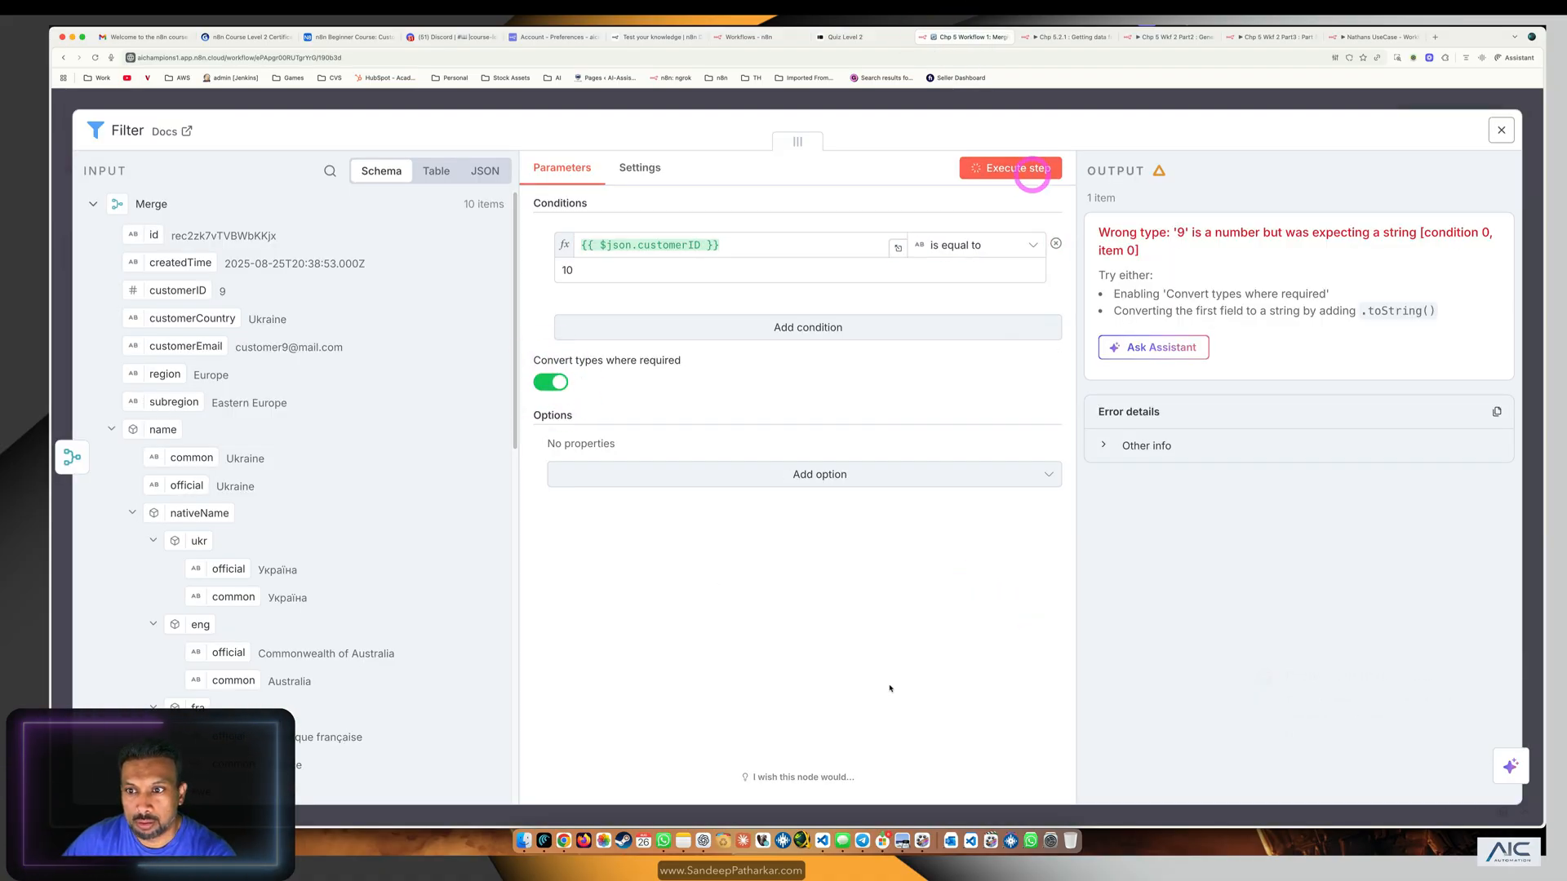
{"action": "left_click", "coordinate": [1009, 166]}
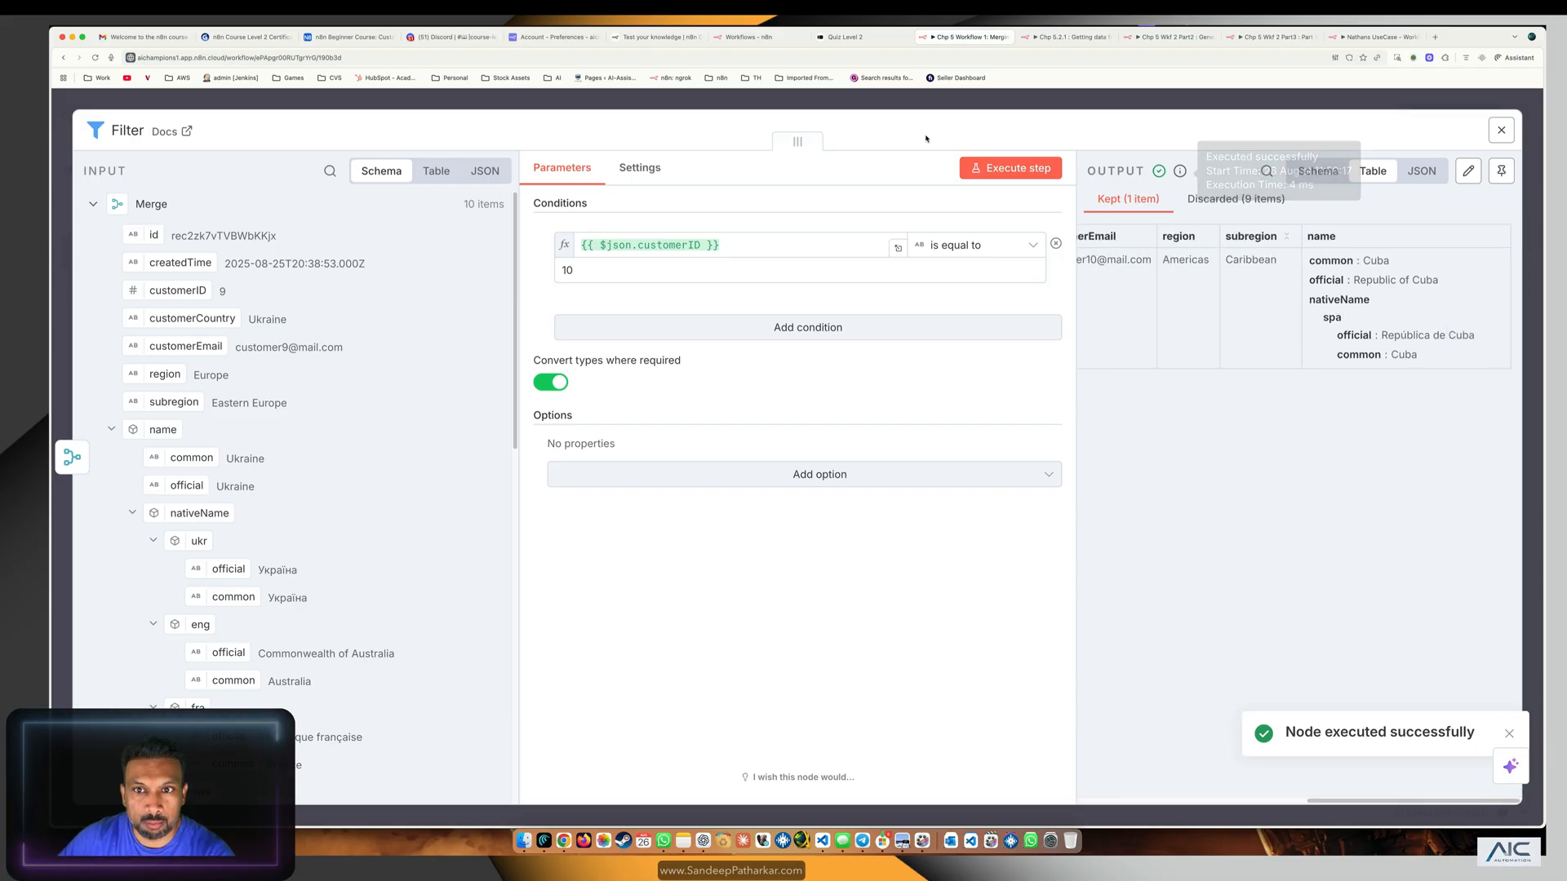
Add an Edit Fields node after the Filter with a CustomerNo field mapped from {{ $json.customerID }}.
{"action": "left_click", "coordinate": [1500, 130]}
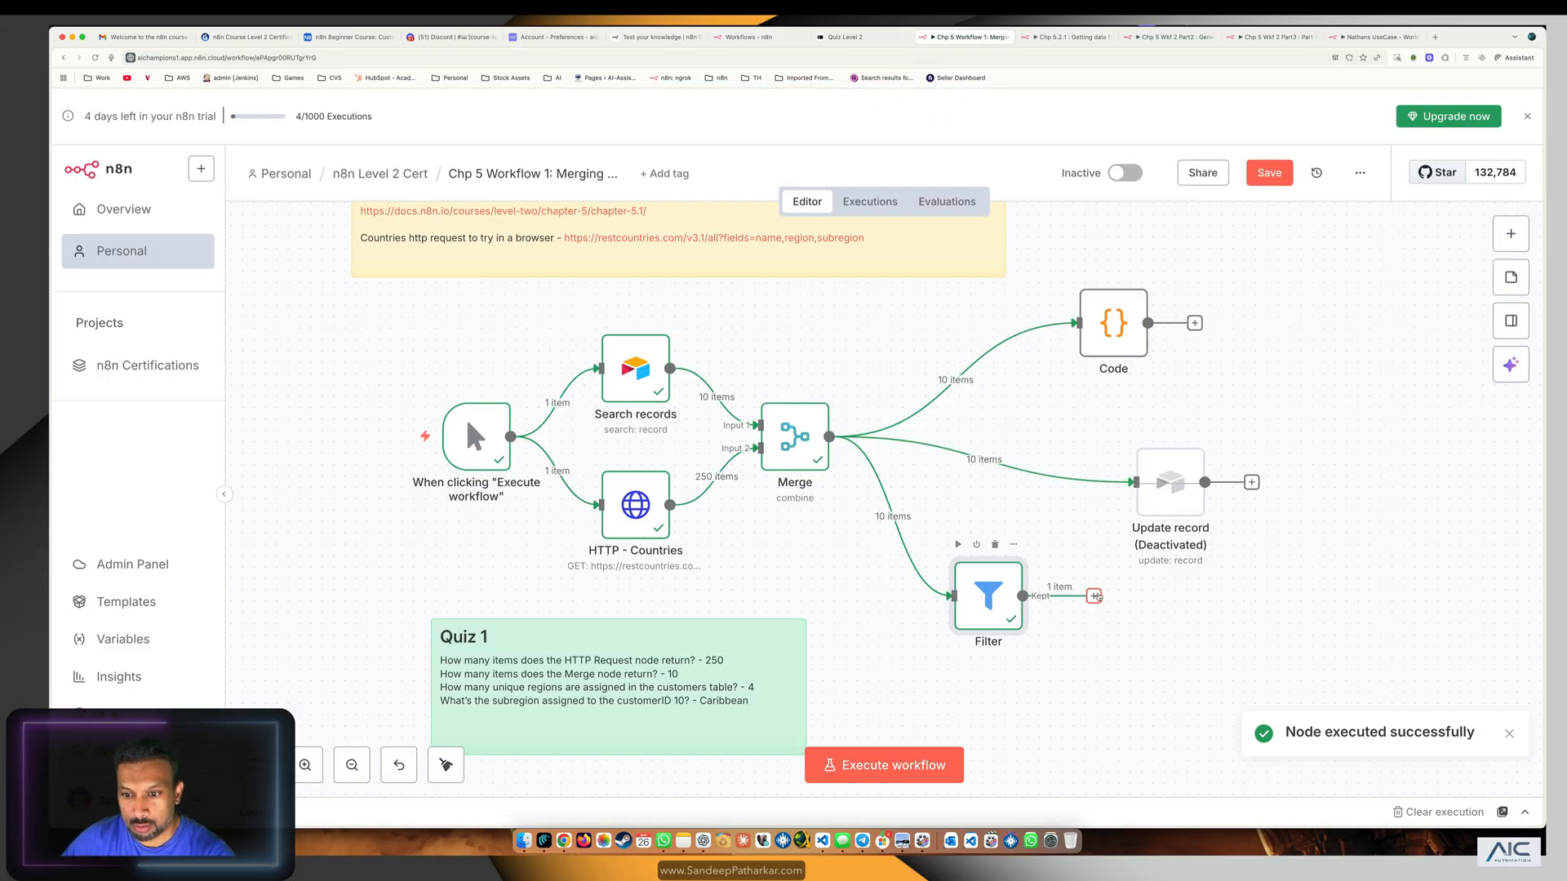
{"action": "left_click", "coordinate": [1094, 597]}
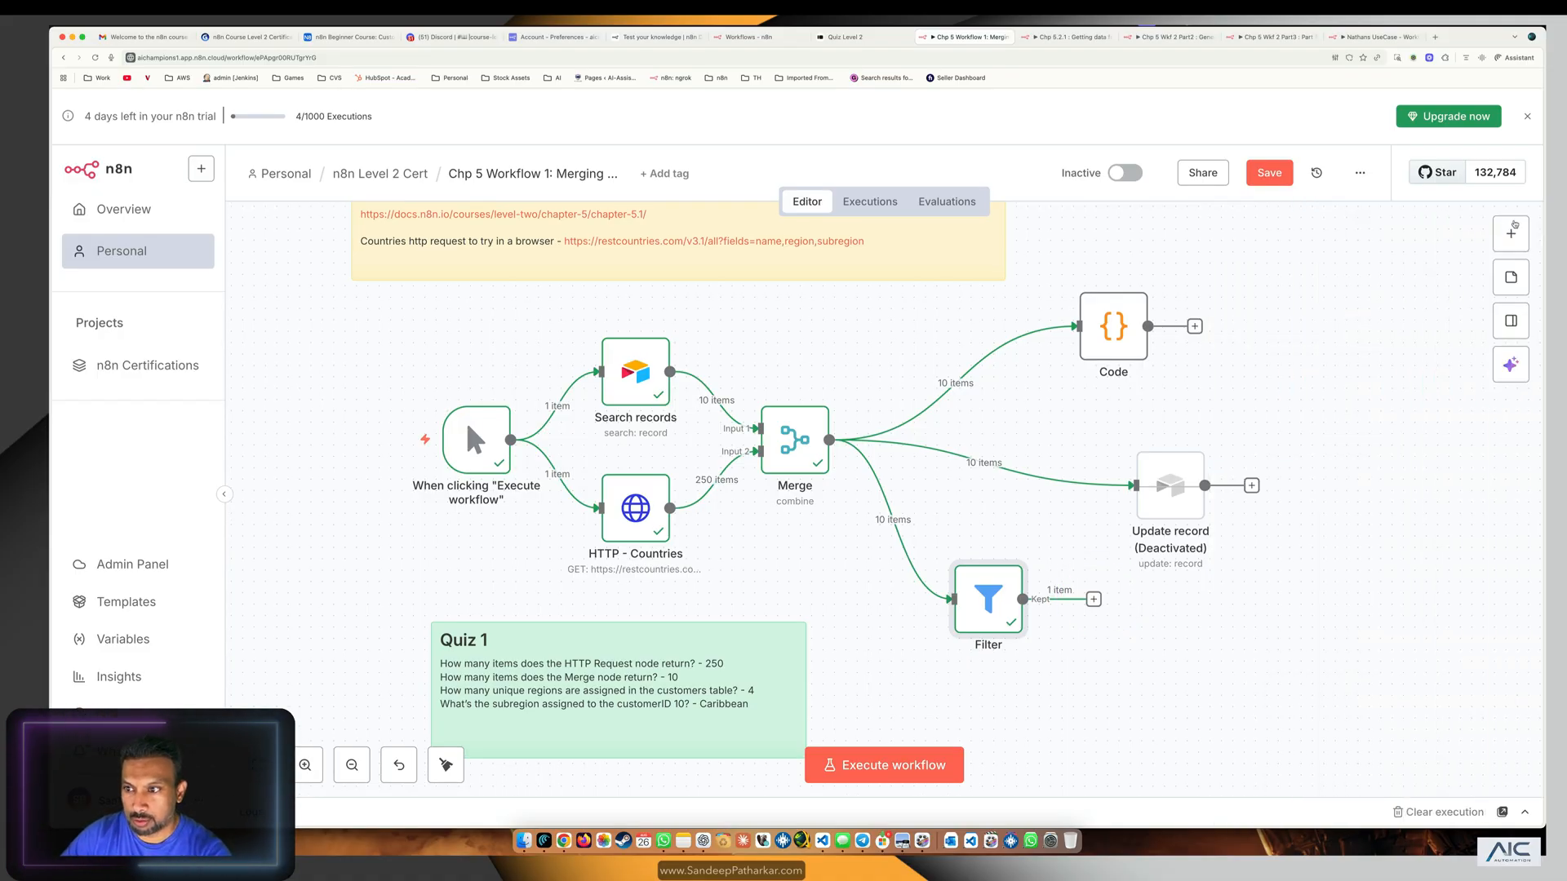
{"action": "left_click", "coordinate": [1094, 600]}
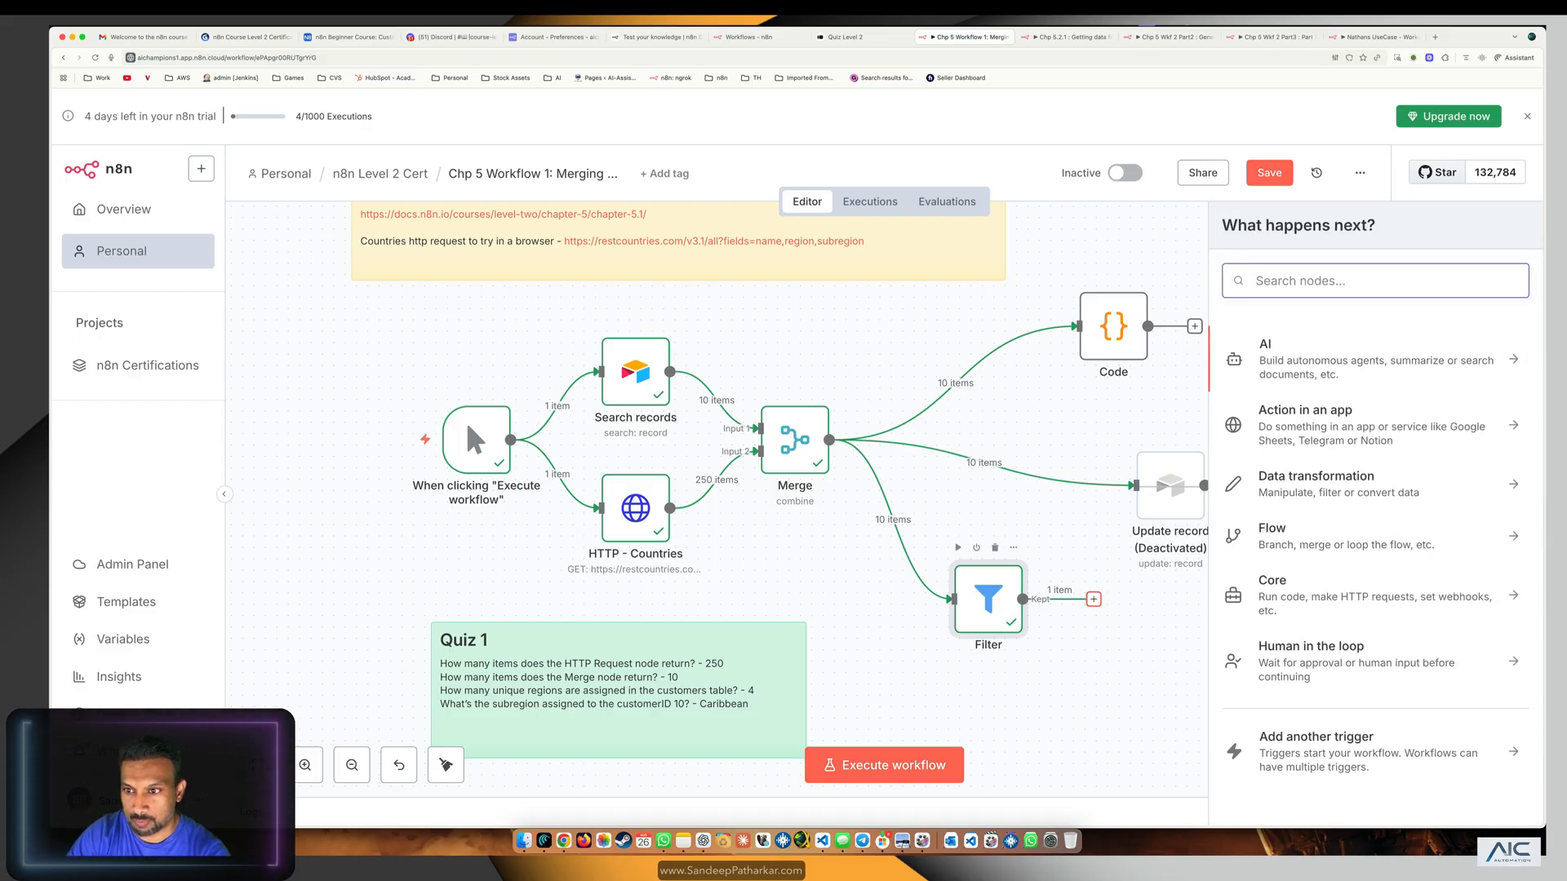
{"action": "double_click", "coordinate": [988, 599]}
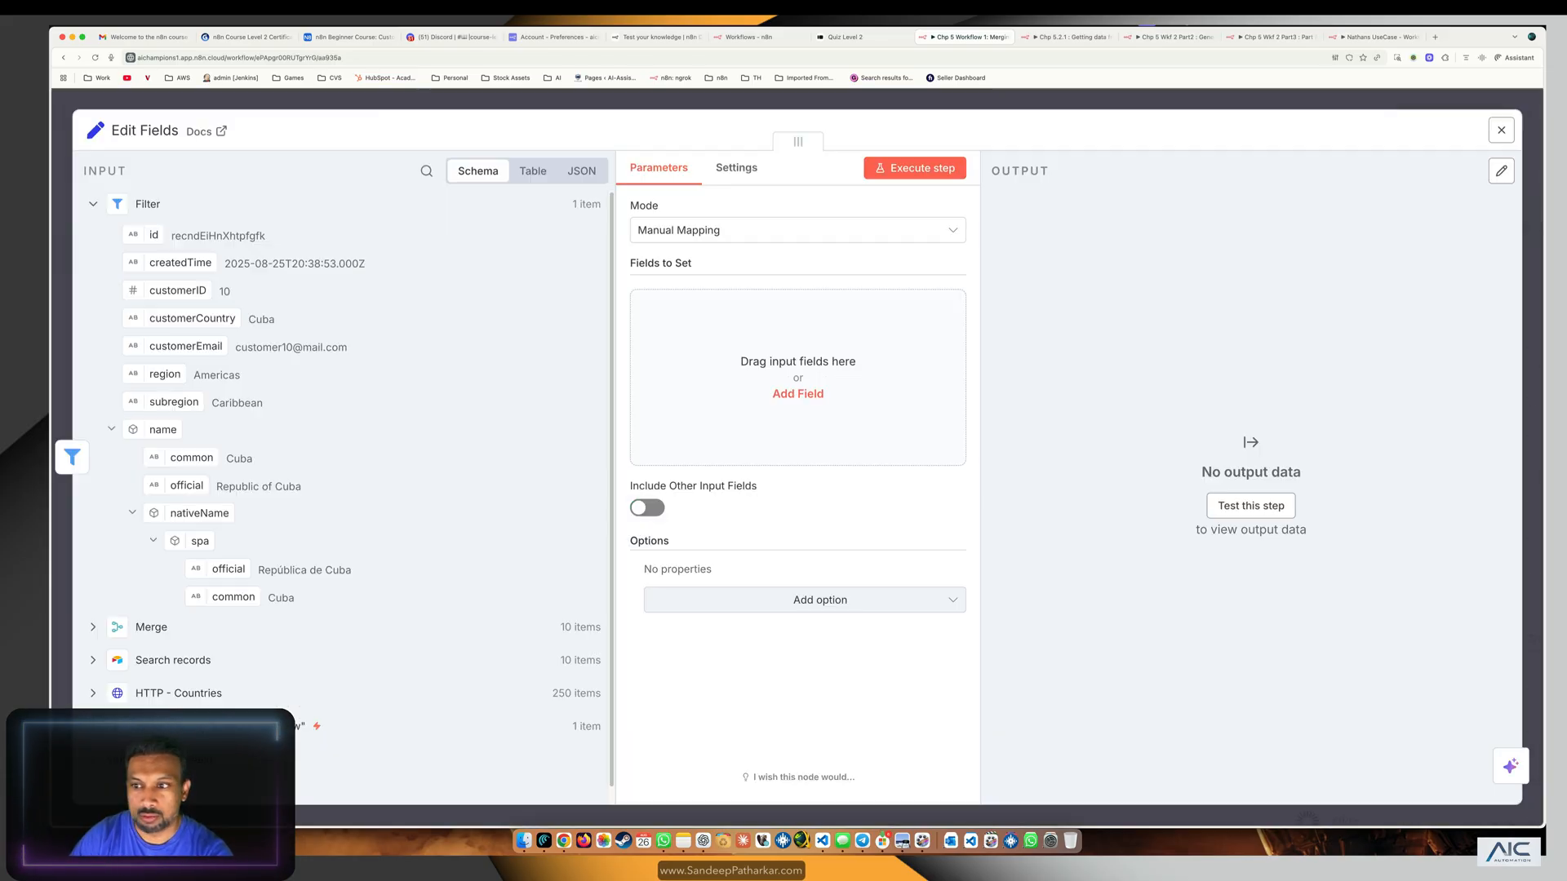
{"action": "left_click", "coordinate": [799, 394]}
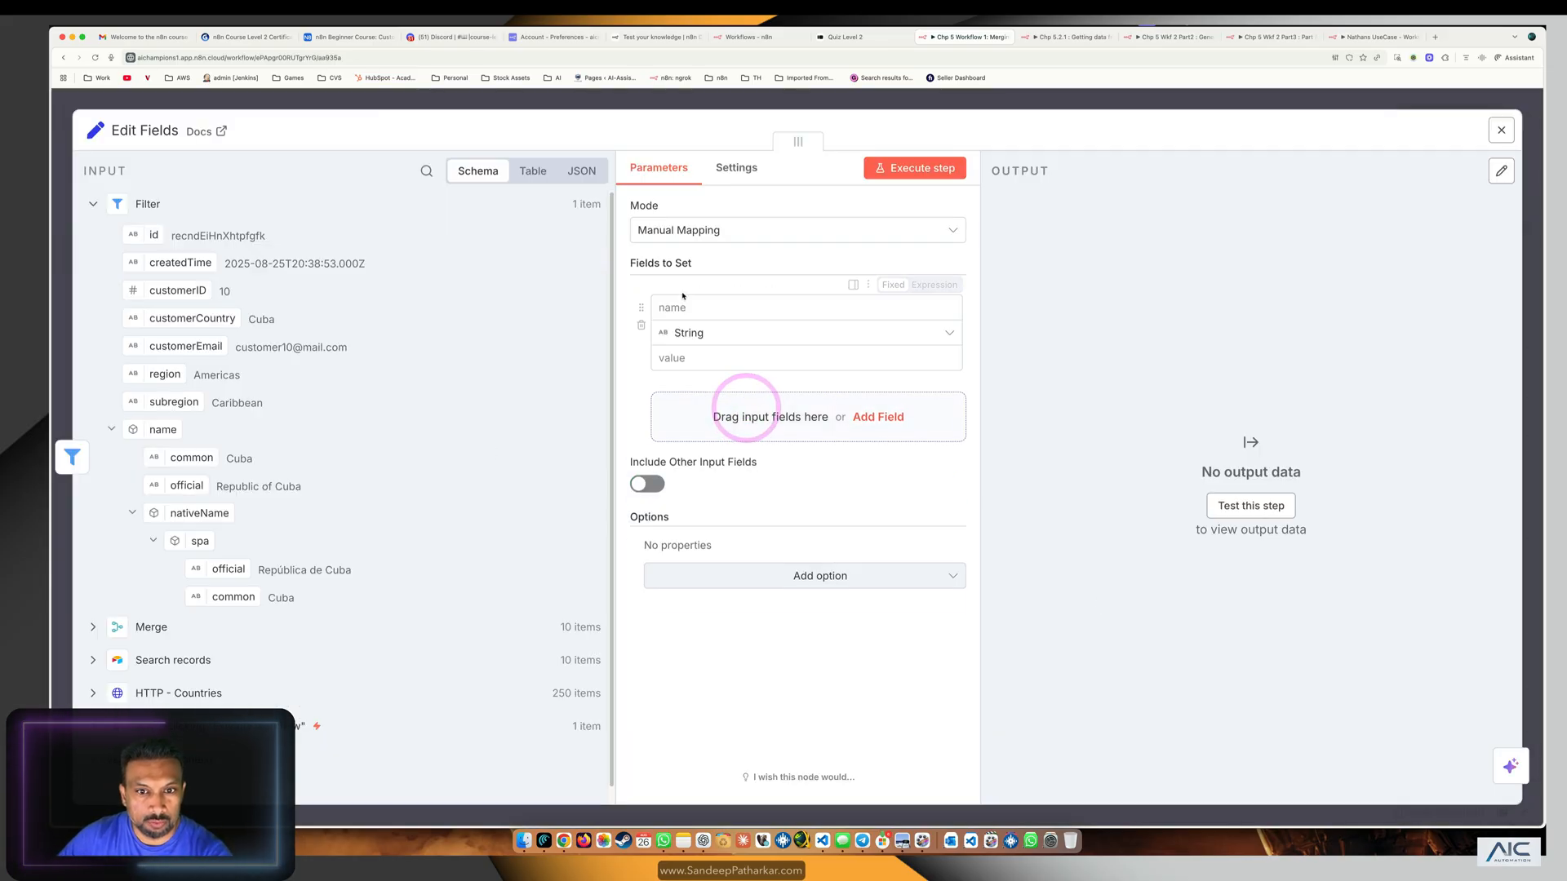
{"action": "type", "text": "C"}
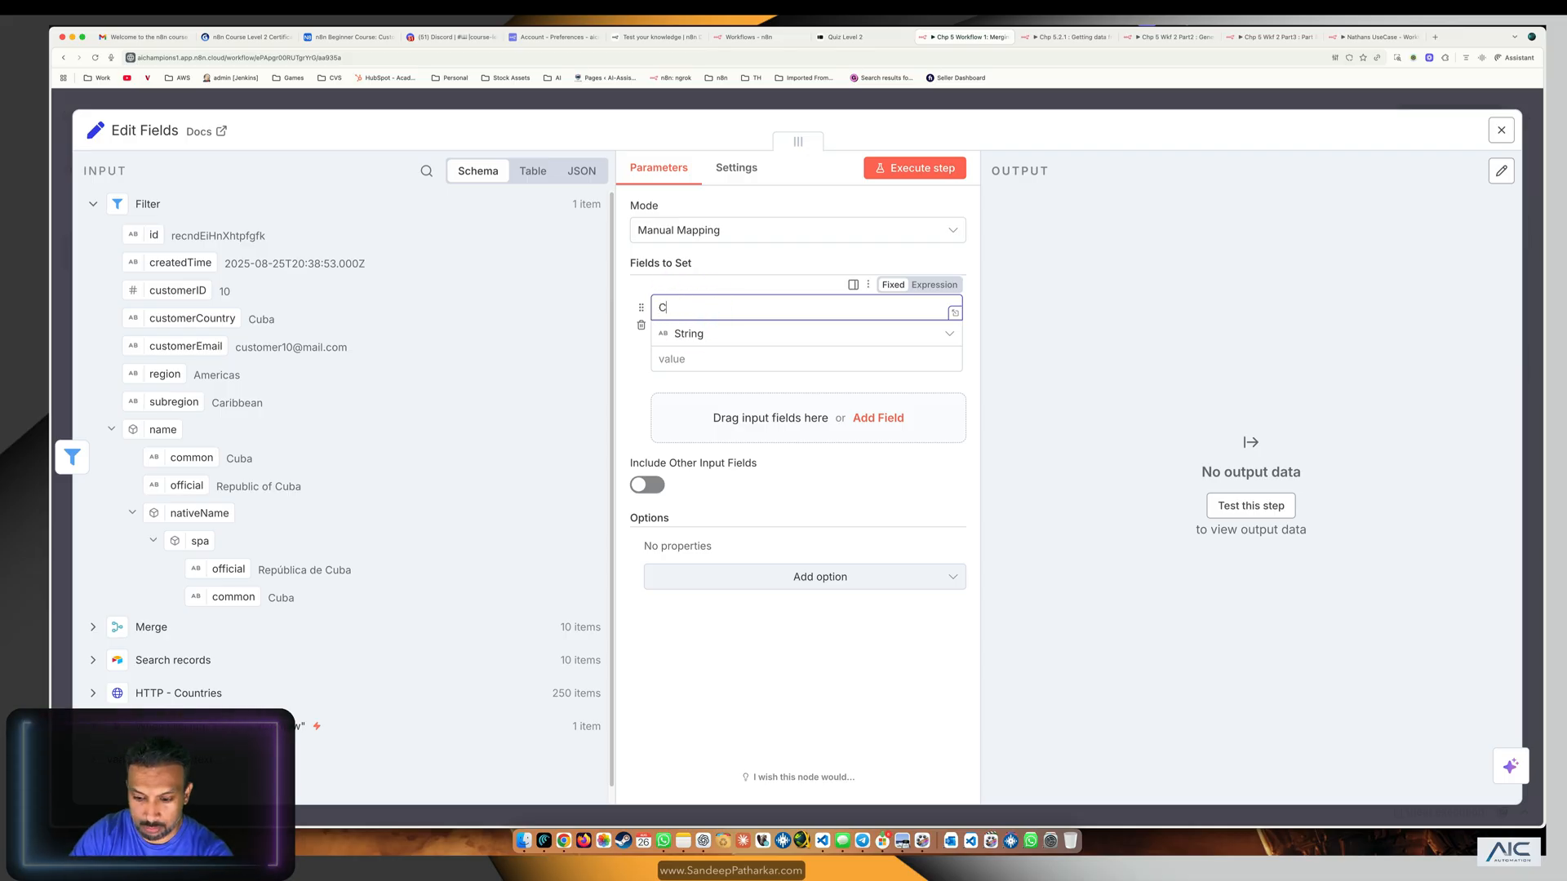
{"action": "type", "text": "ustomer"}
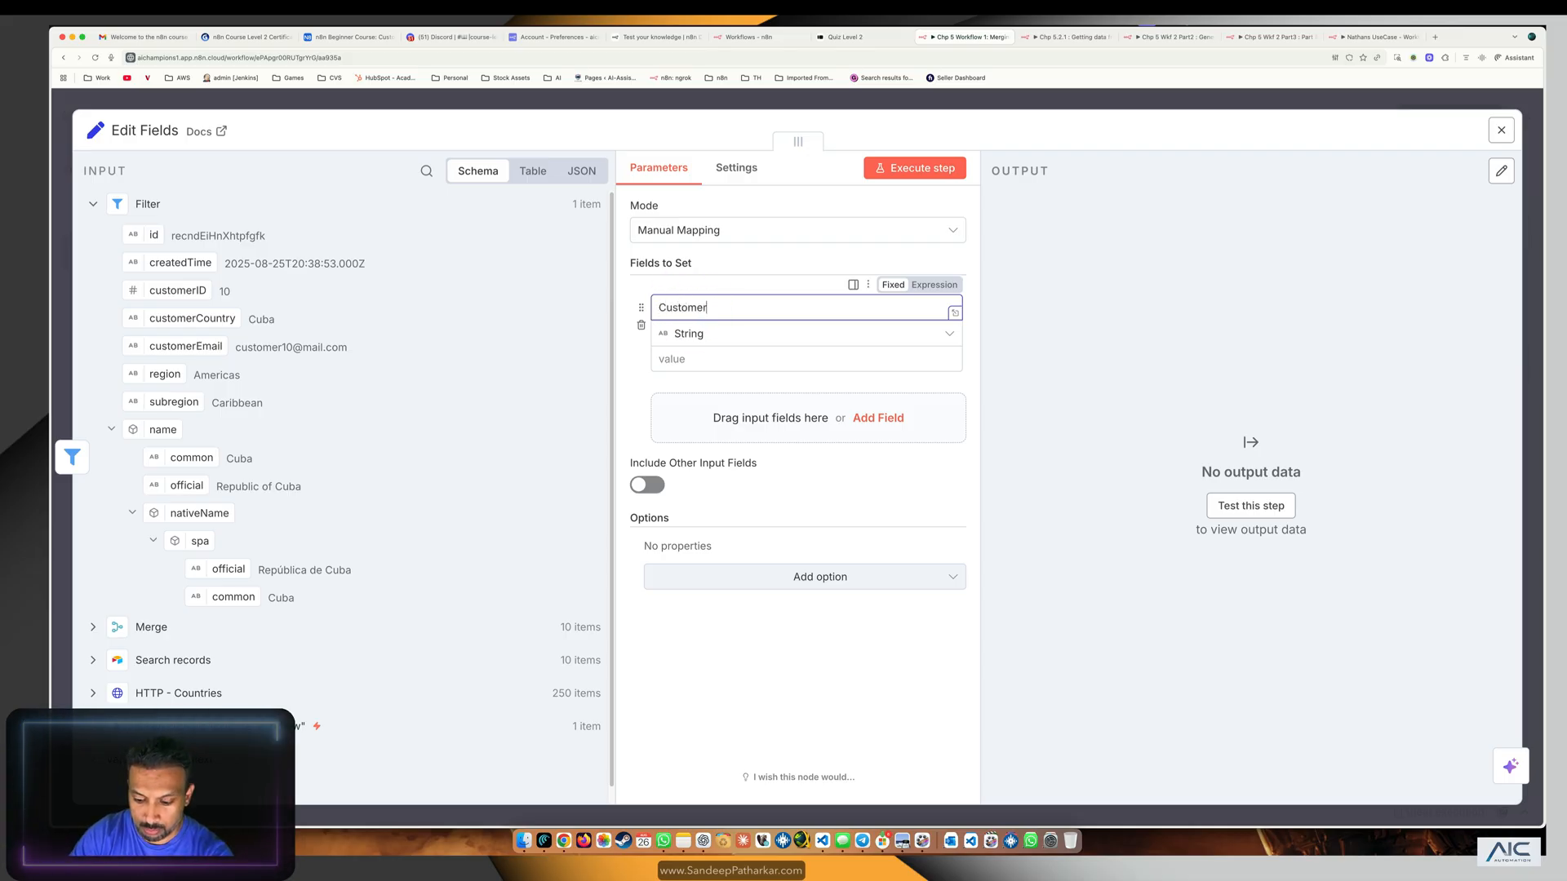
{"action": "type", "text": "No"}
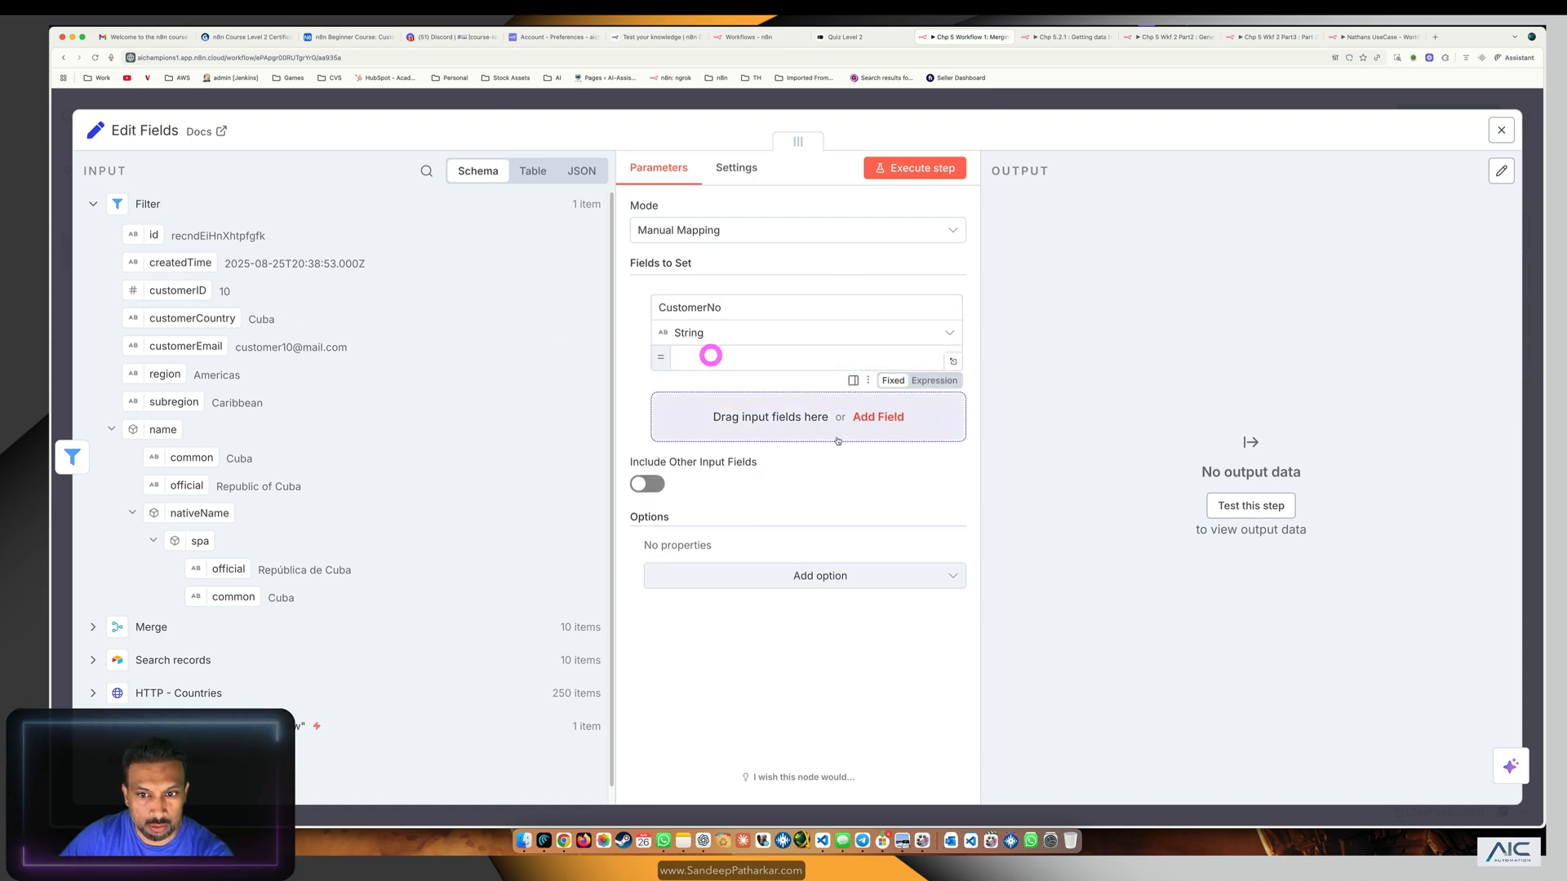
Check the expressions docs, then add a SubRegion field from subregion and close the node.
{"action": "left_click", "coordinate": [1017, 37]}
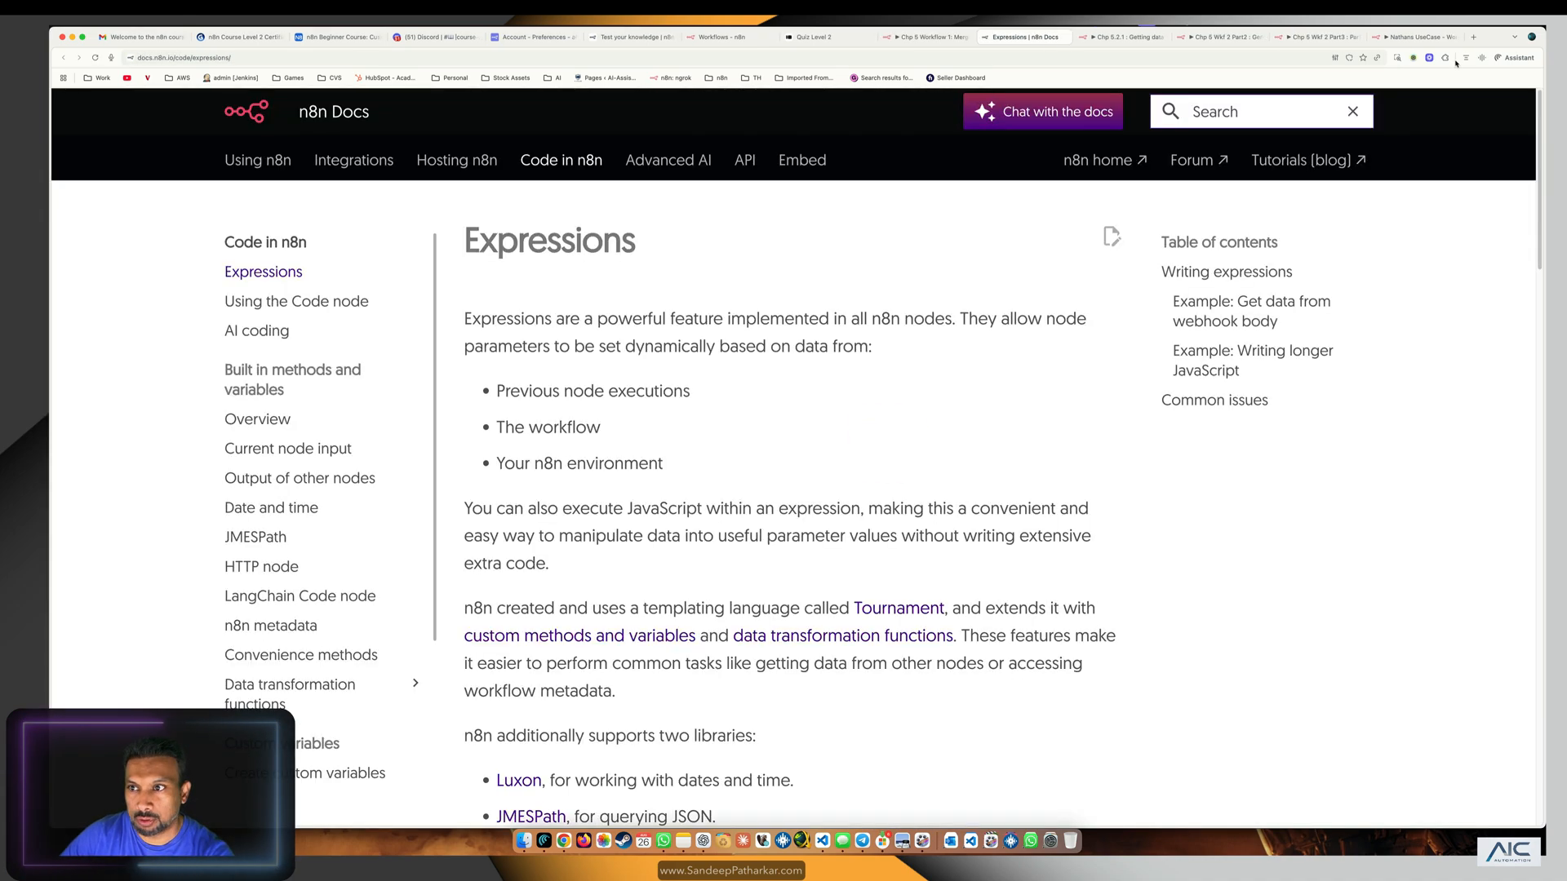
{"action": "left_click", "coordinate": [1045, 37]}
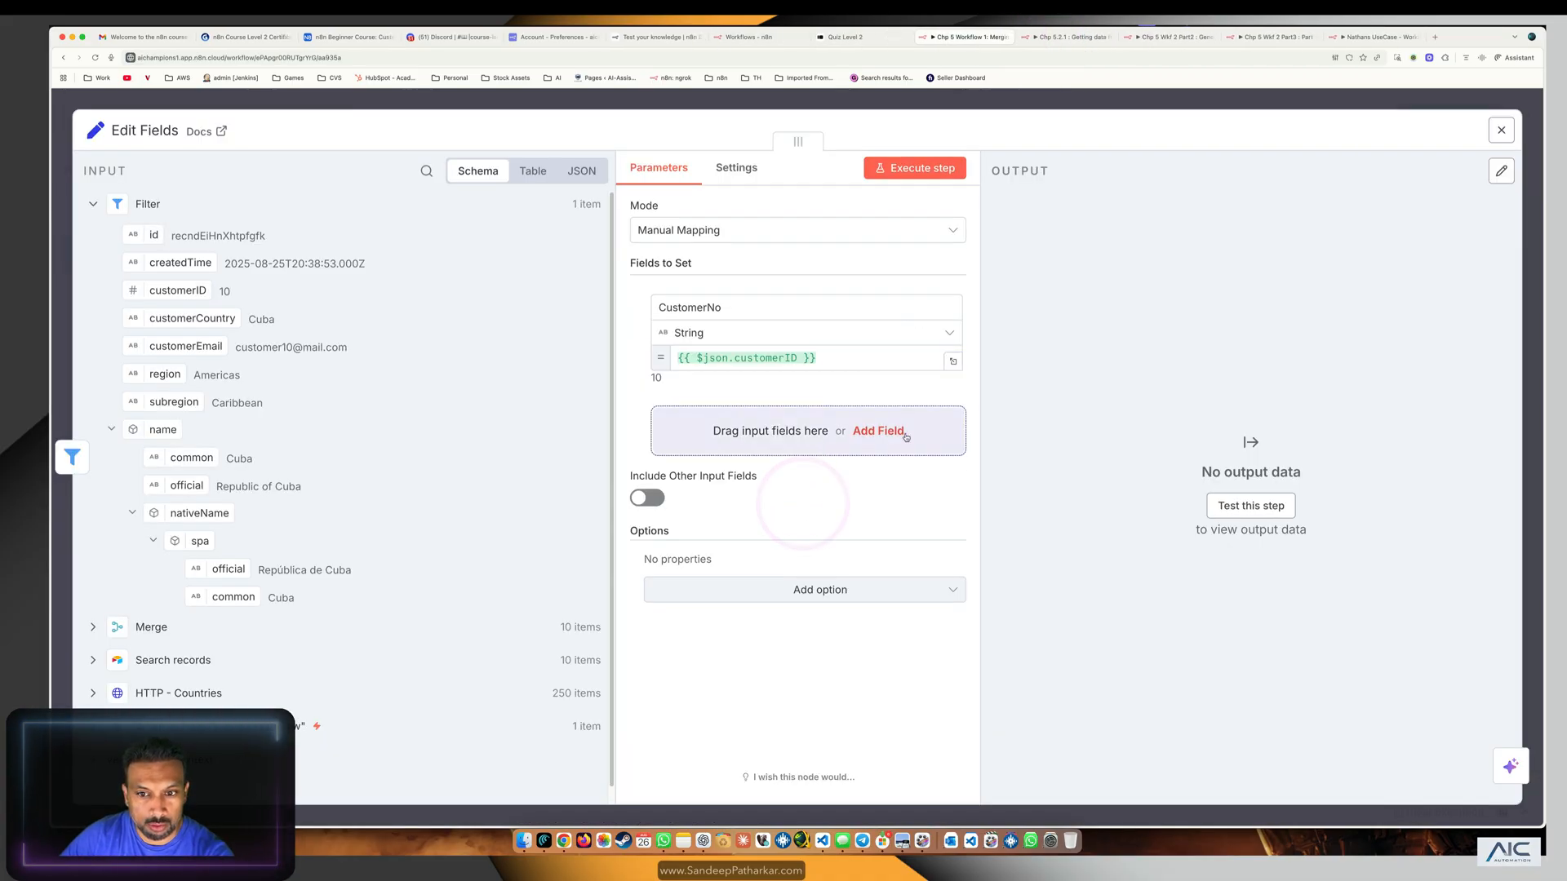
{"action": "type", "text": "SubRegion"}
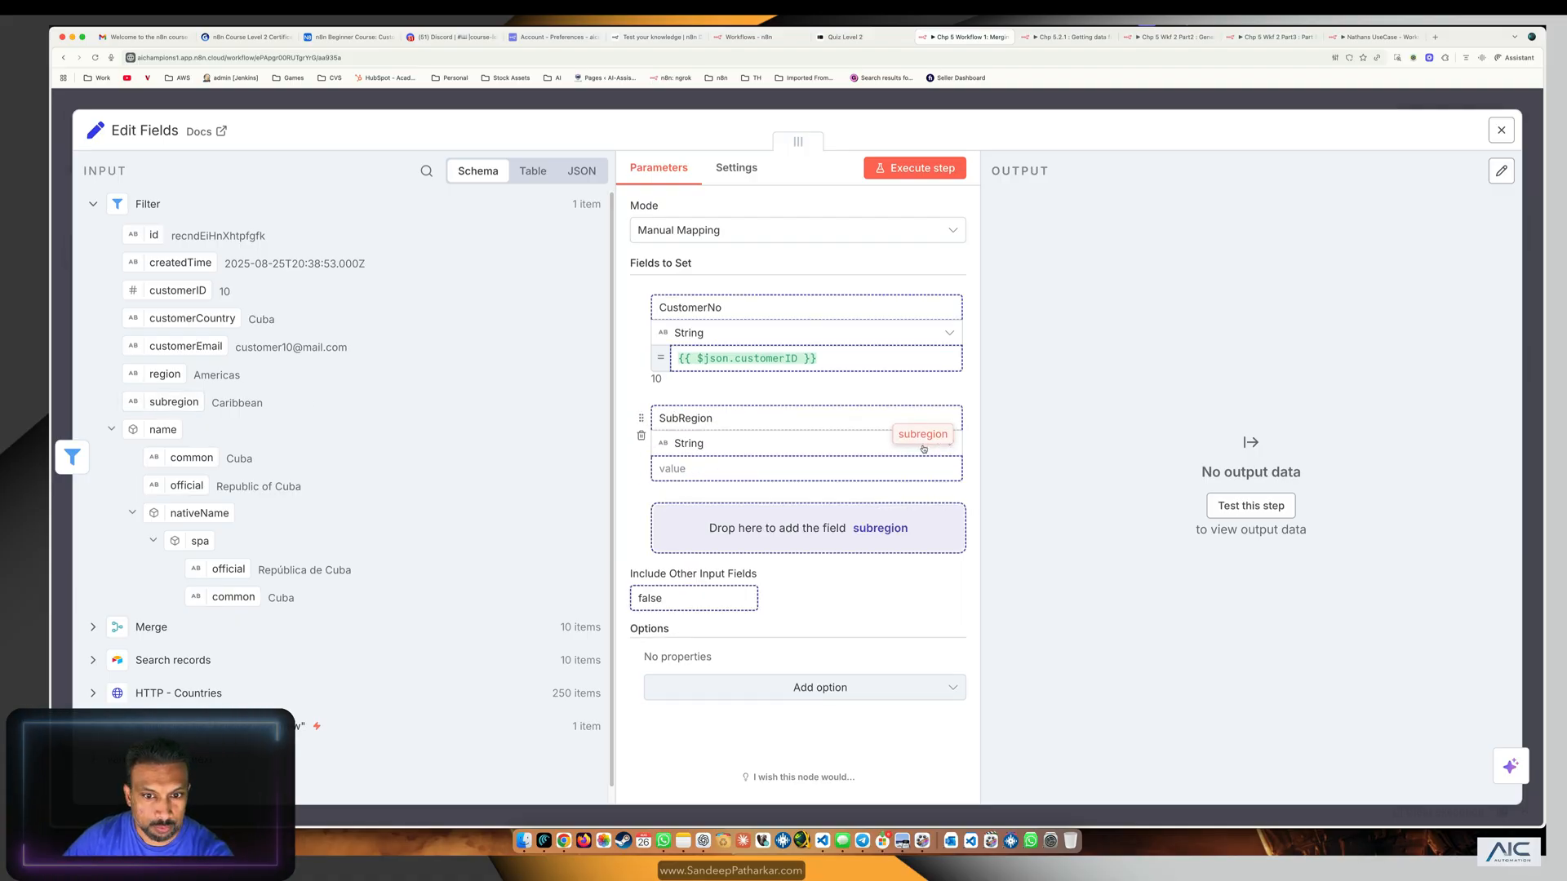
{"action": "left_click", "coordinate": [1500, 131]}
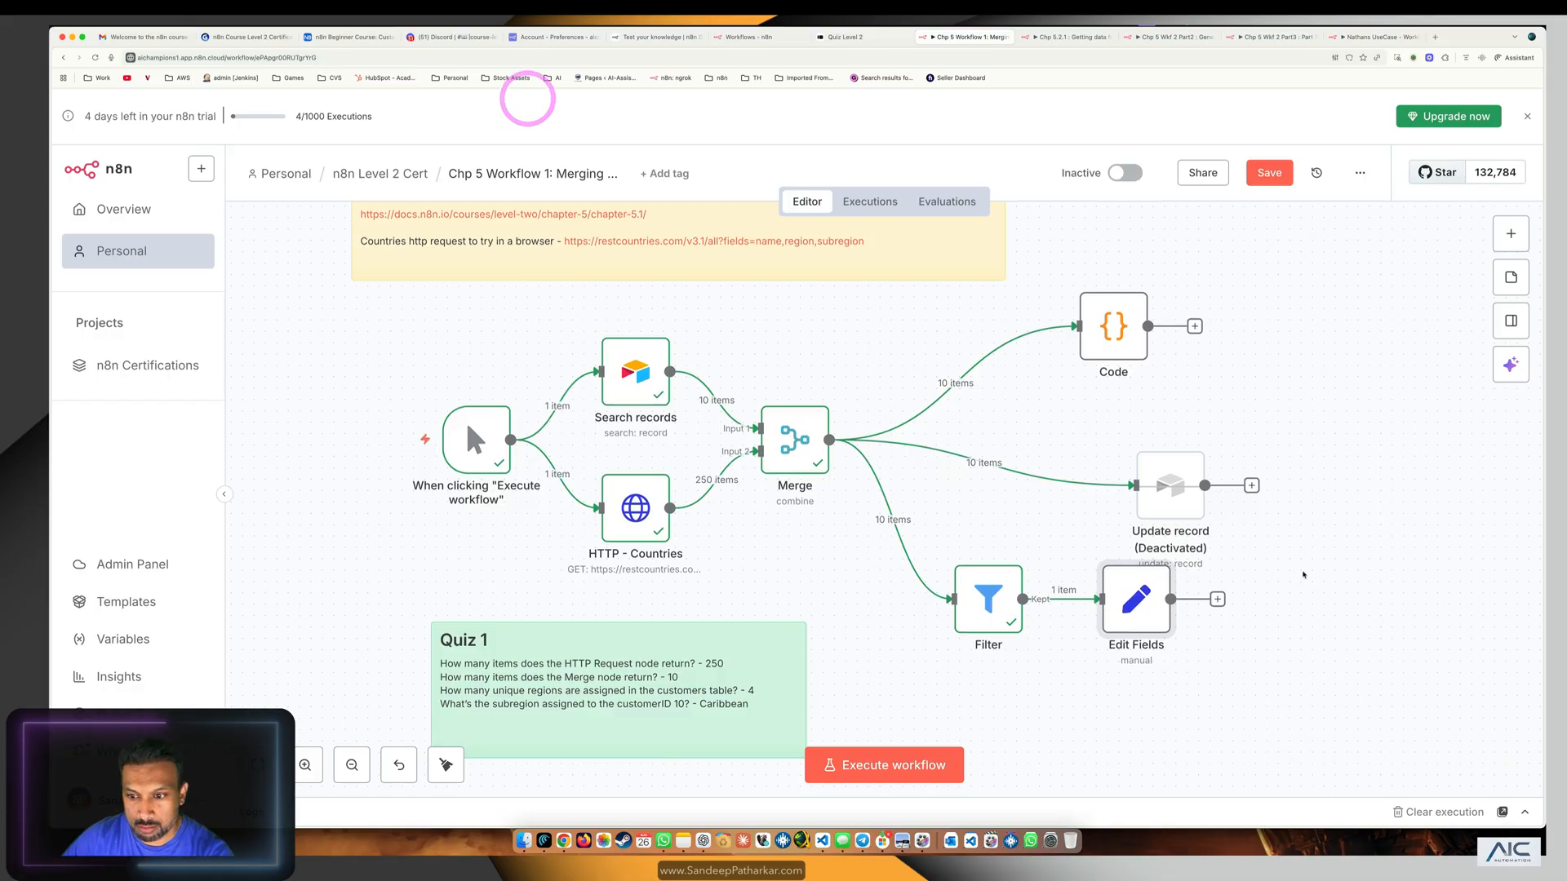
Answer B Caribbean for question 11, reach question 12, then reopen the Airtable Customer table.
{"action": "left_click", "coordinate": [883, 764]}
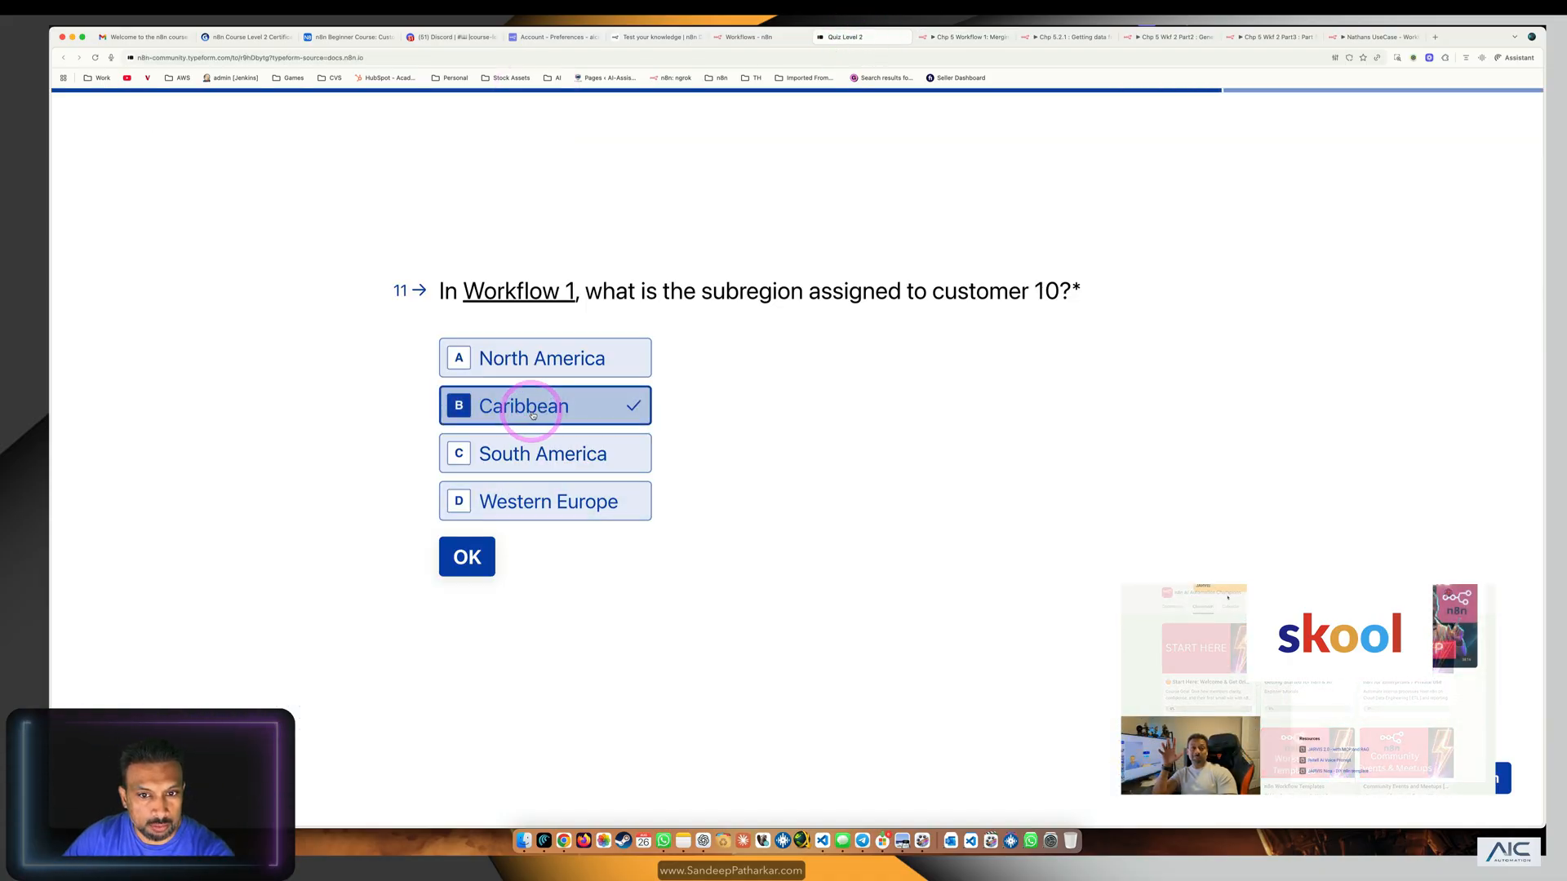
{"action": "left_click", "coordinate": [467, 557]}
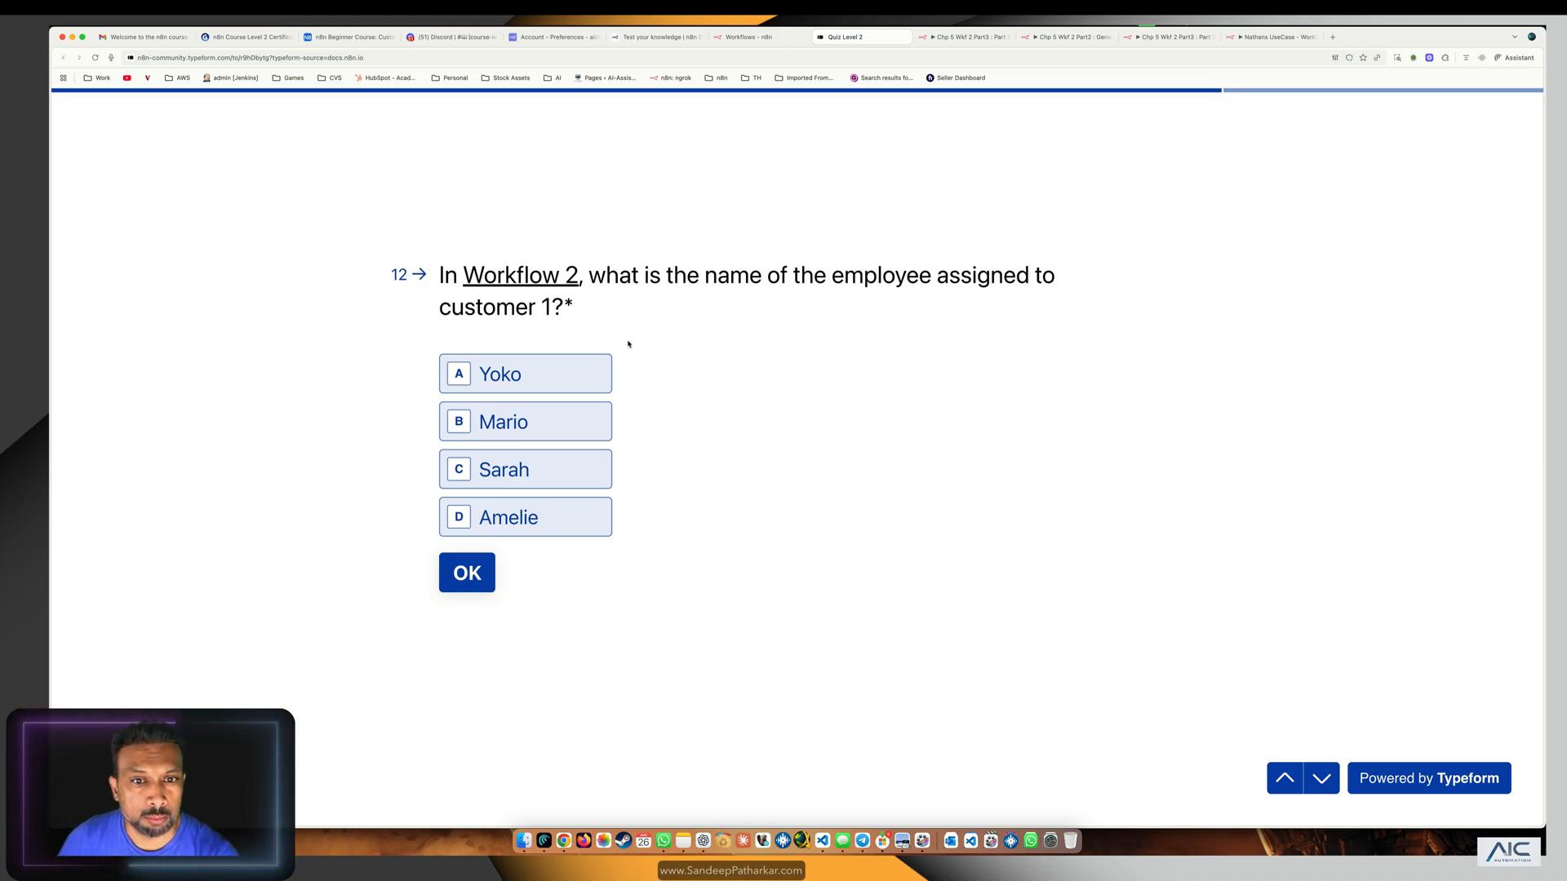
{"action": "left_click", "coordinate": [344, 37]}
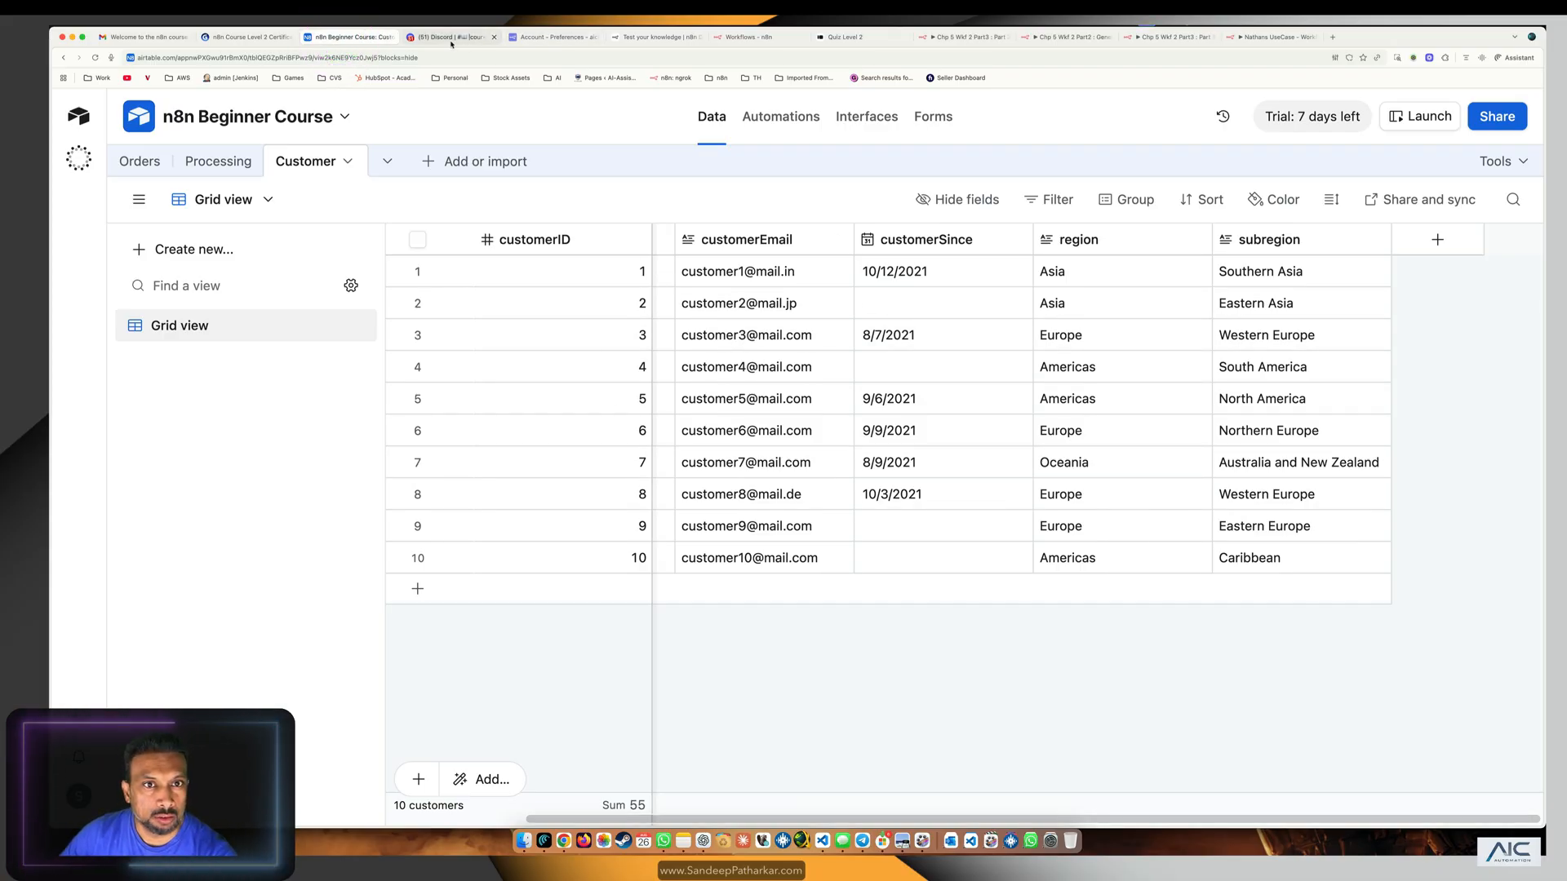
Open the Part 3 total sales files workflow and select its 09:47:58 successful execution.
{"action": "left_click", "coordinate": [744, 38]}
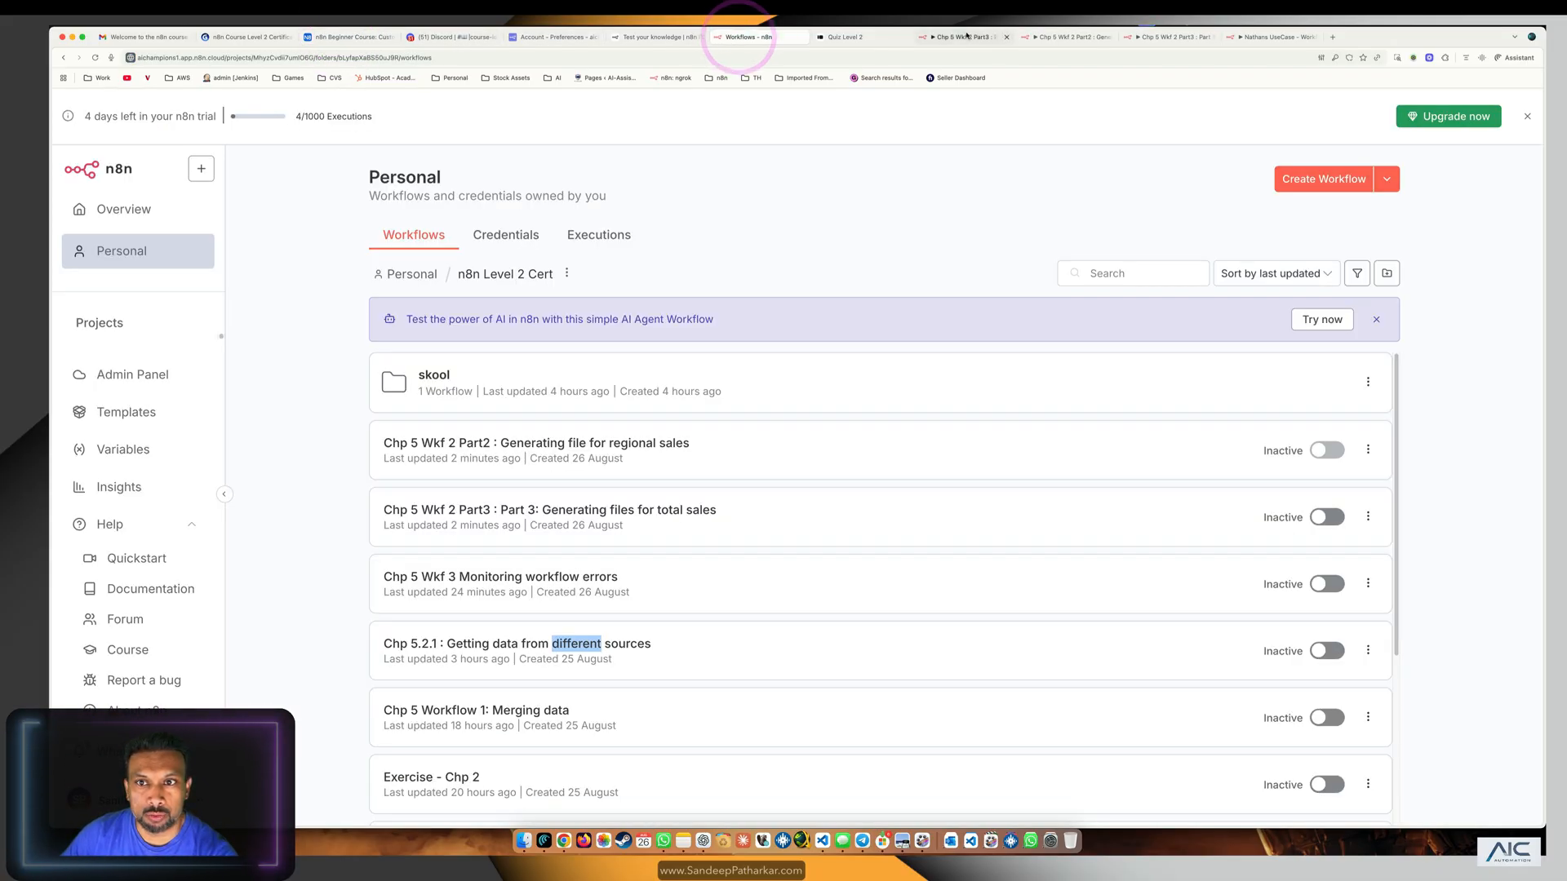
{"action": "left_click", "coordinate": [548, 509]}
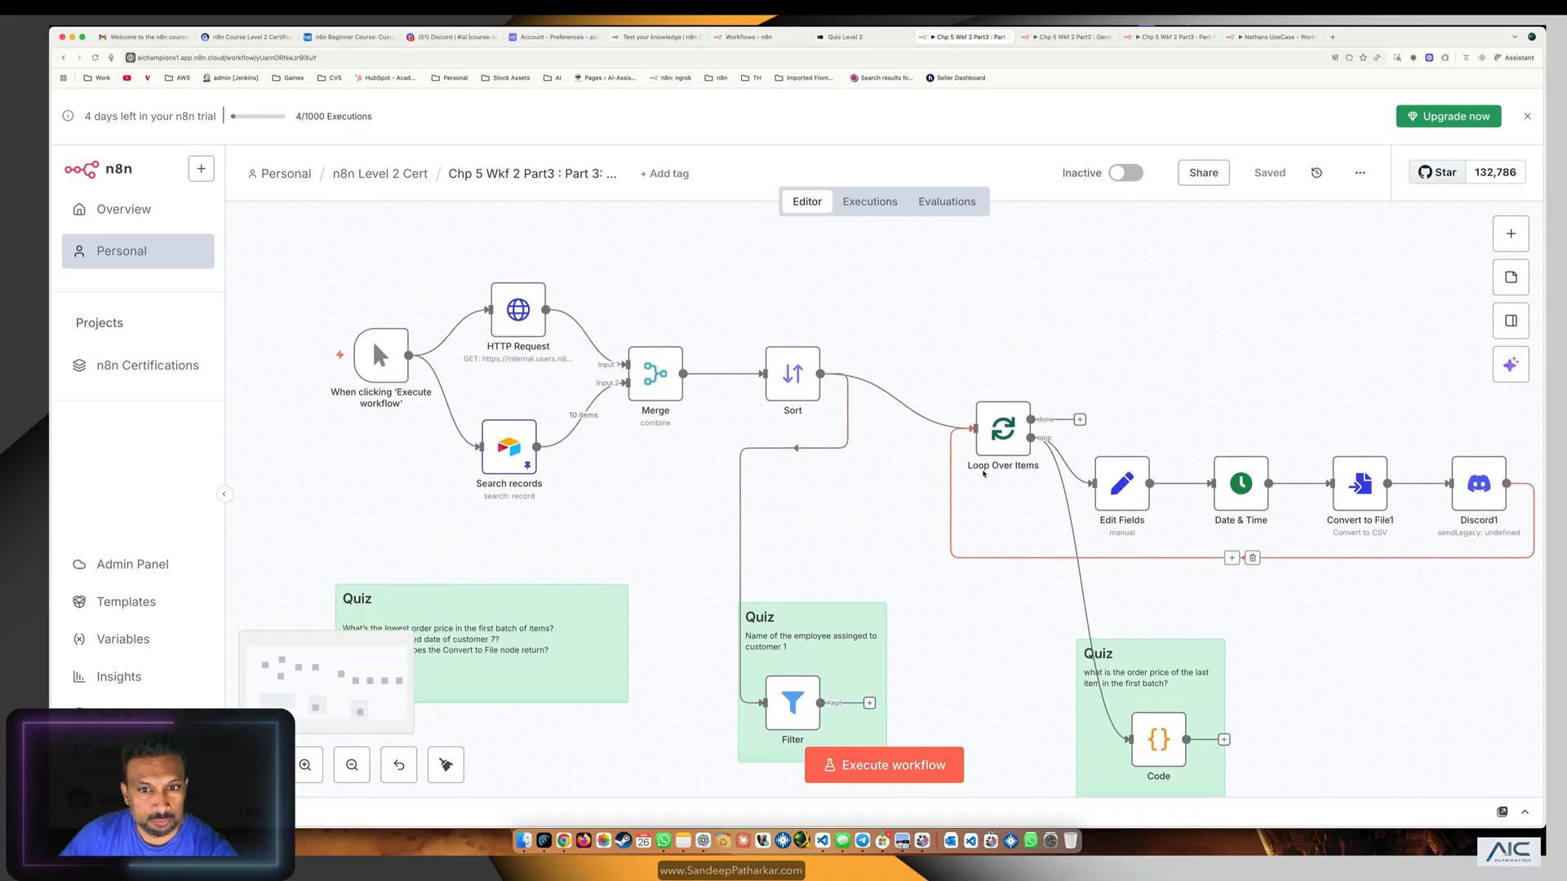
{"action": "left_click", "coordinate": [868, 201]}
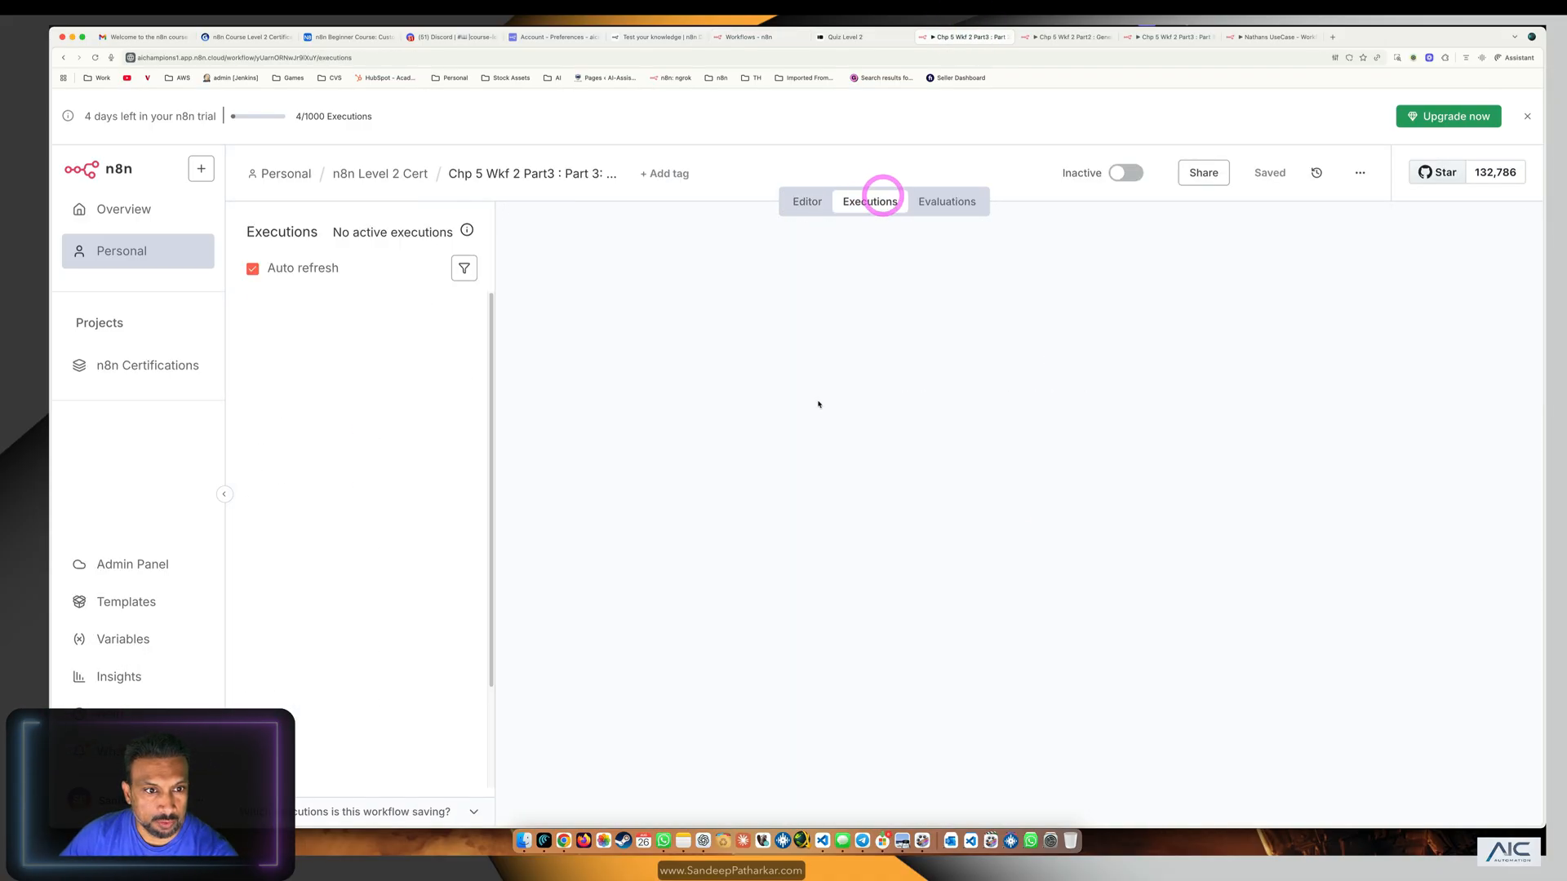
{"action": "left_click", "coordinate": [310, 429]}
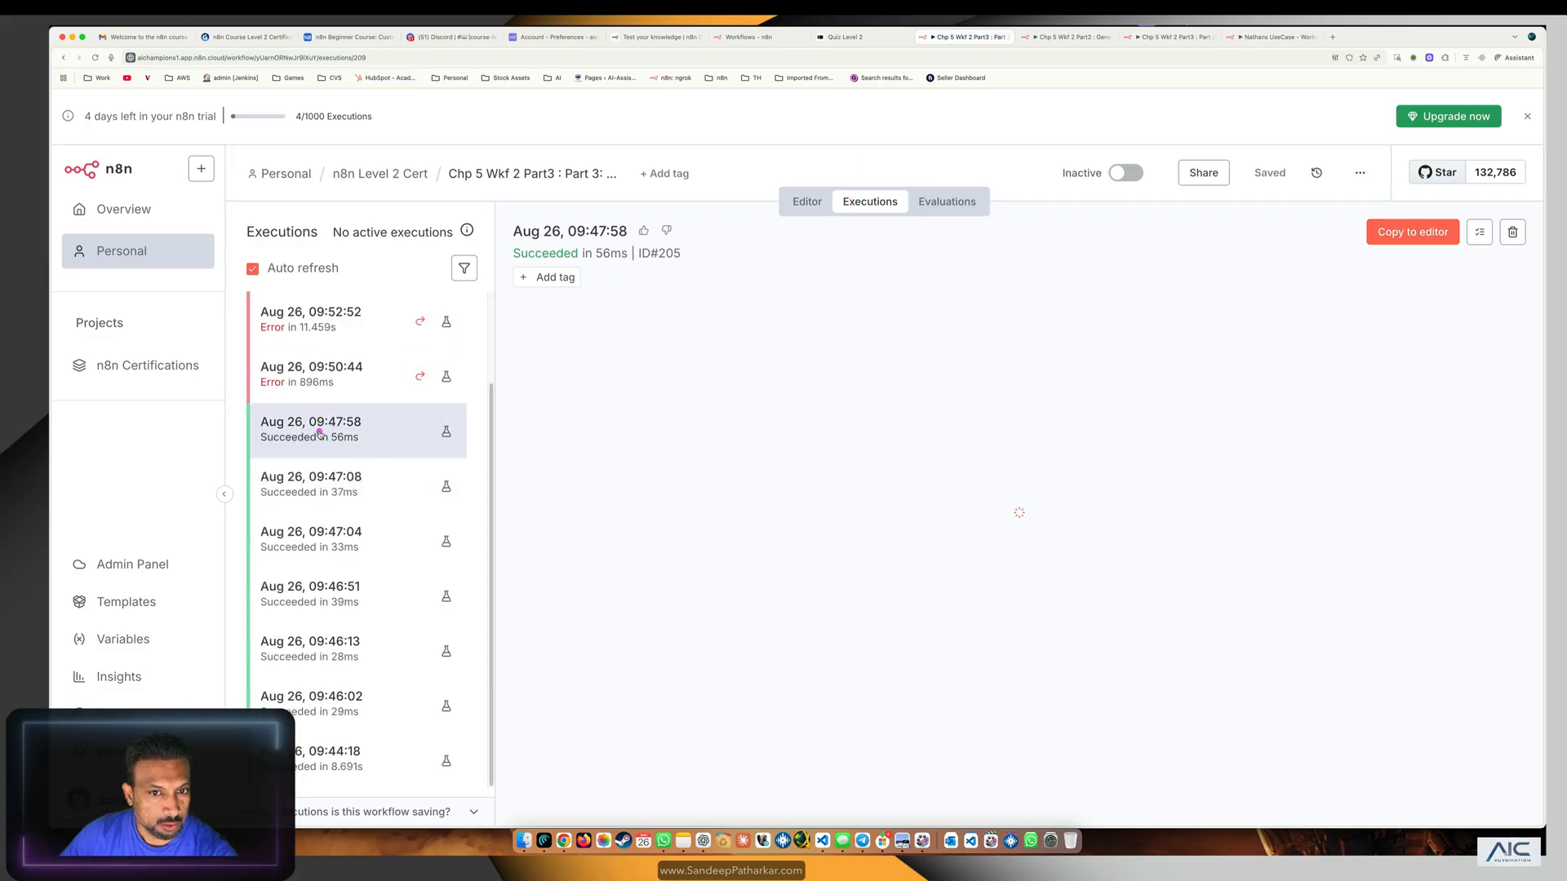
{"action": "left_click", "coordinate": [358, 429]}
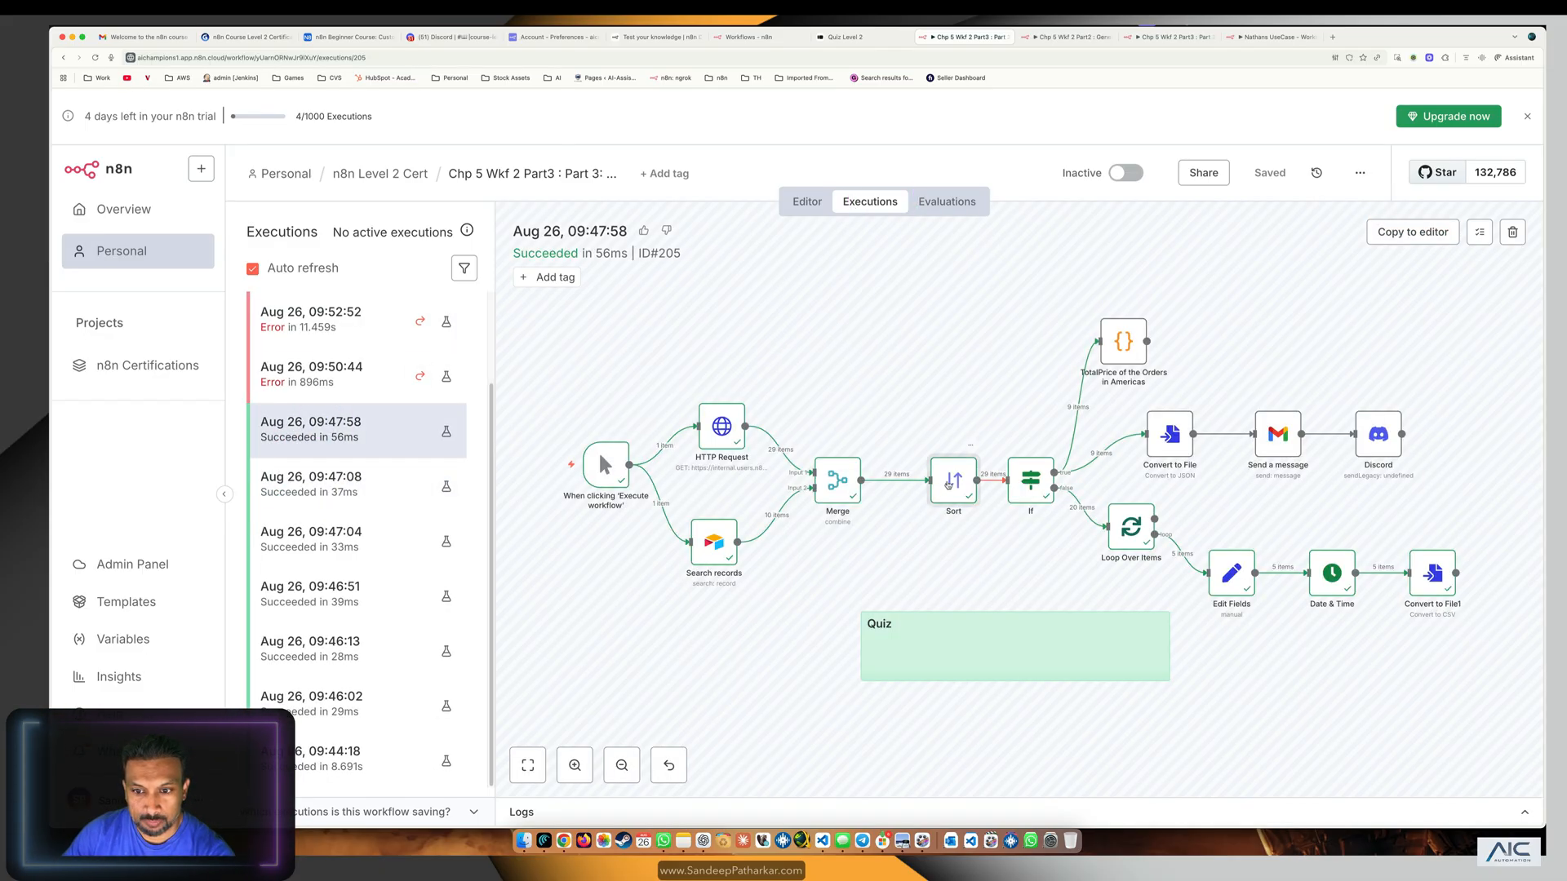
Inspect the Sort node output showing customer 1's employee Mario, then return to the Editor.
{"action": "double_click", "coordinate": [952, 480]}
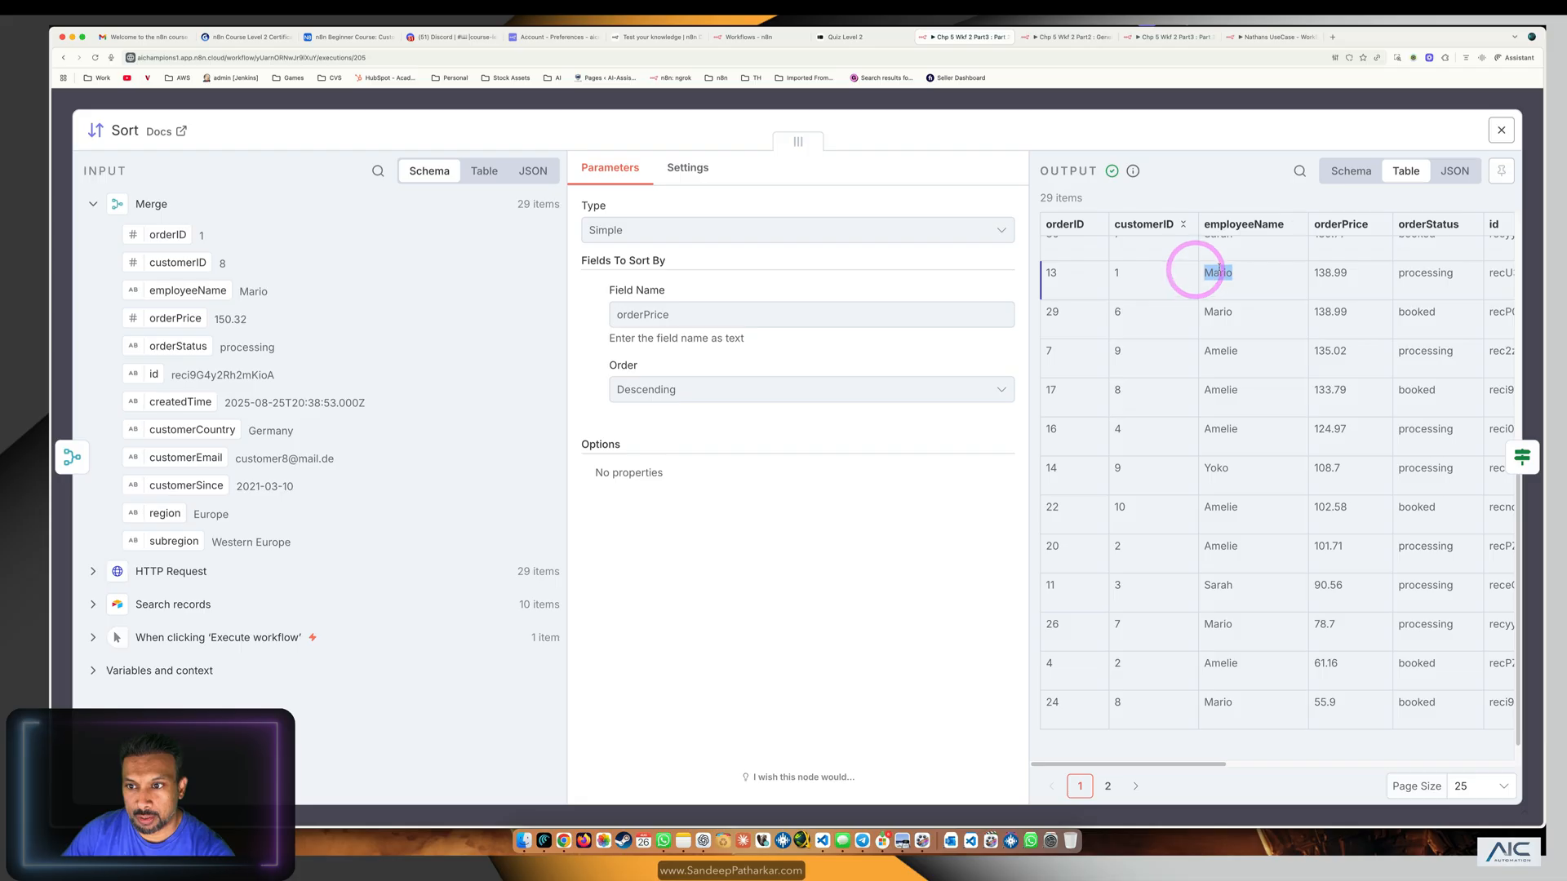
{"action": "left_click", "coordinate": [1500, 131]}
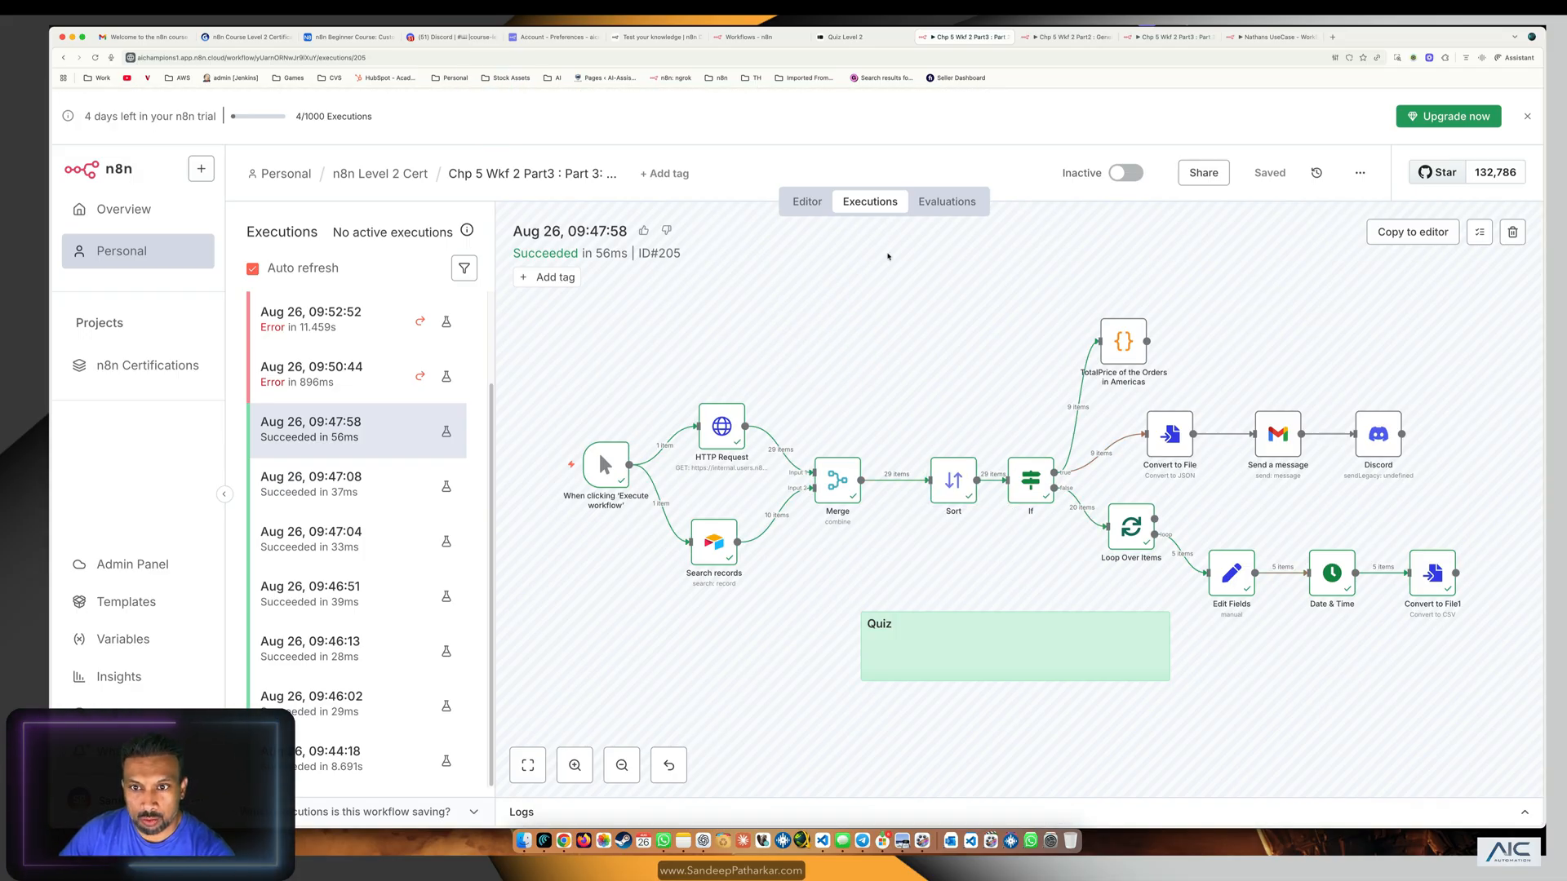
{"action": "left_click", "coordinate": [806, 201]}
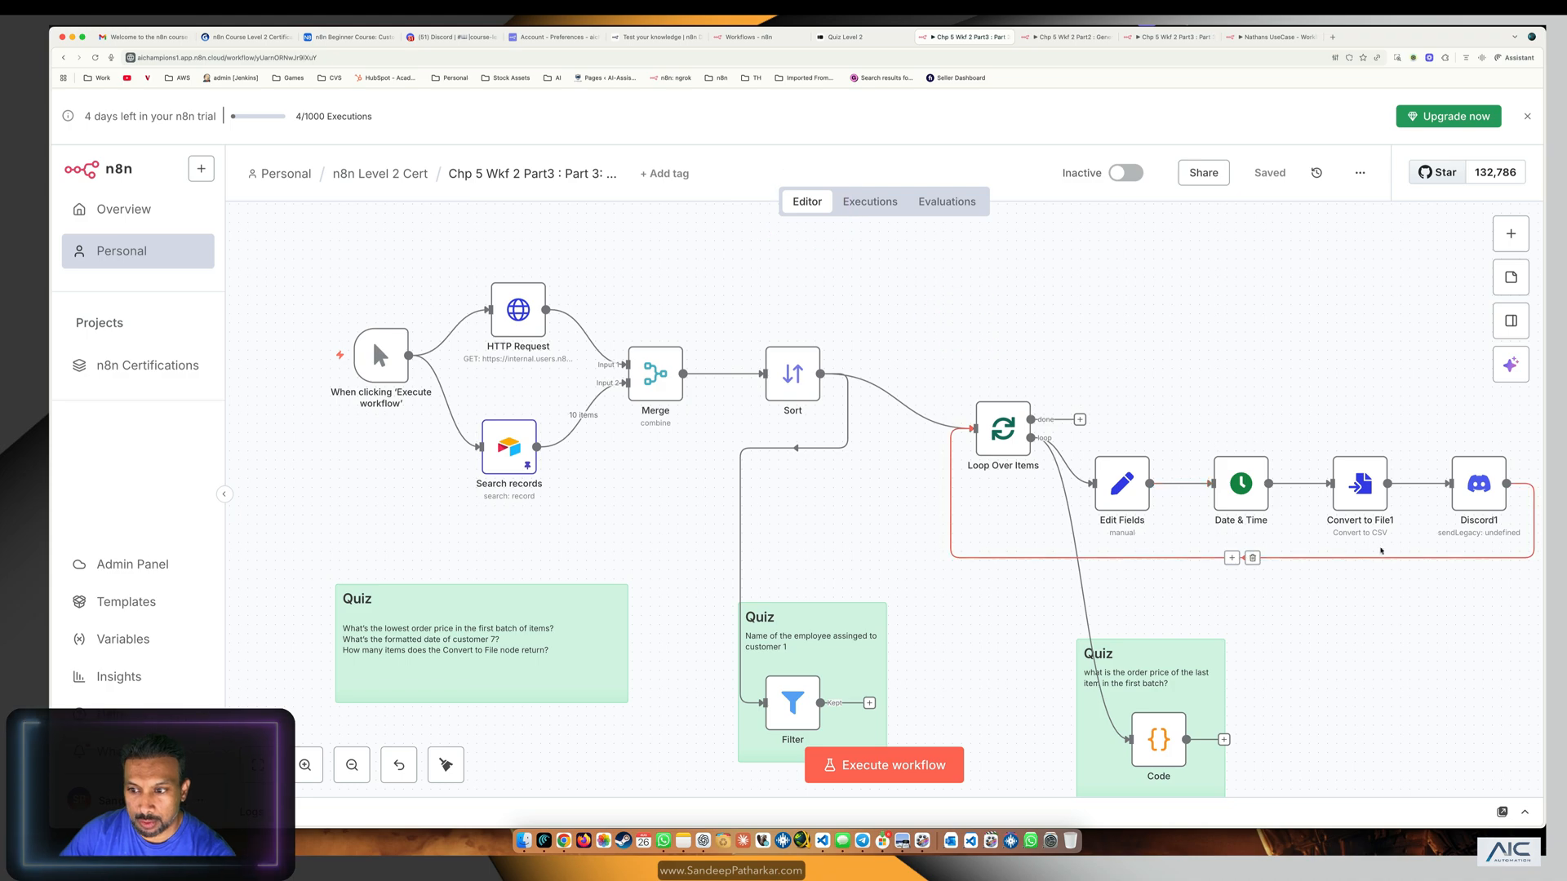
Execute the workflow up to the Filter node and glance at its details.
{"action": "left_click", "coordinate": [1471, 441]}
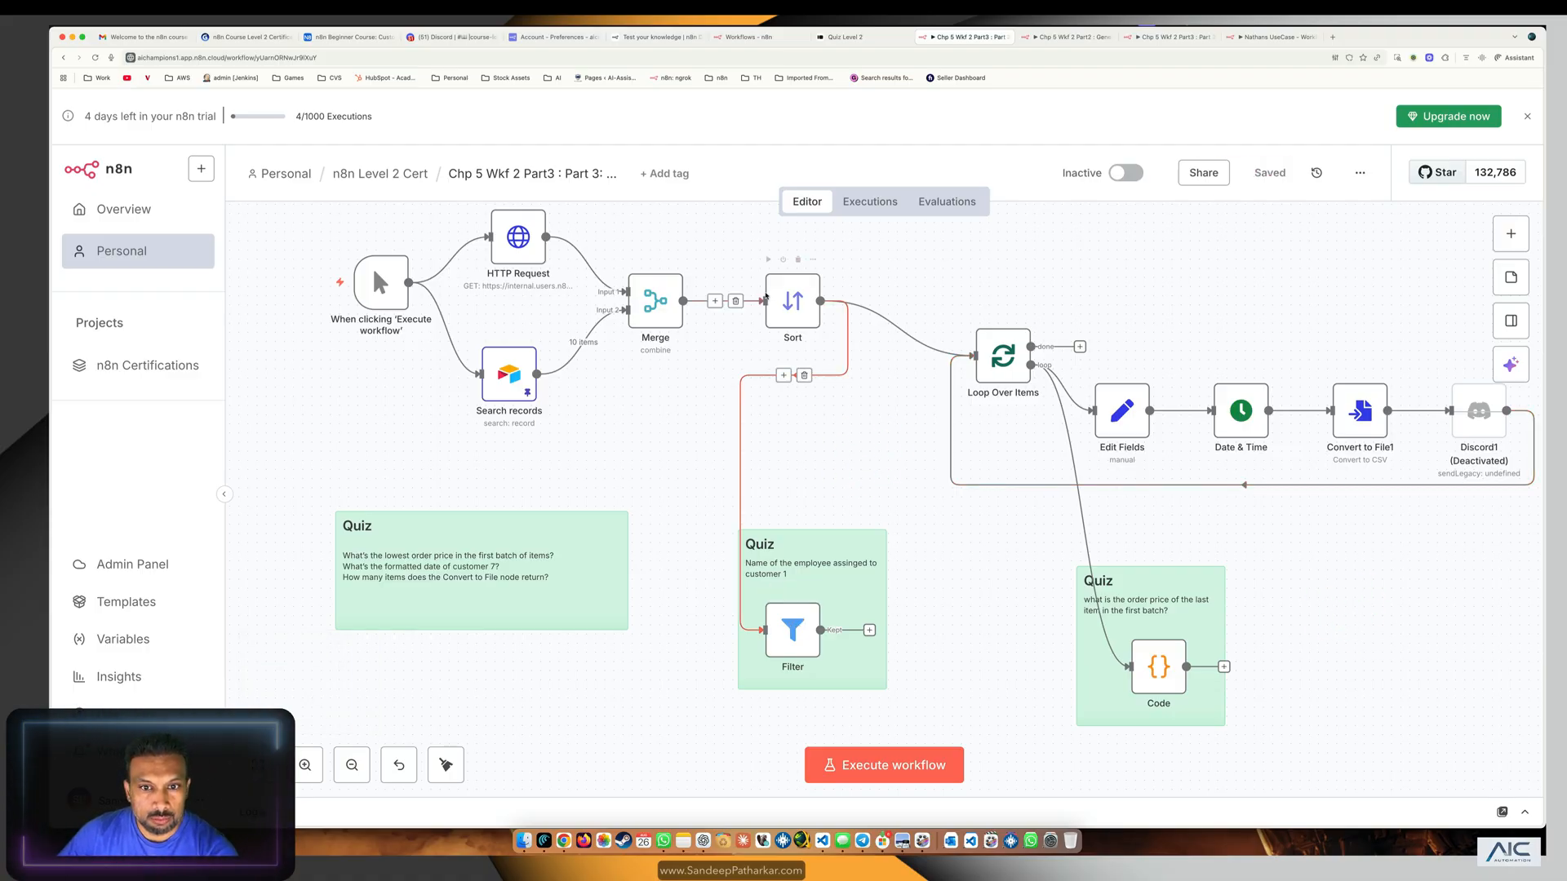
{"action": "left_click", "coordinate": [794, 630]}
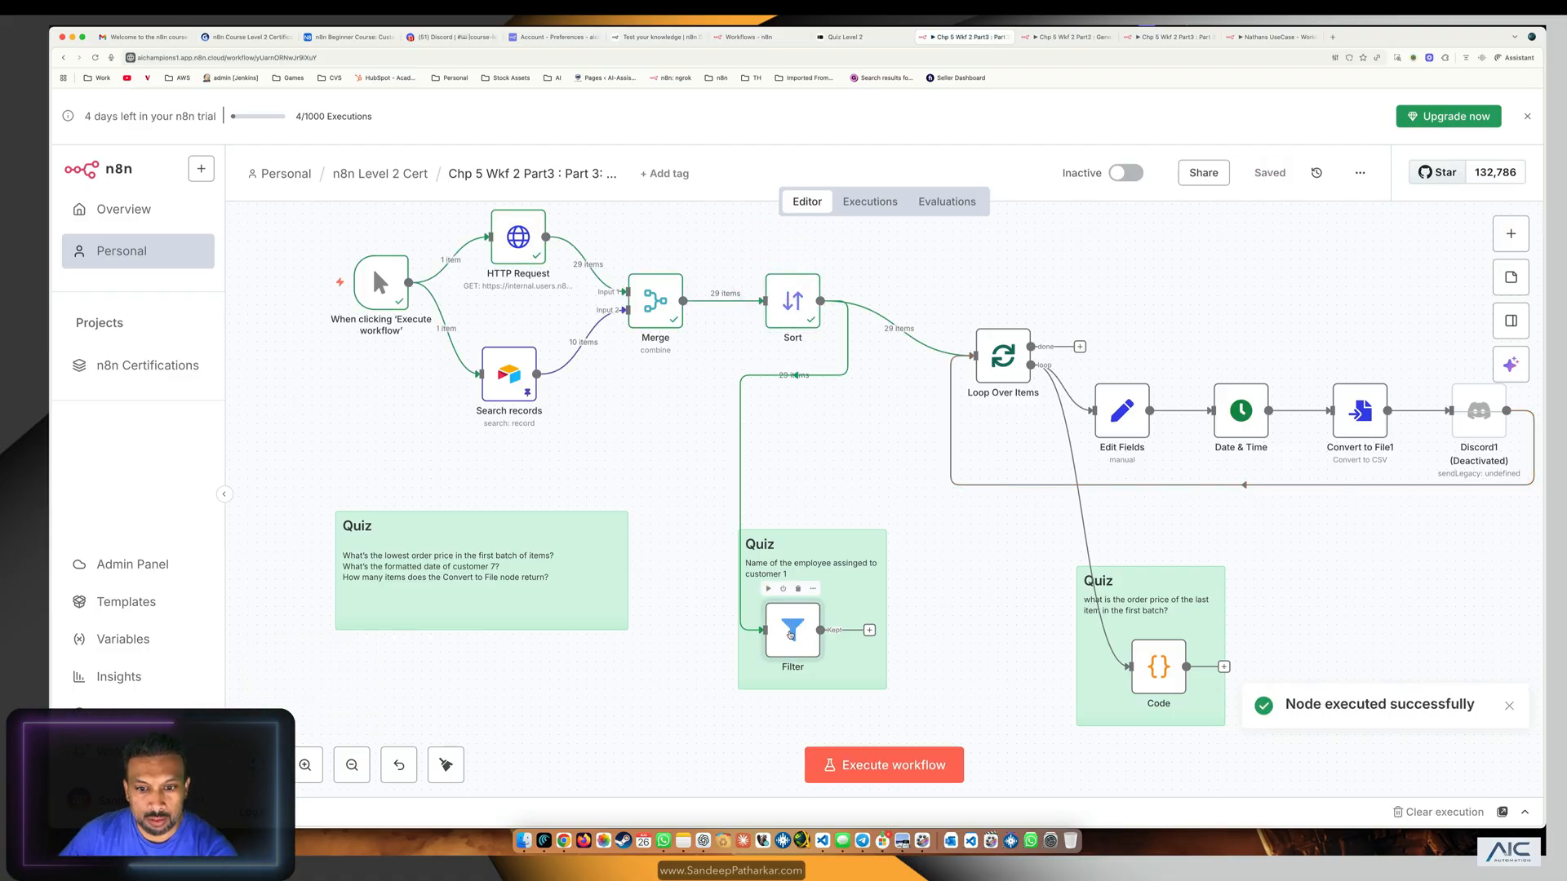
{"action": "double_click", "coordinate": [792, 632]}
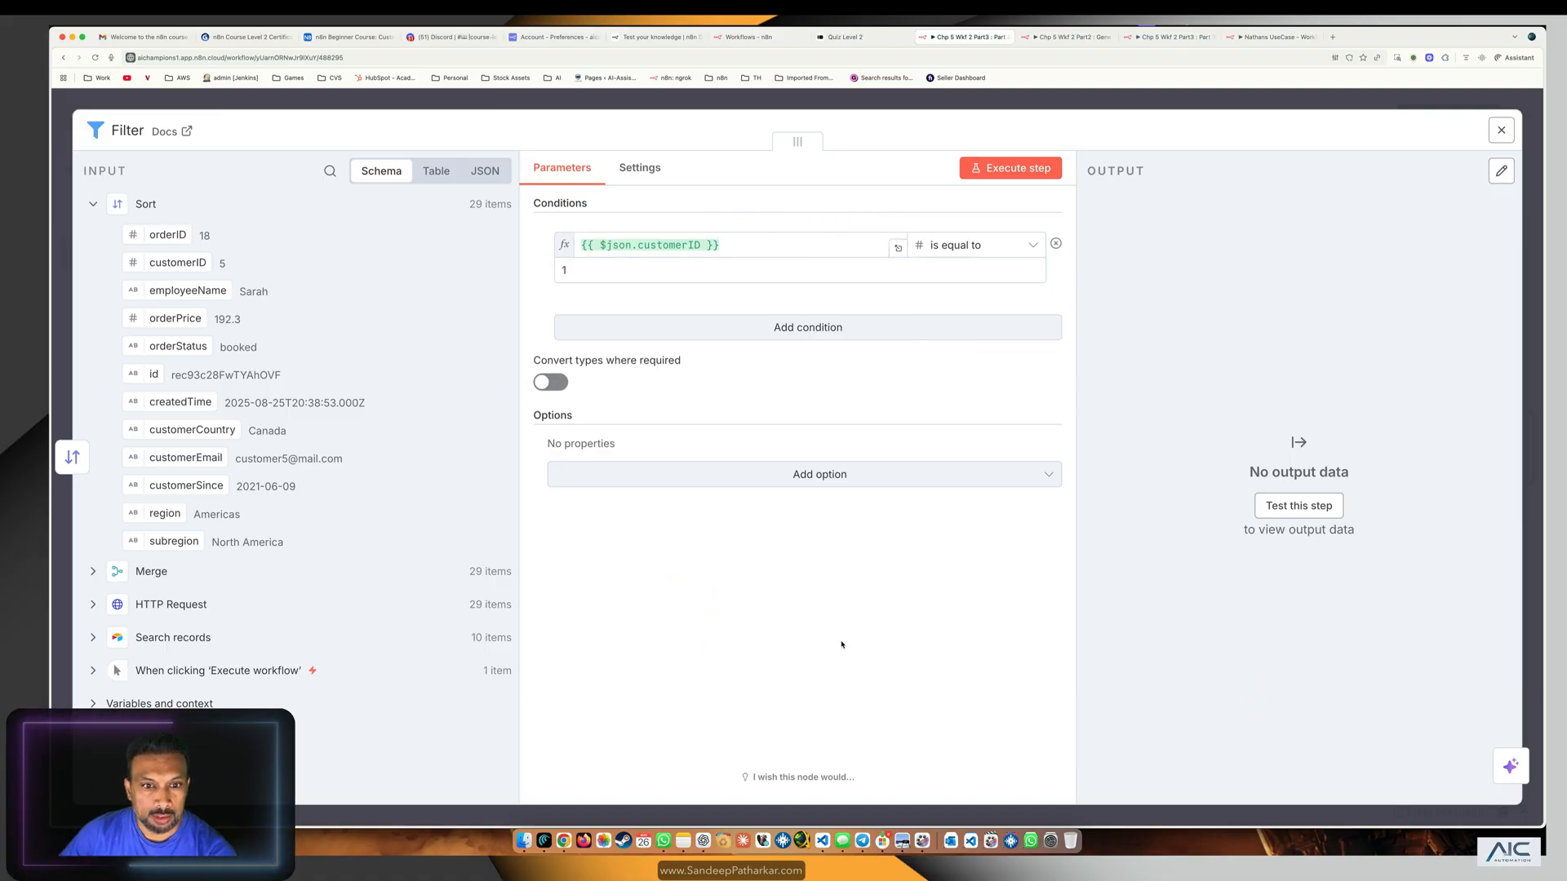
{"action": "left_click", "coordinate": [1500, 130]}
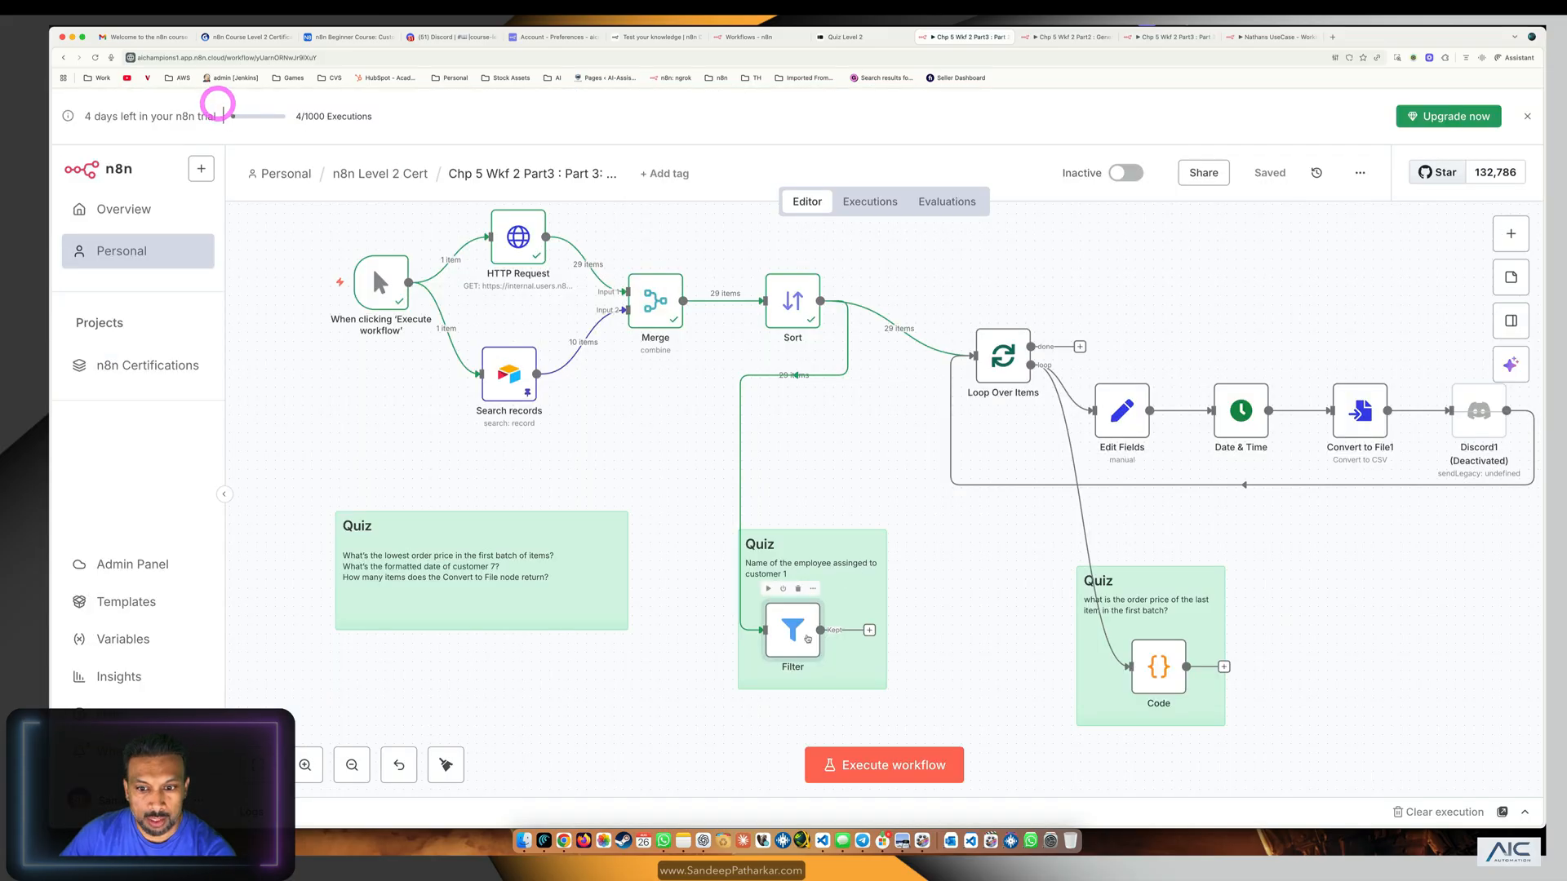
Test the Filter step, keeping customer 1's single order with employeeName Mario.
{"action": "double_click", "coordinate": [792, 630]}
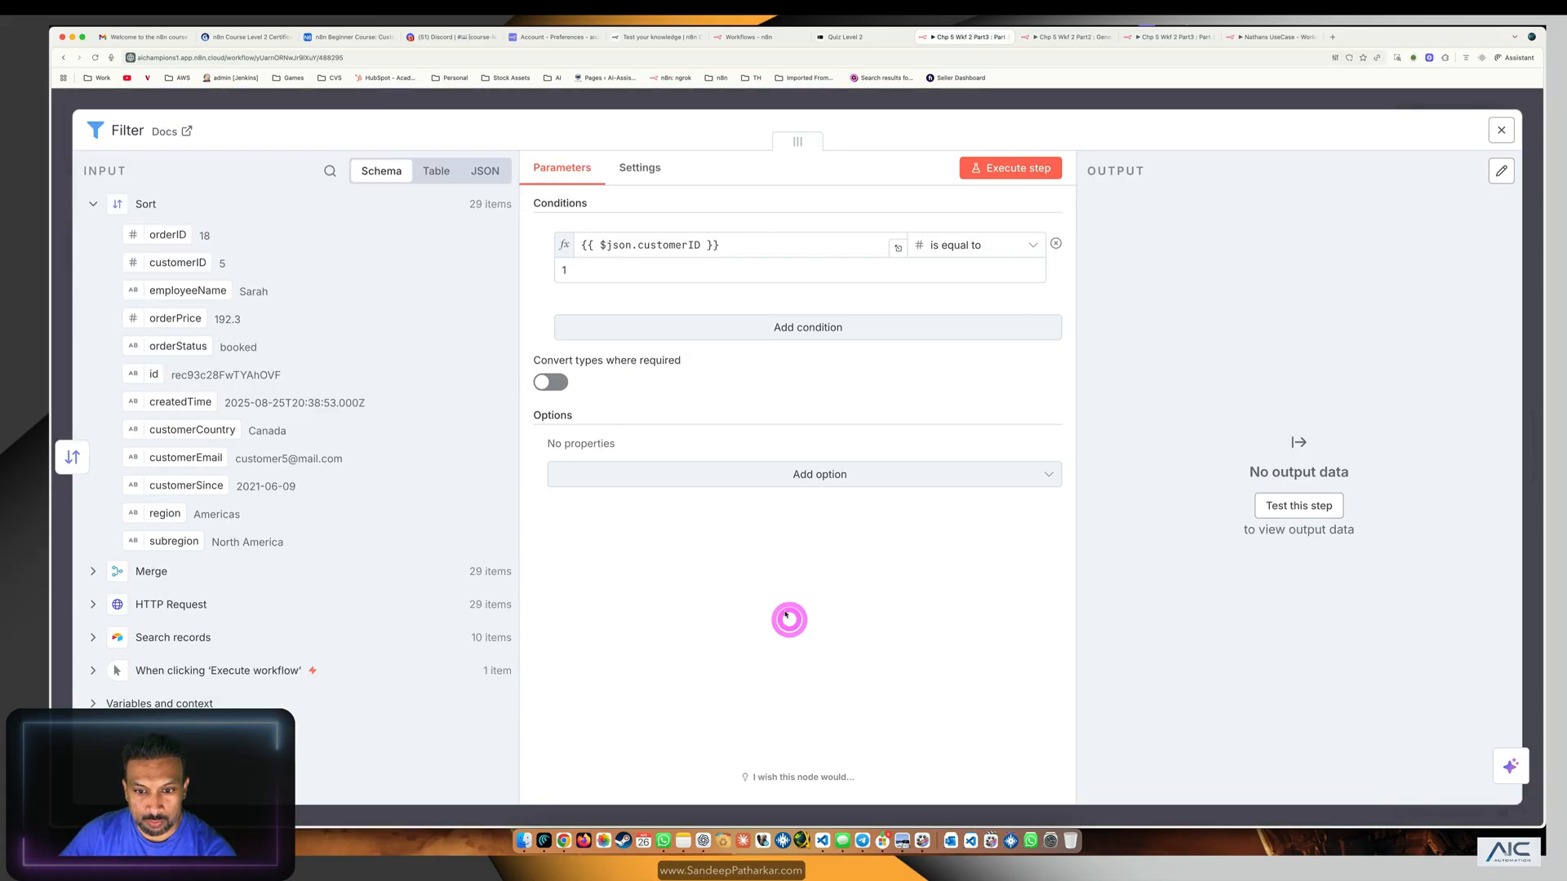
{"action": "left_click", "coordinate": [1017, 166]}
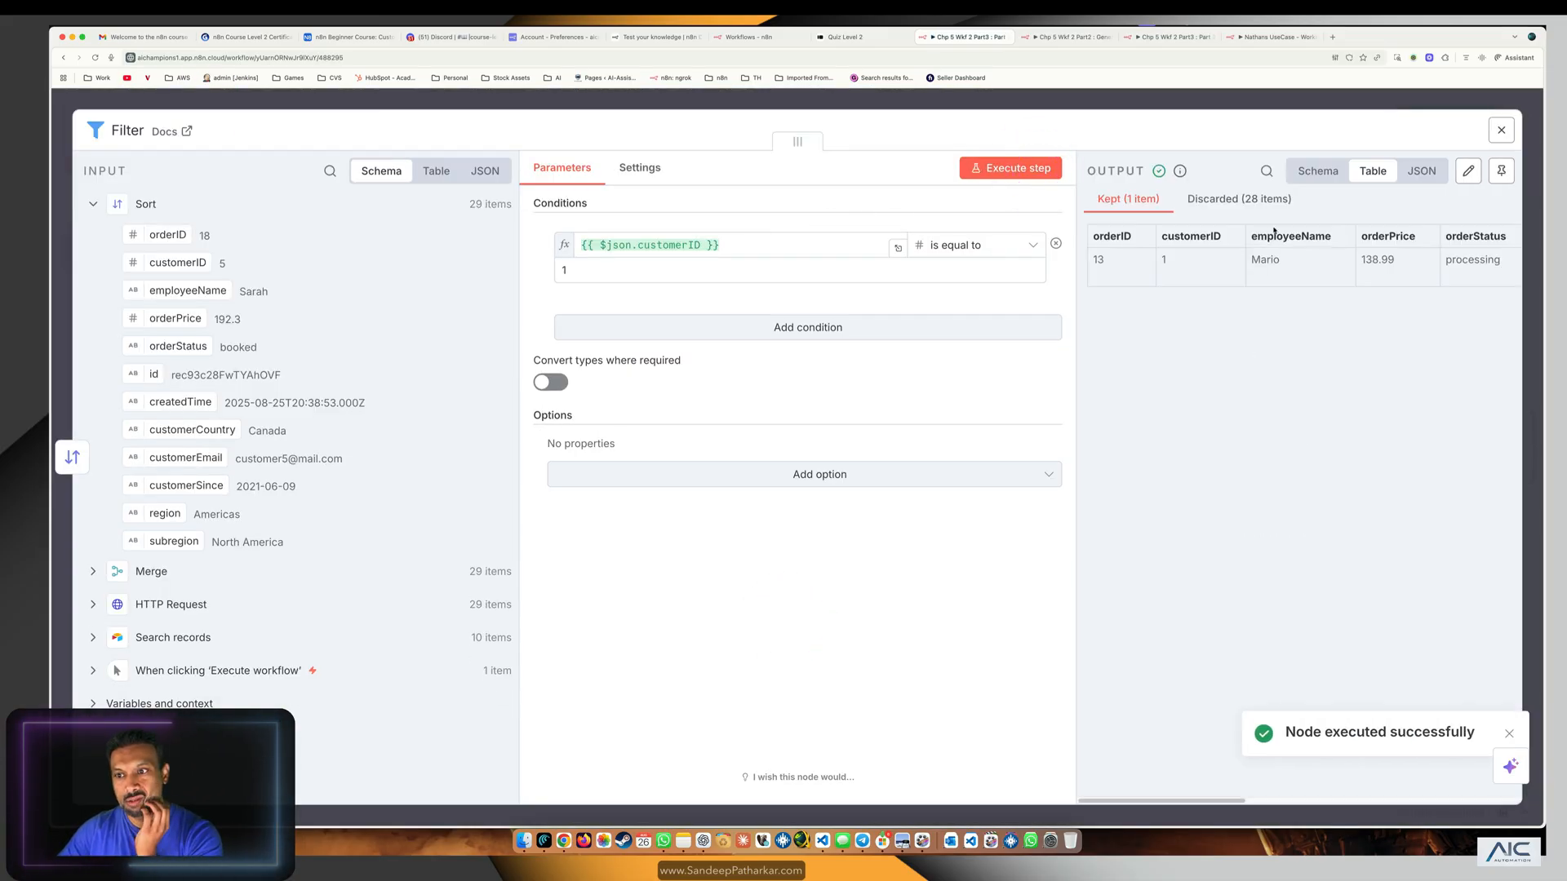
{"action": "double_click", "coordinate": [1265, 259]}
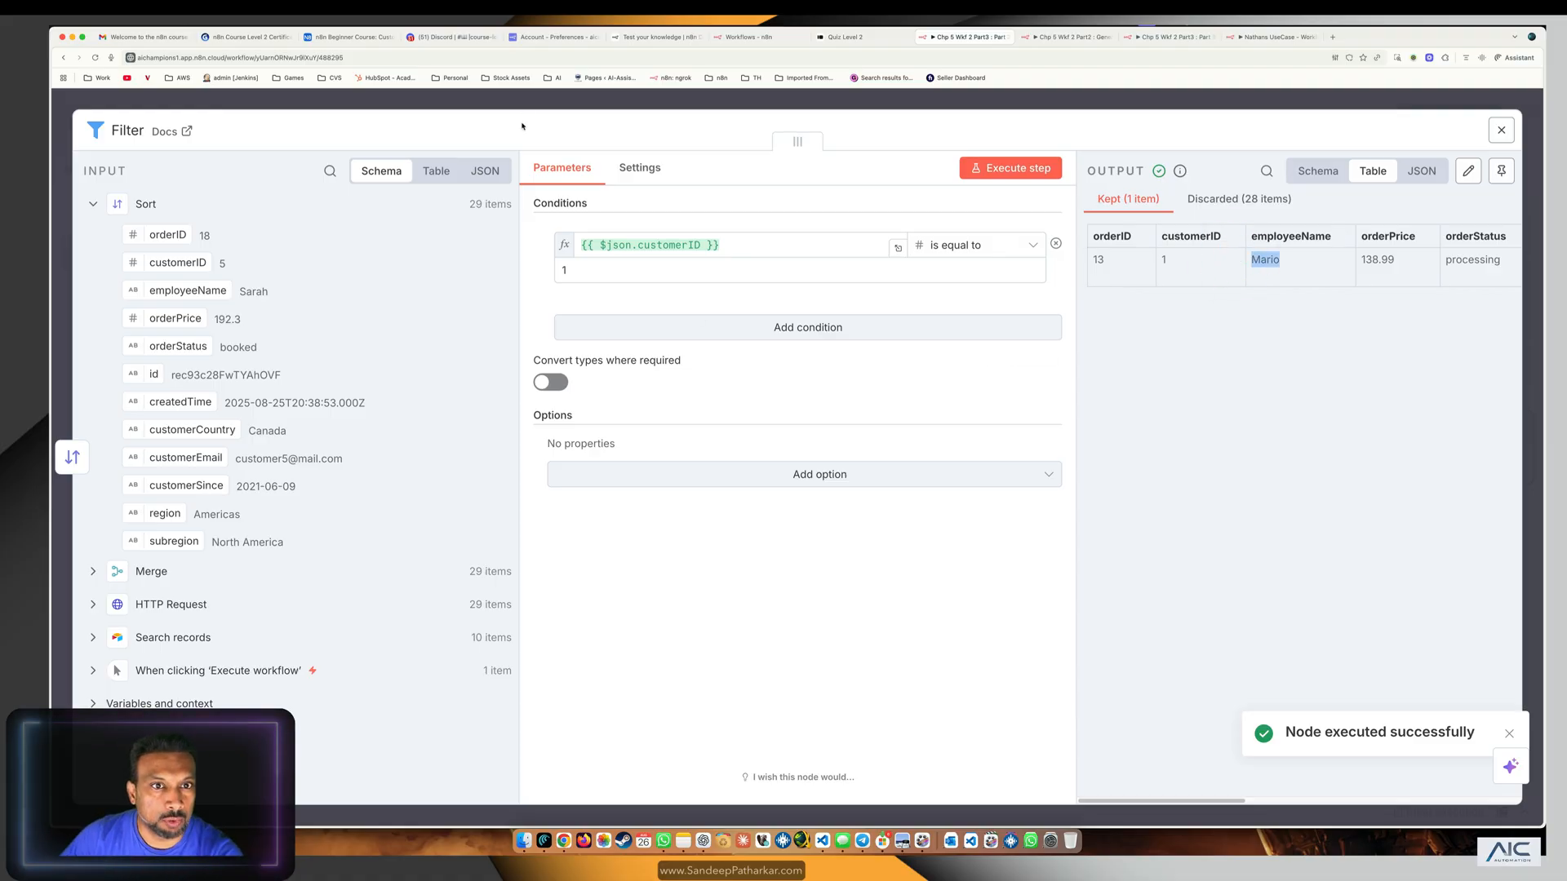
{"action": "left_click", "coordinate": [853, 37]}
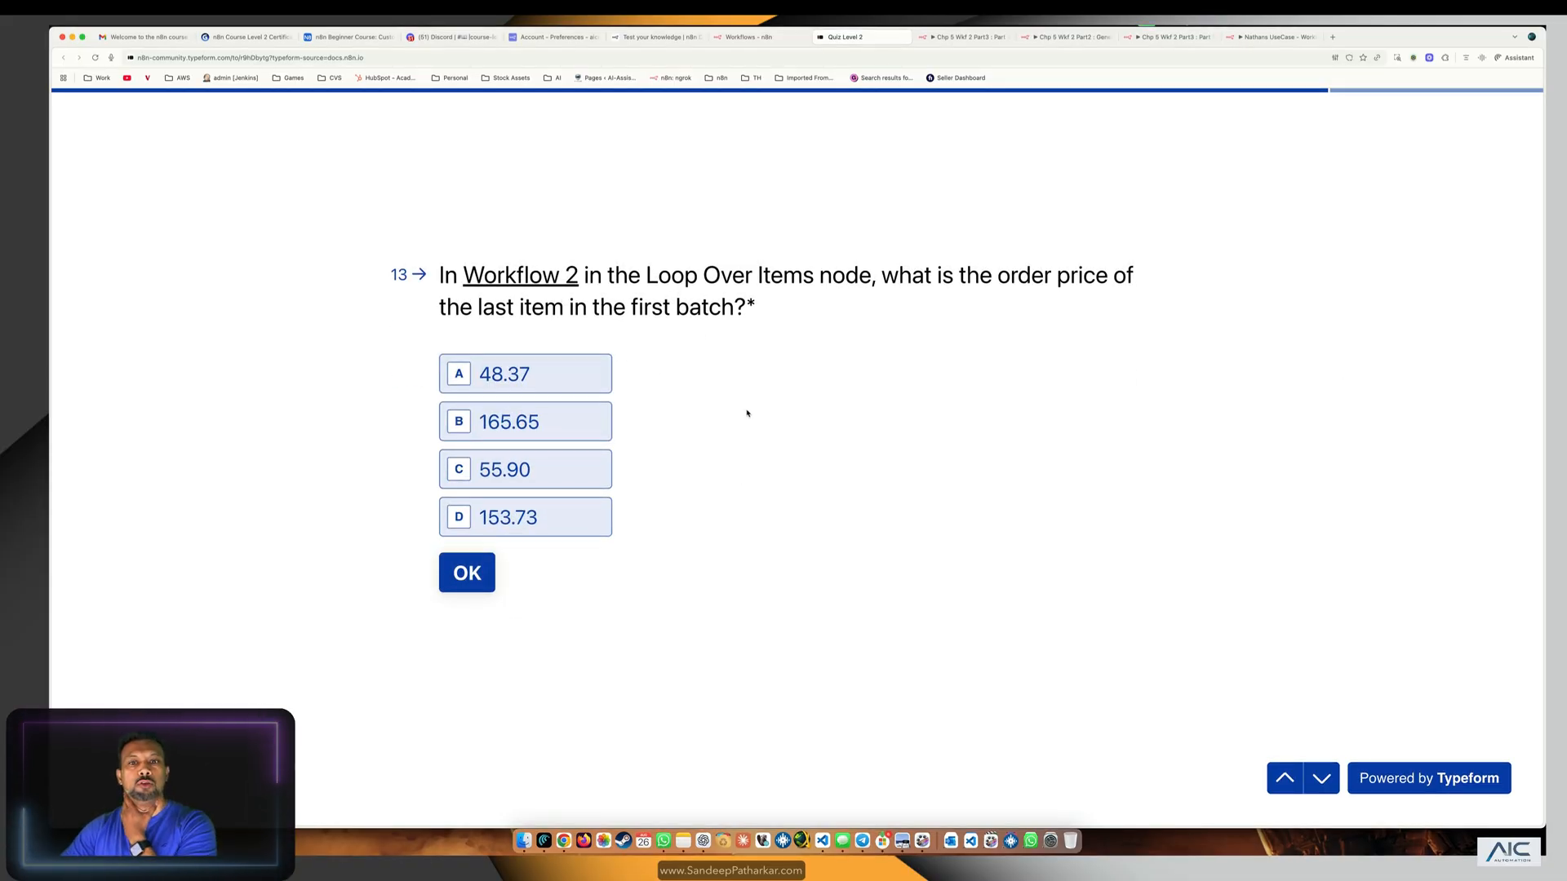
{"action": "mouse_move", "coordinate": [986, 337]}
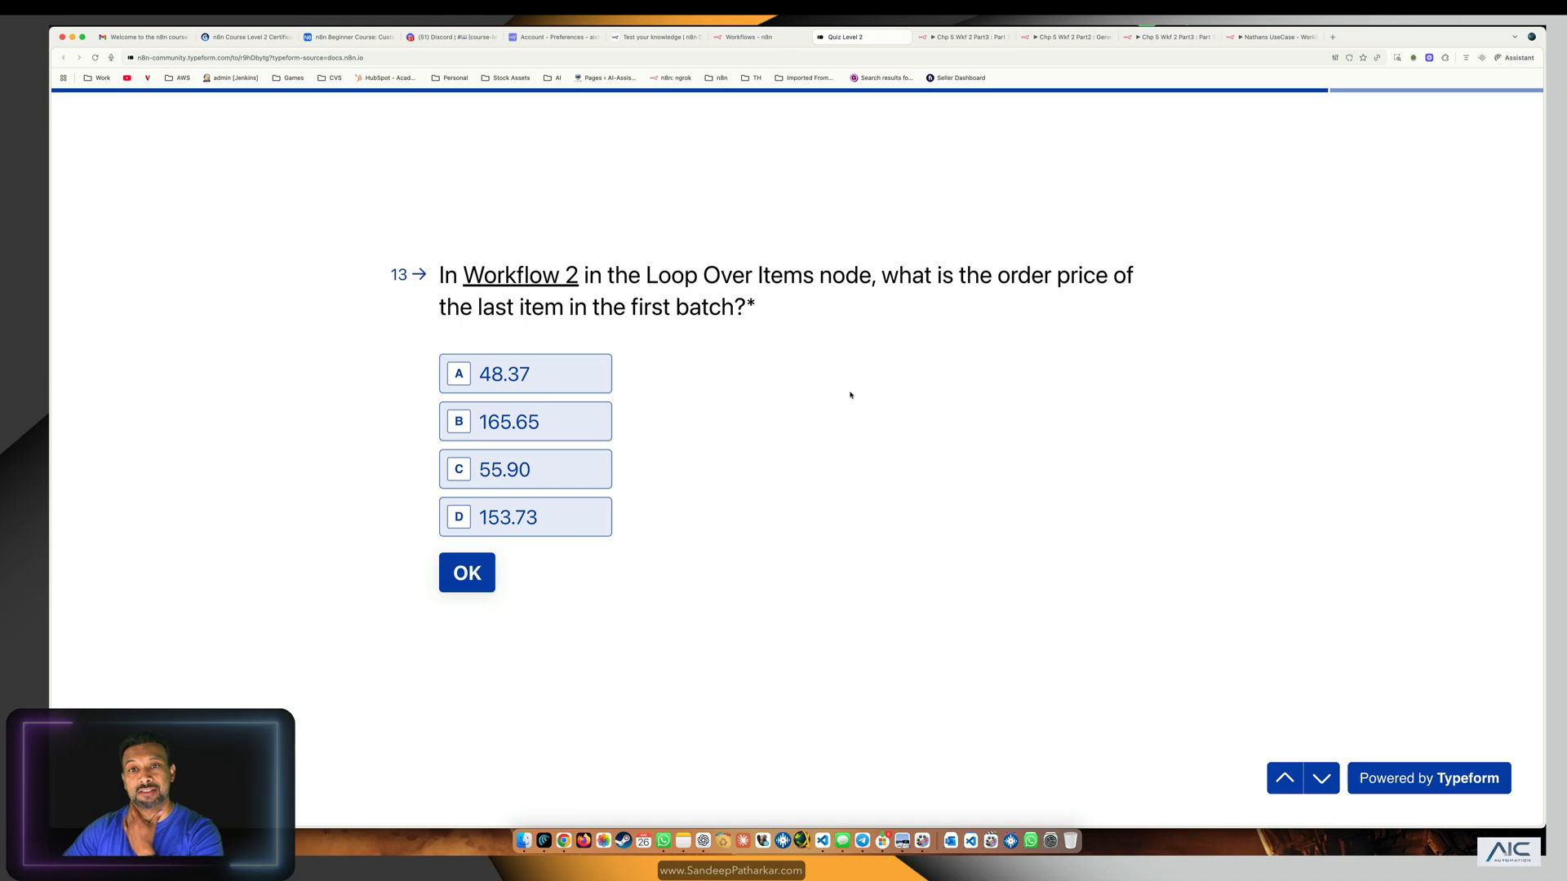
Back in n8n, execute up to the Sort node and check the Loop Over Items output.
{"action": "left_click", "coordinate": [963, 38]}
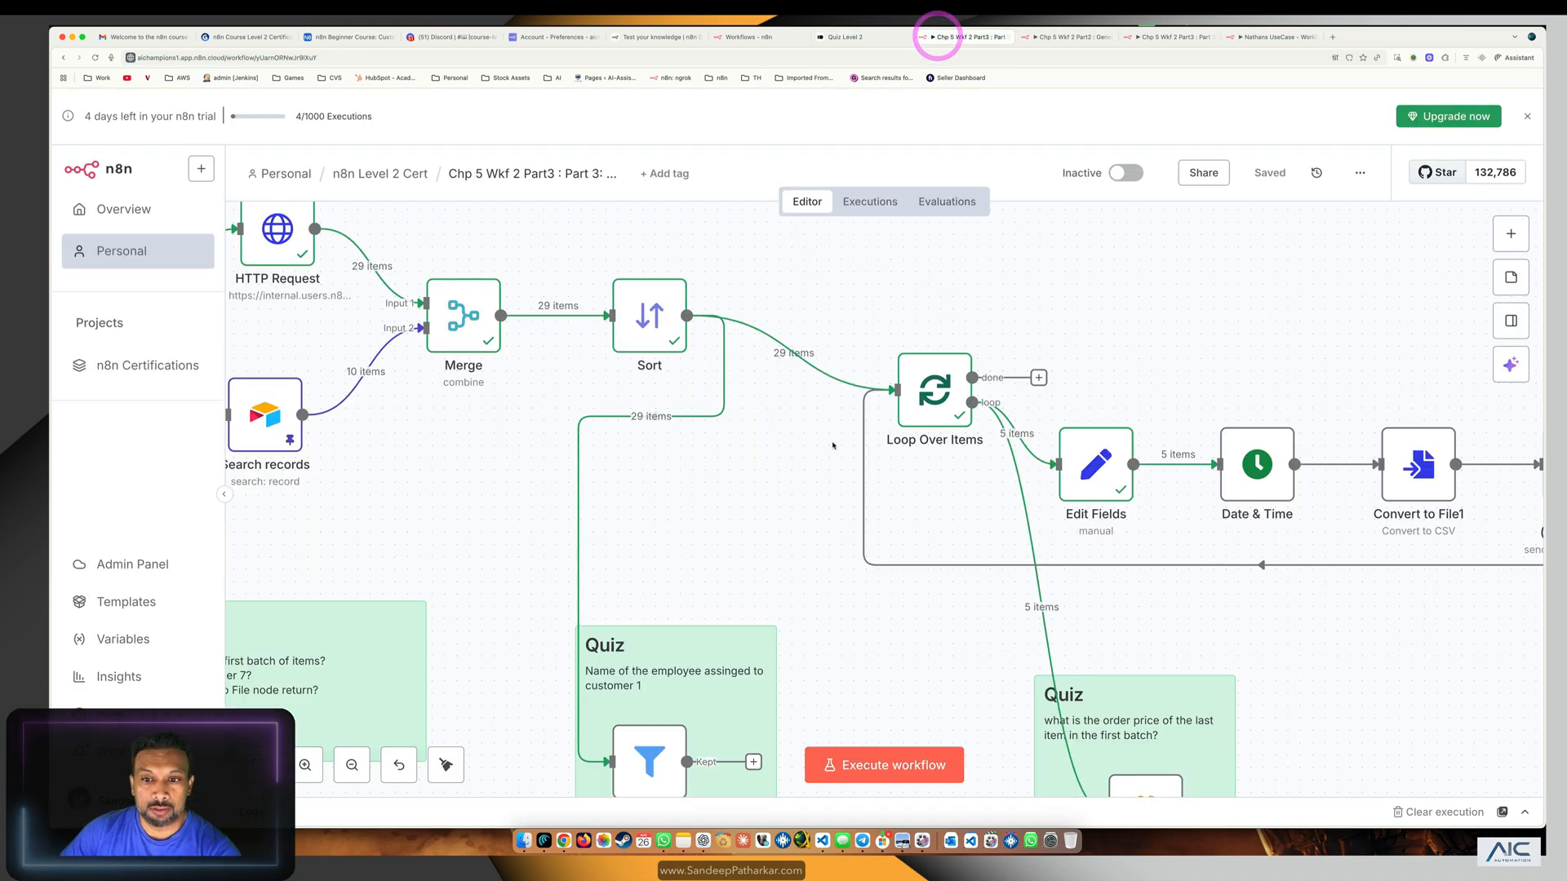
{"action": "left_click", "coordinate": [648, 315]}
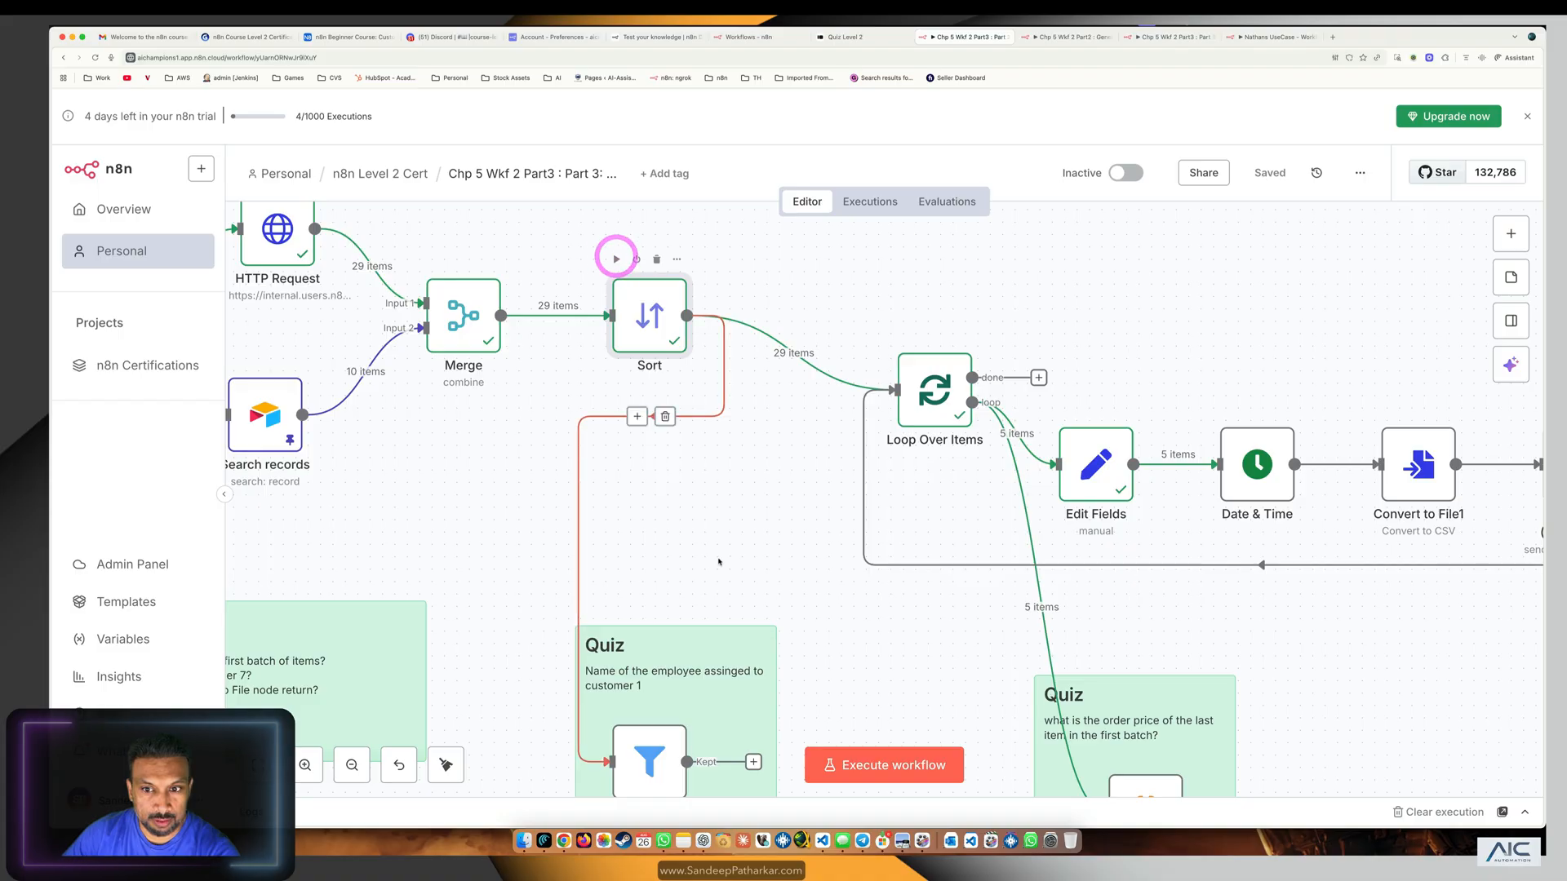
{"action": "left_click", "coordinate": [883, 764]}
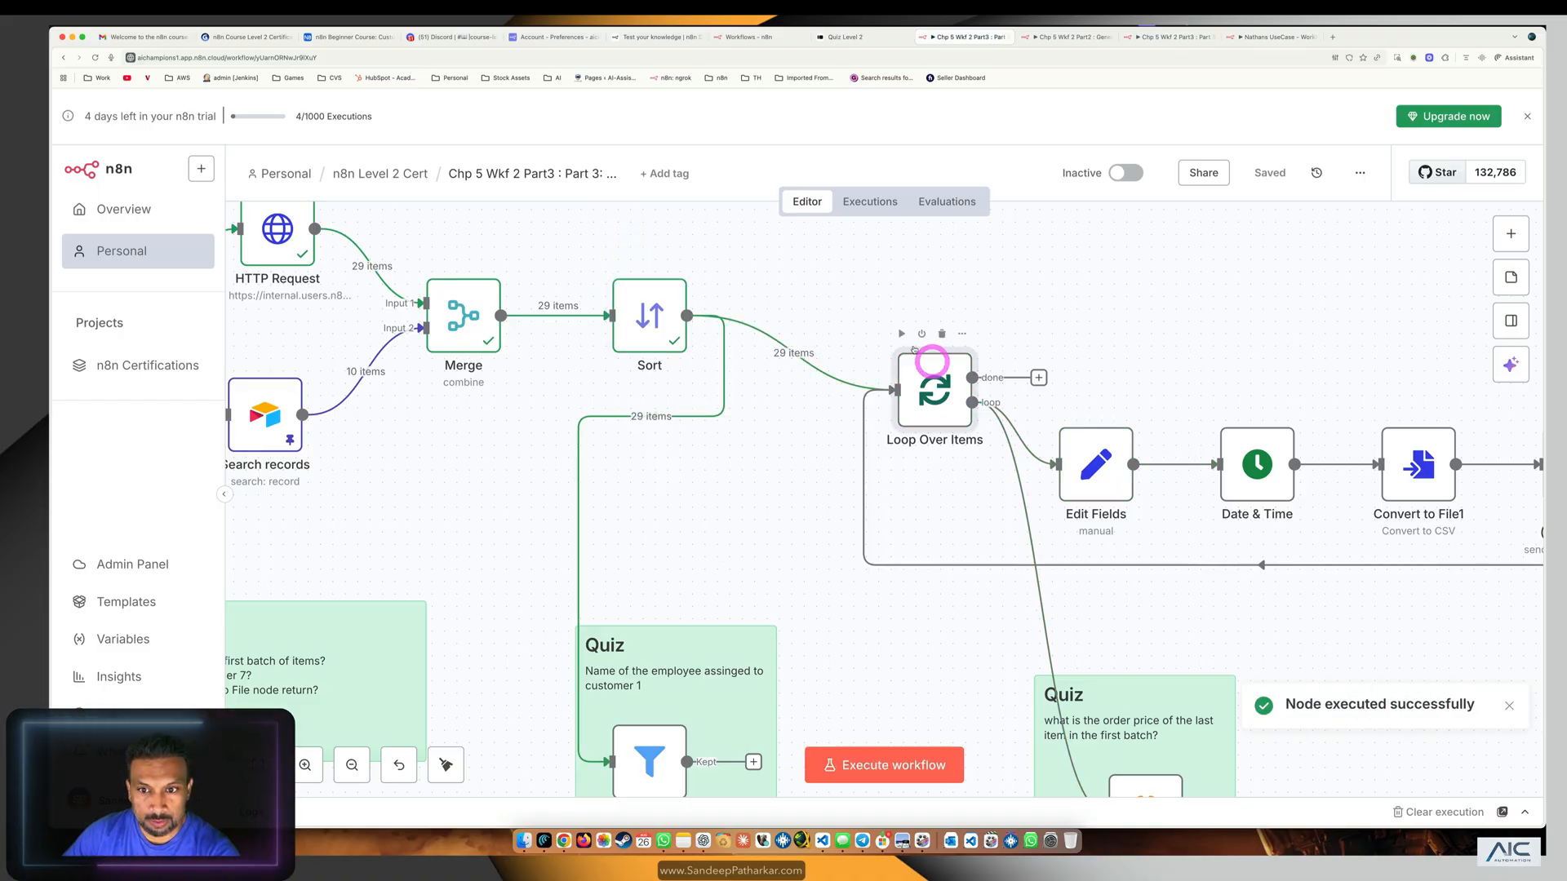
{"action": "double_click", "coordinate": [934, 388]}
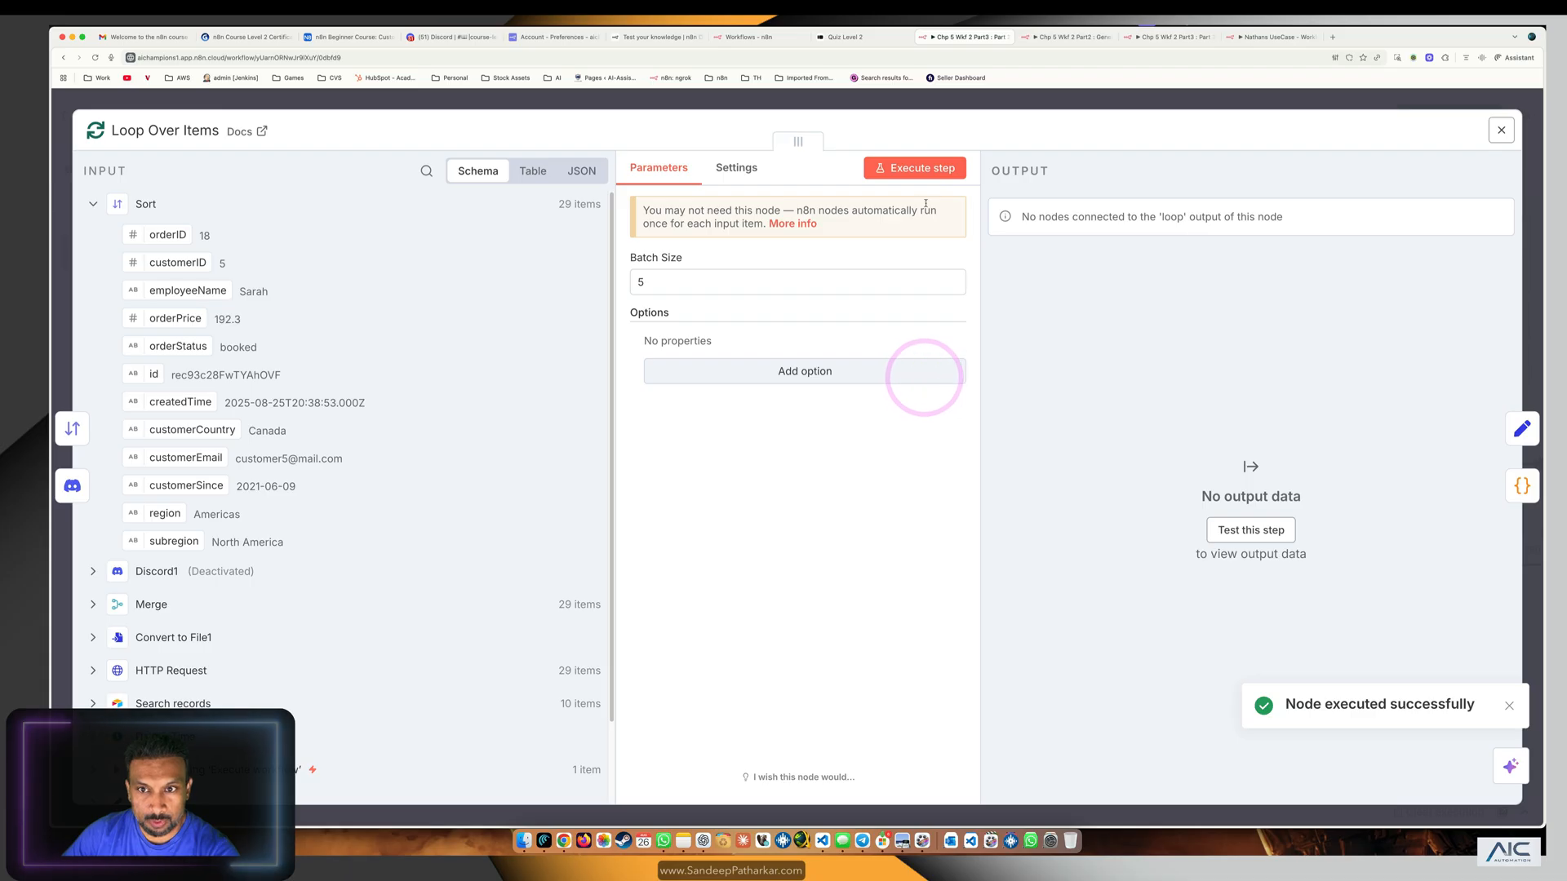
{"action": "left_click", "coordinate": [1500, 131]}
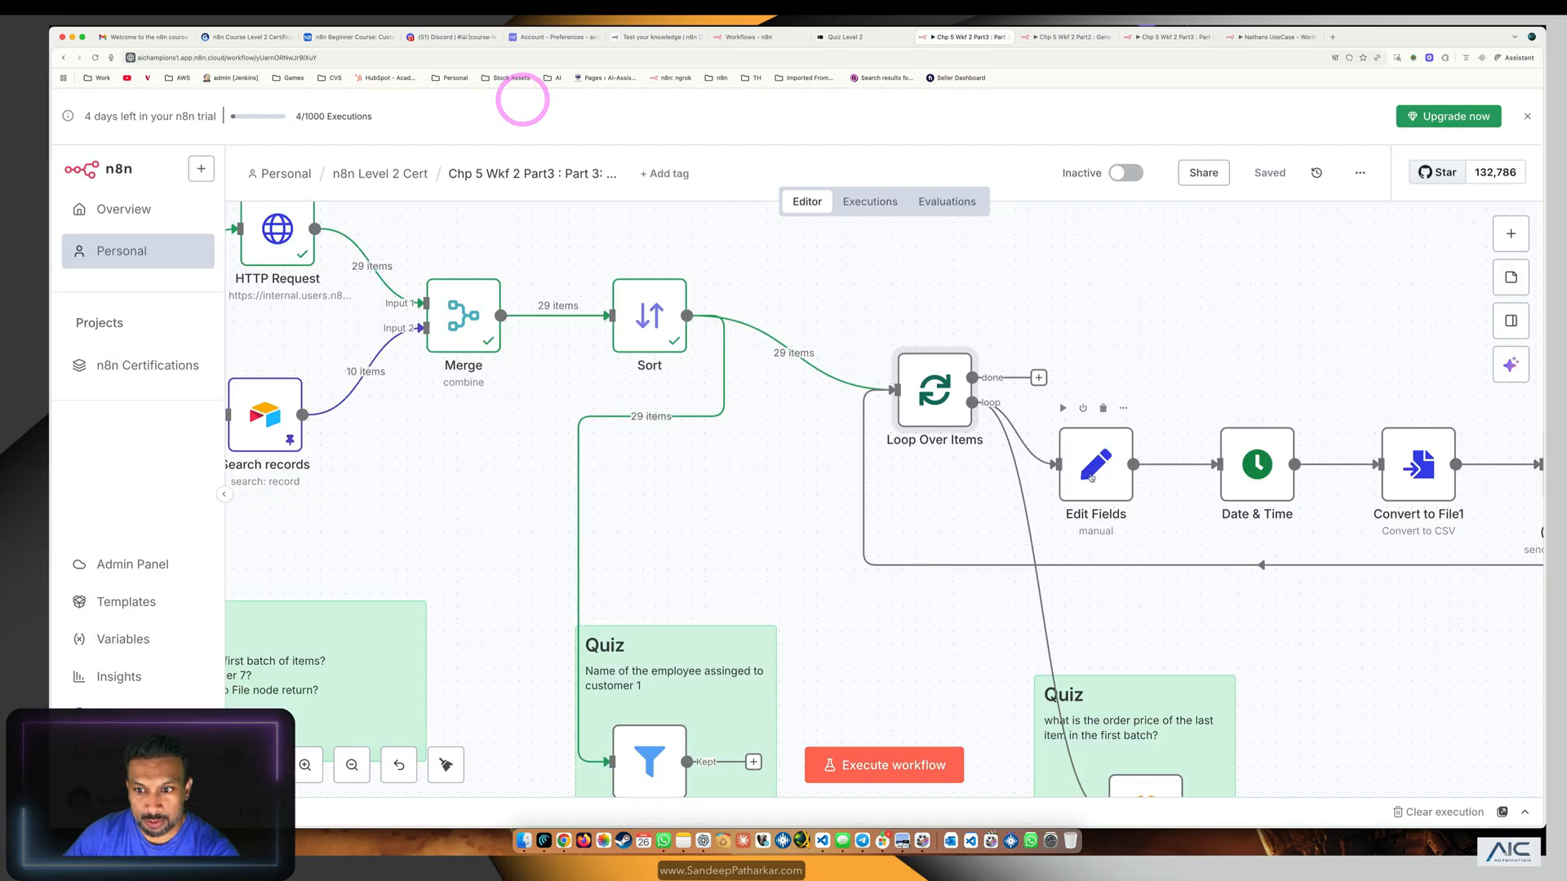
Execute the Edit Fields step, its first batch of five items ending at order price 165.65.
{"action": "double_click", "coordinate": [1095, 464]}
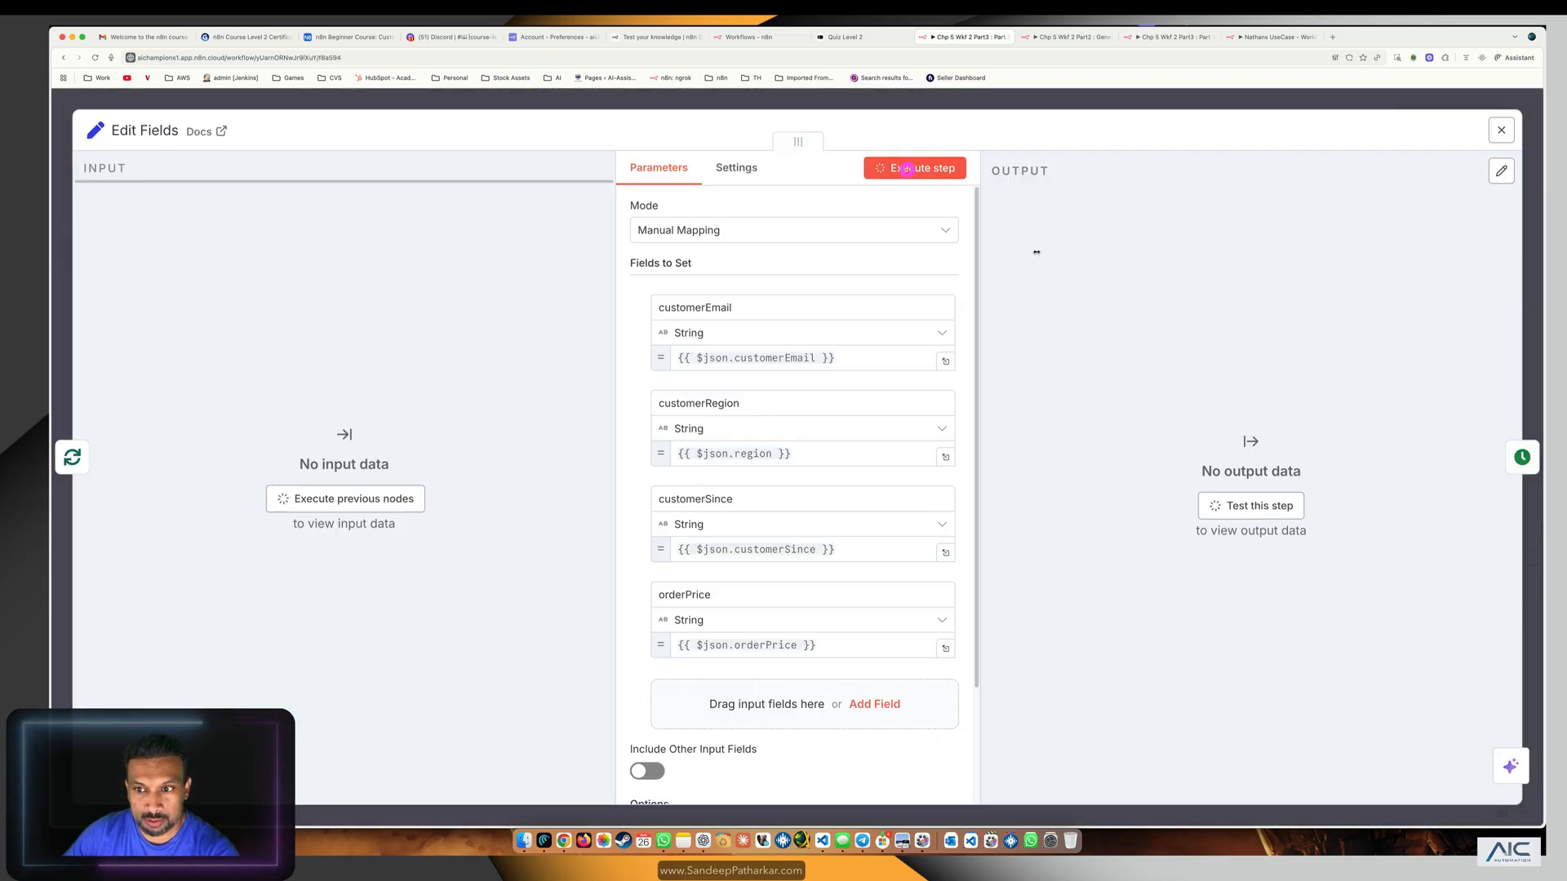
{"action": "left_click", "coordinate": [915, 167]}
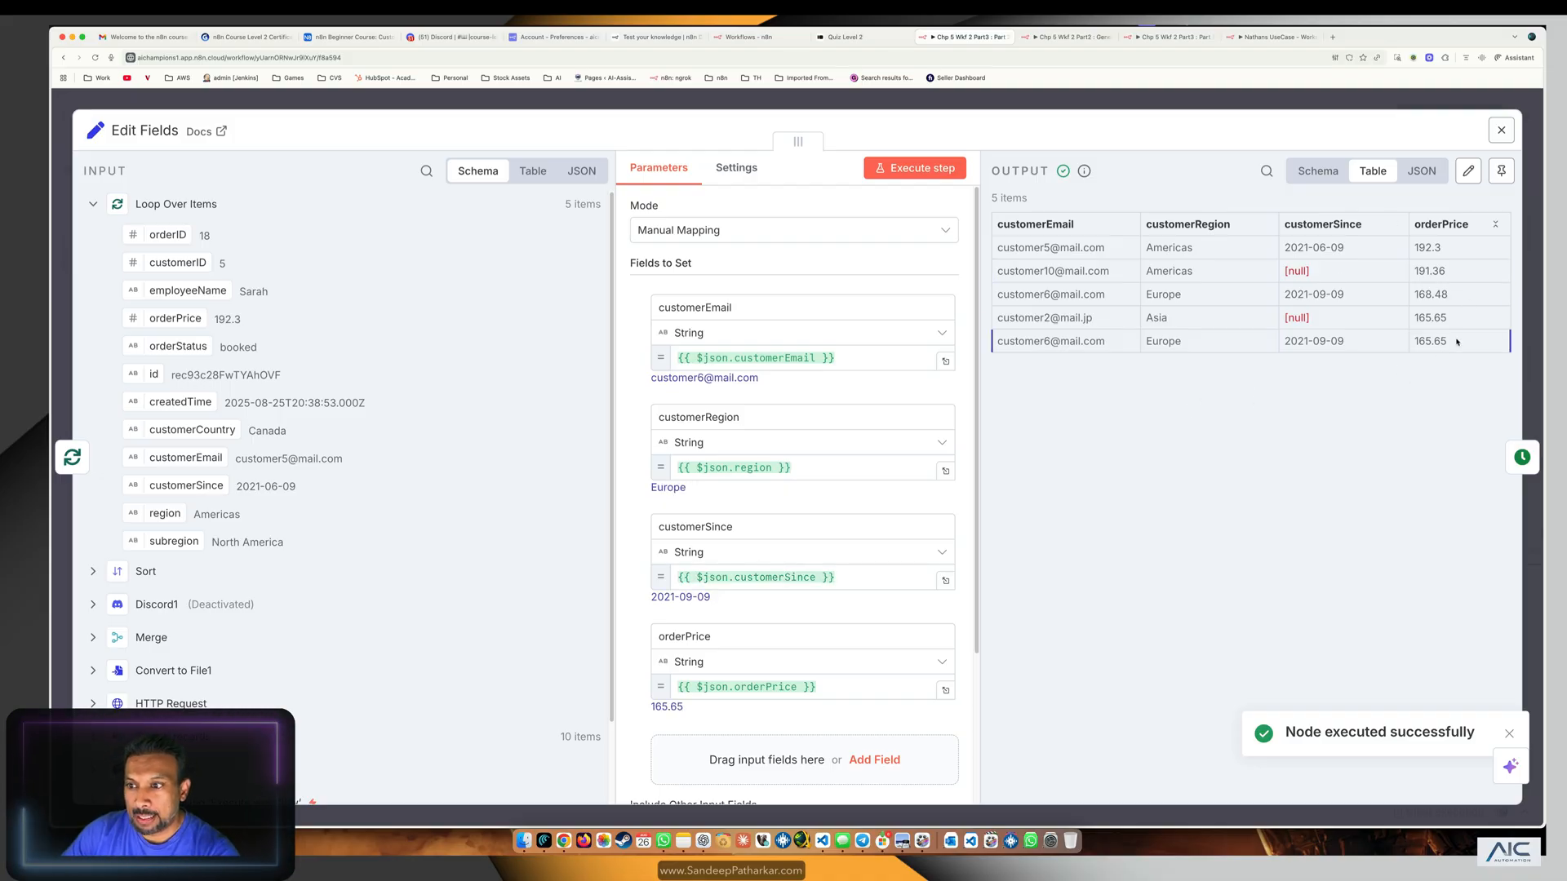
{"action": "left_click", "coordinate": [1500, 131]}
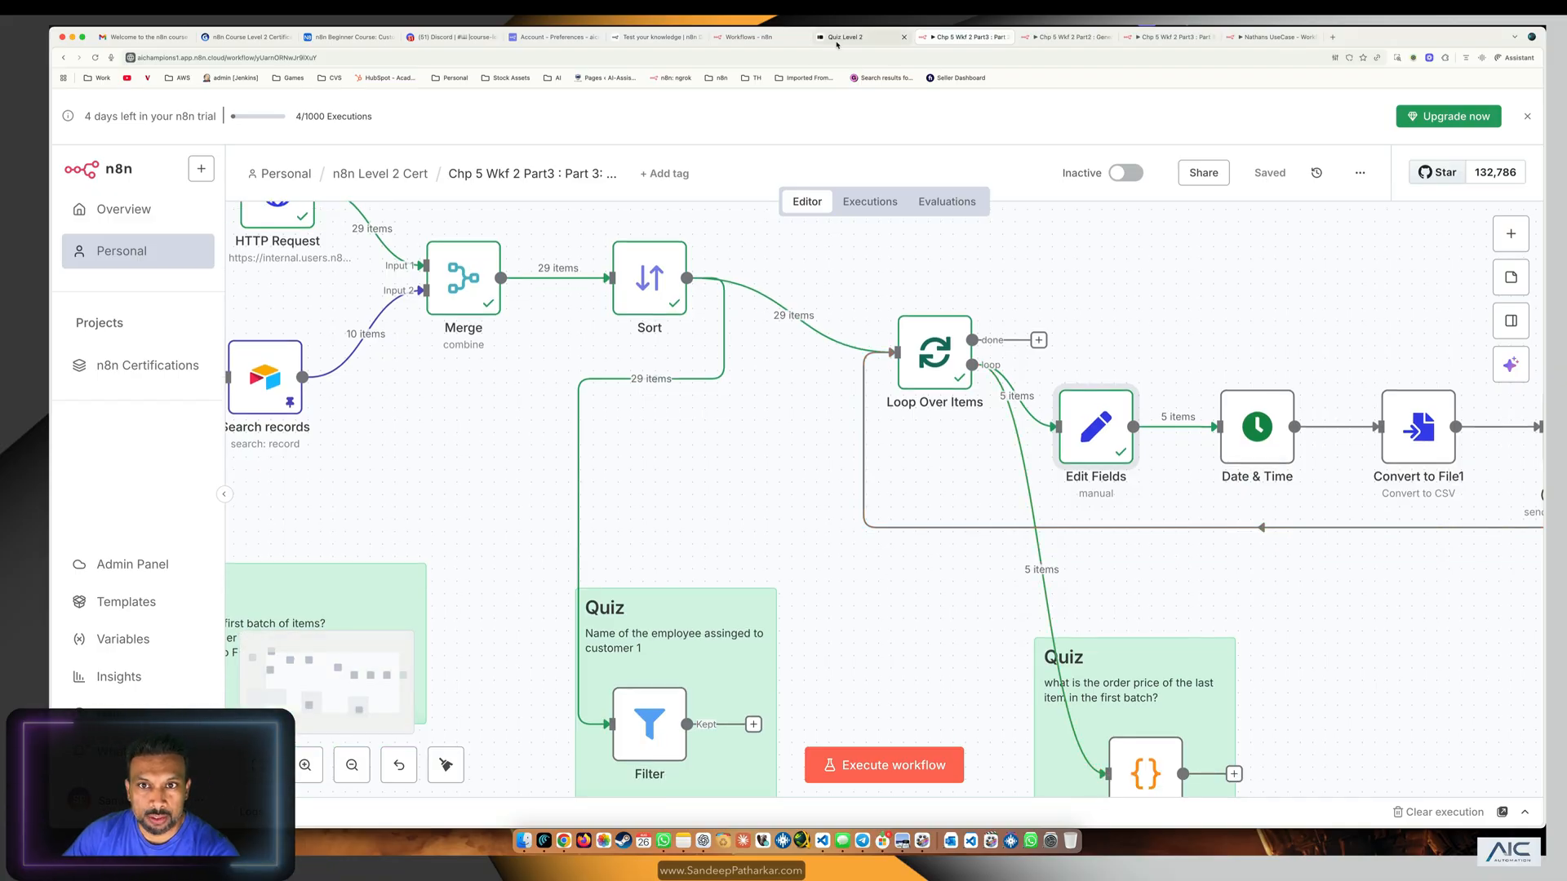
{"action": "left_click", "coordinate": [960, 38]}
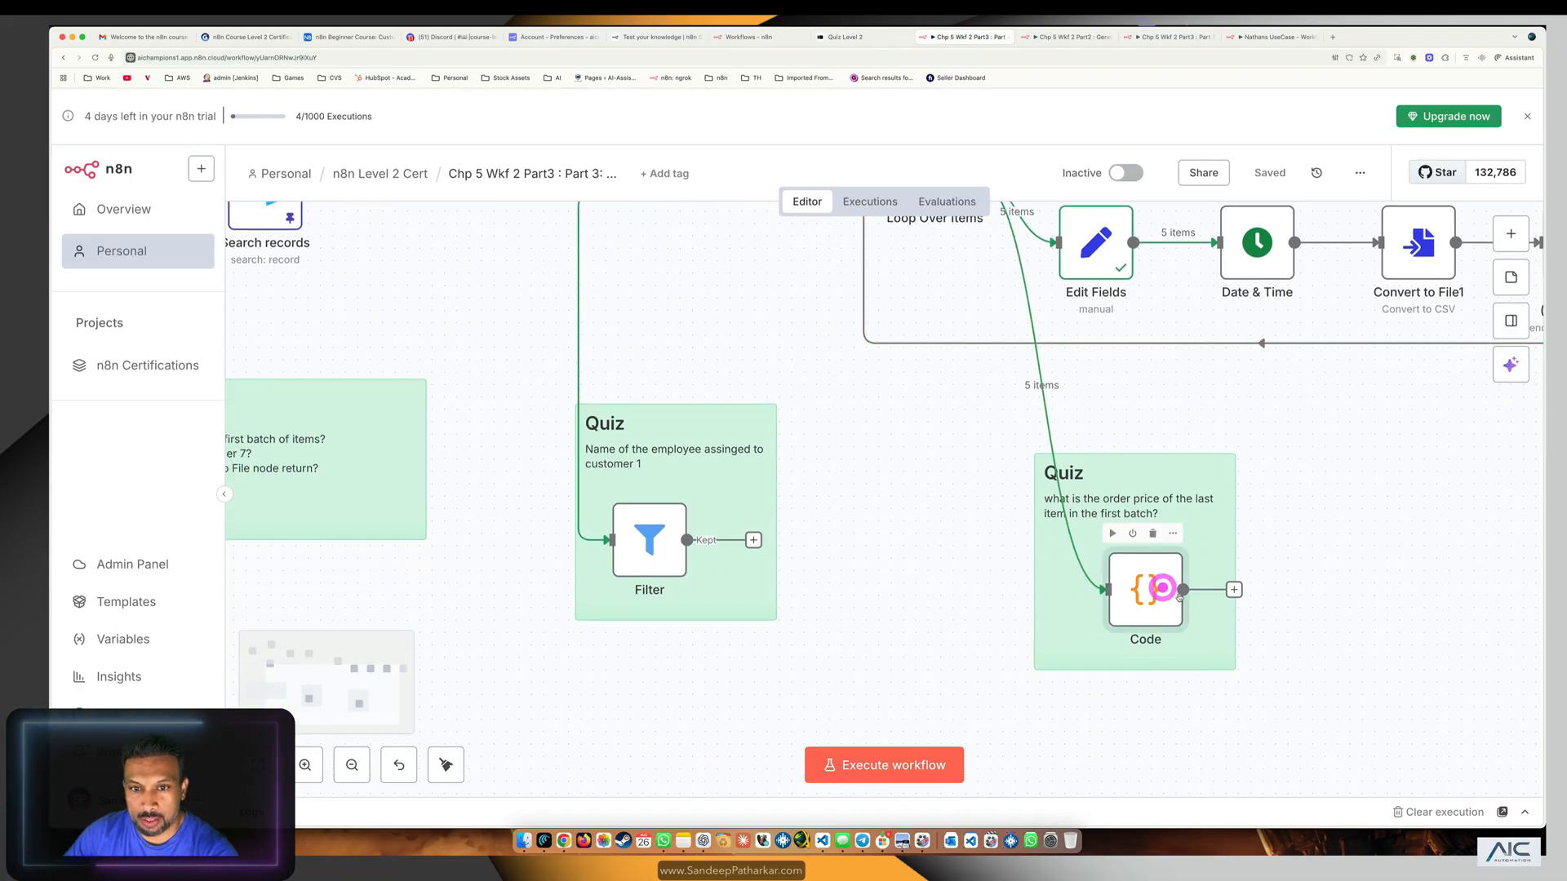
Look at the Code node, then execute the whole of Workflow 2.
{"action": "double_click", "coordinate": [1145, 589]}
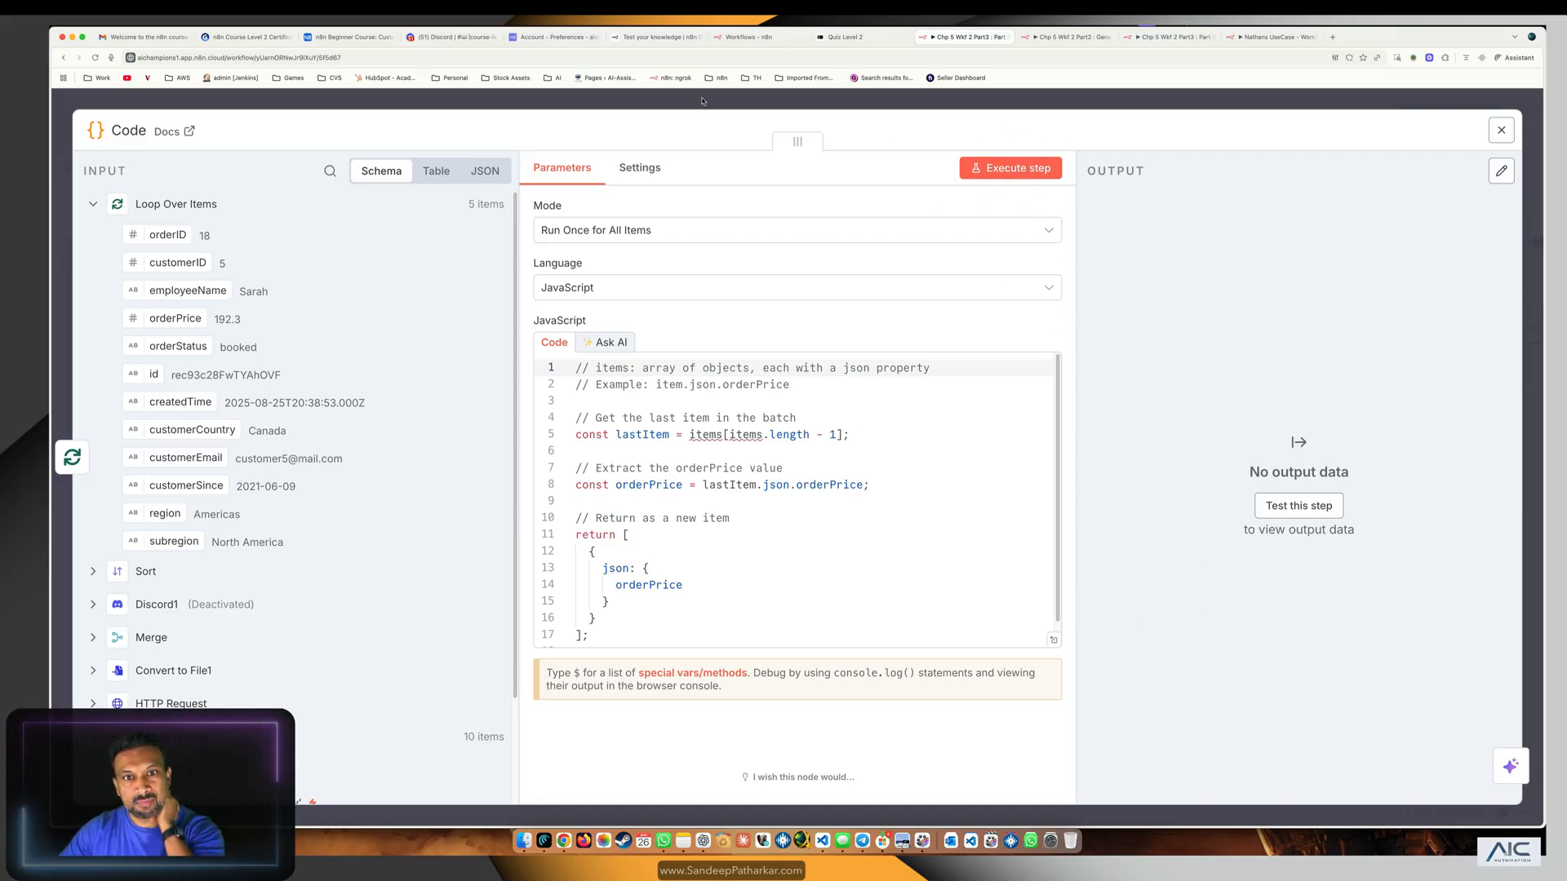
{"action": "left_click", "coordinate": [1501, 130]}
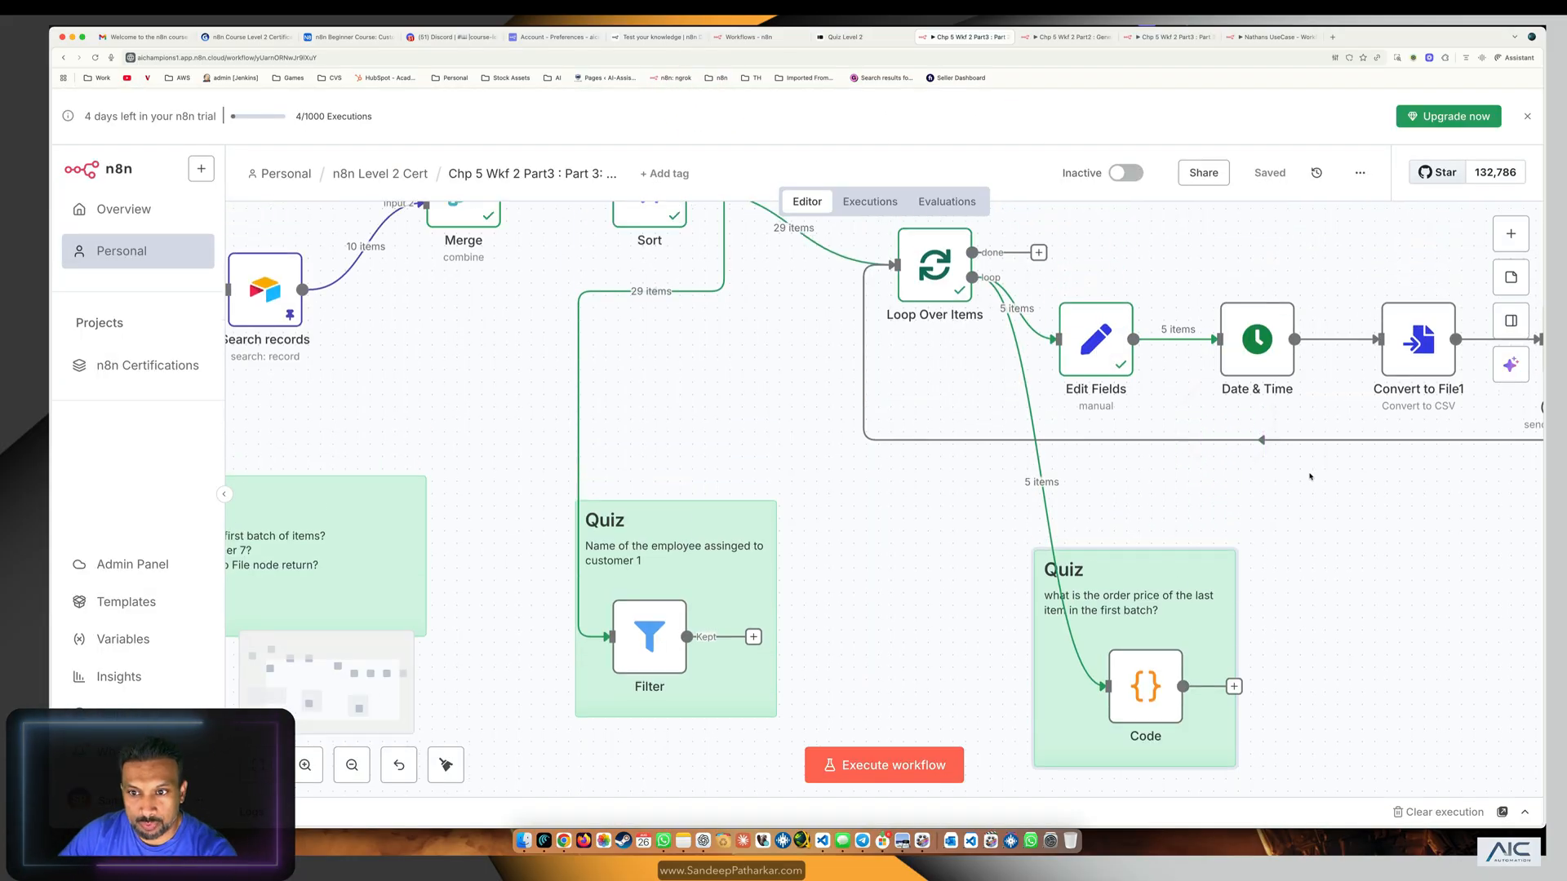
{"action": "left_click", "coordinate": [883, 764]}
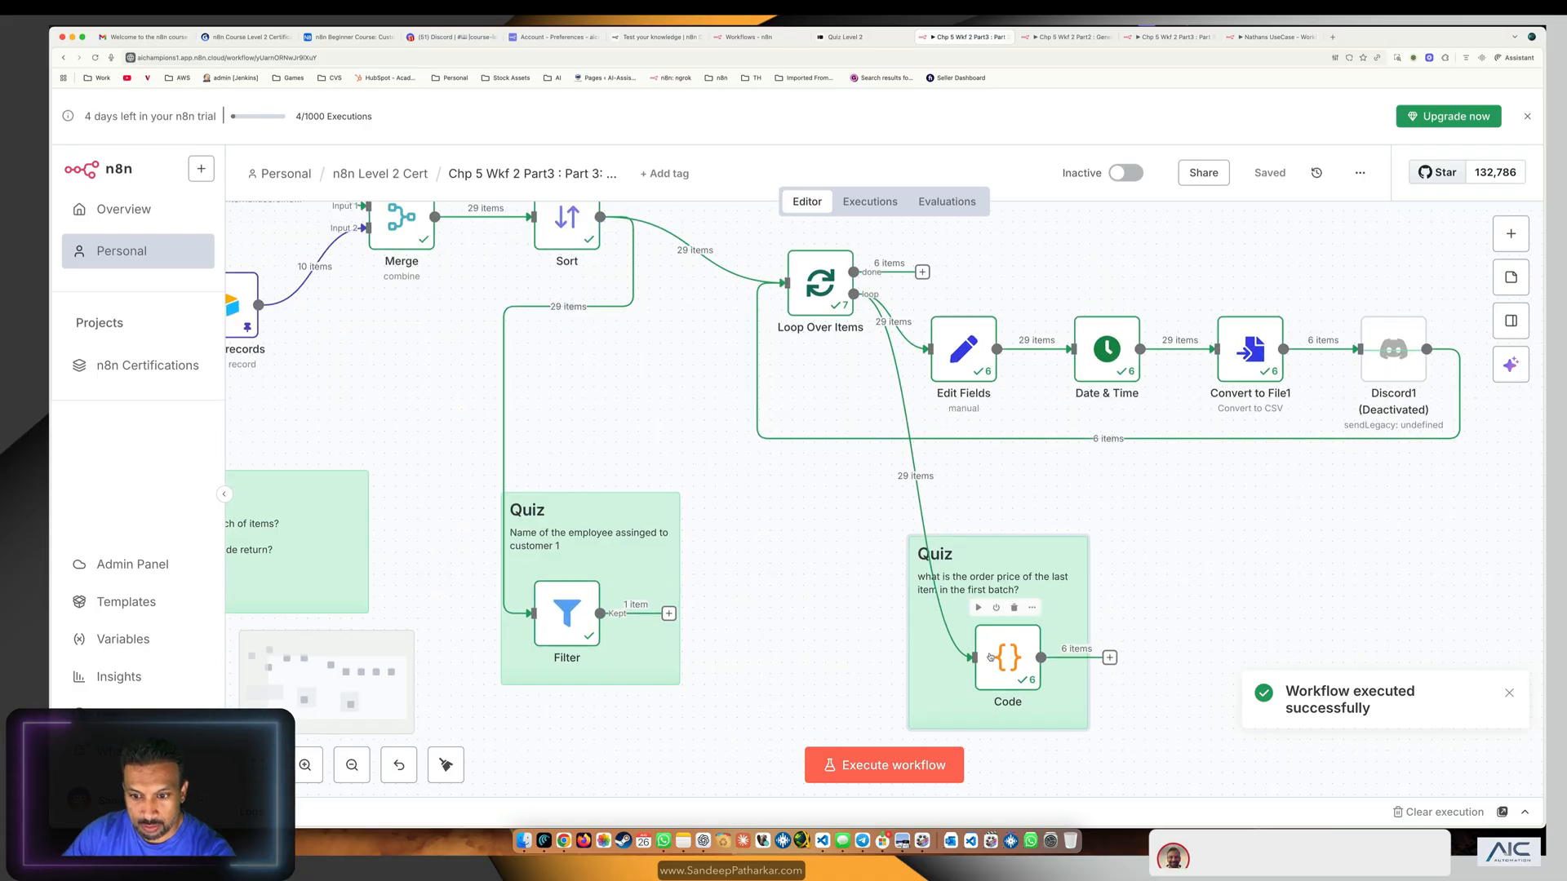
Read the Code node output showing order price 165.65 and return to the quiz.
{"action": "double_click", "coordinate": [1007, 658]}
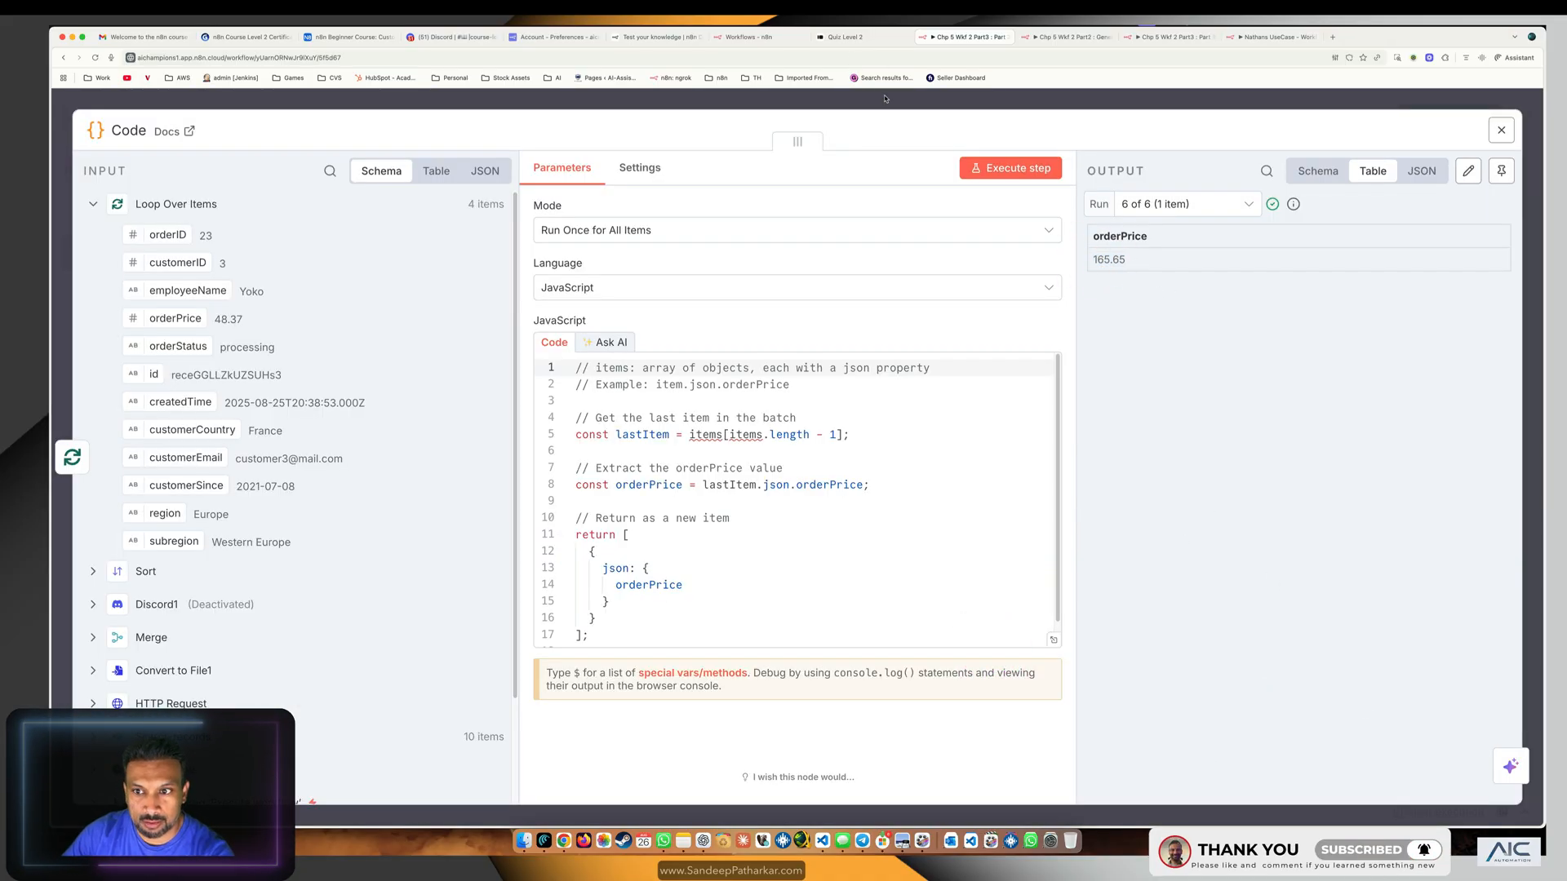
{"action": "left_click", "coordinate": [1500, 130]}
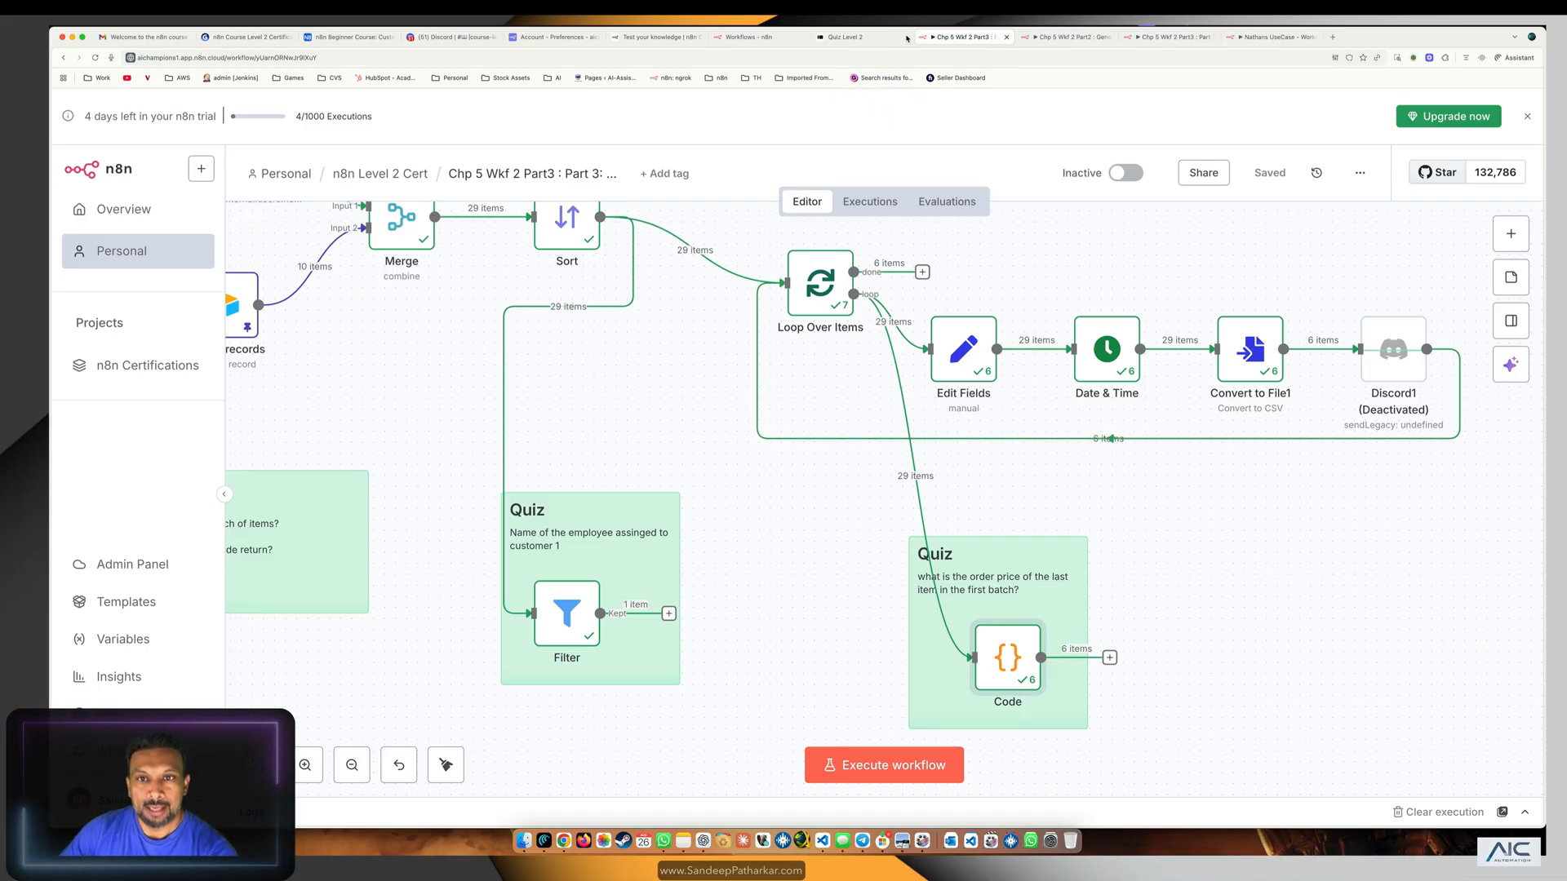
{"action": "left_click", "coordinate": [854, 38]}
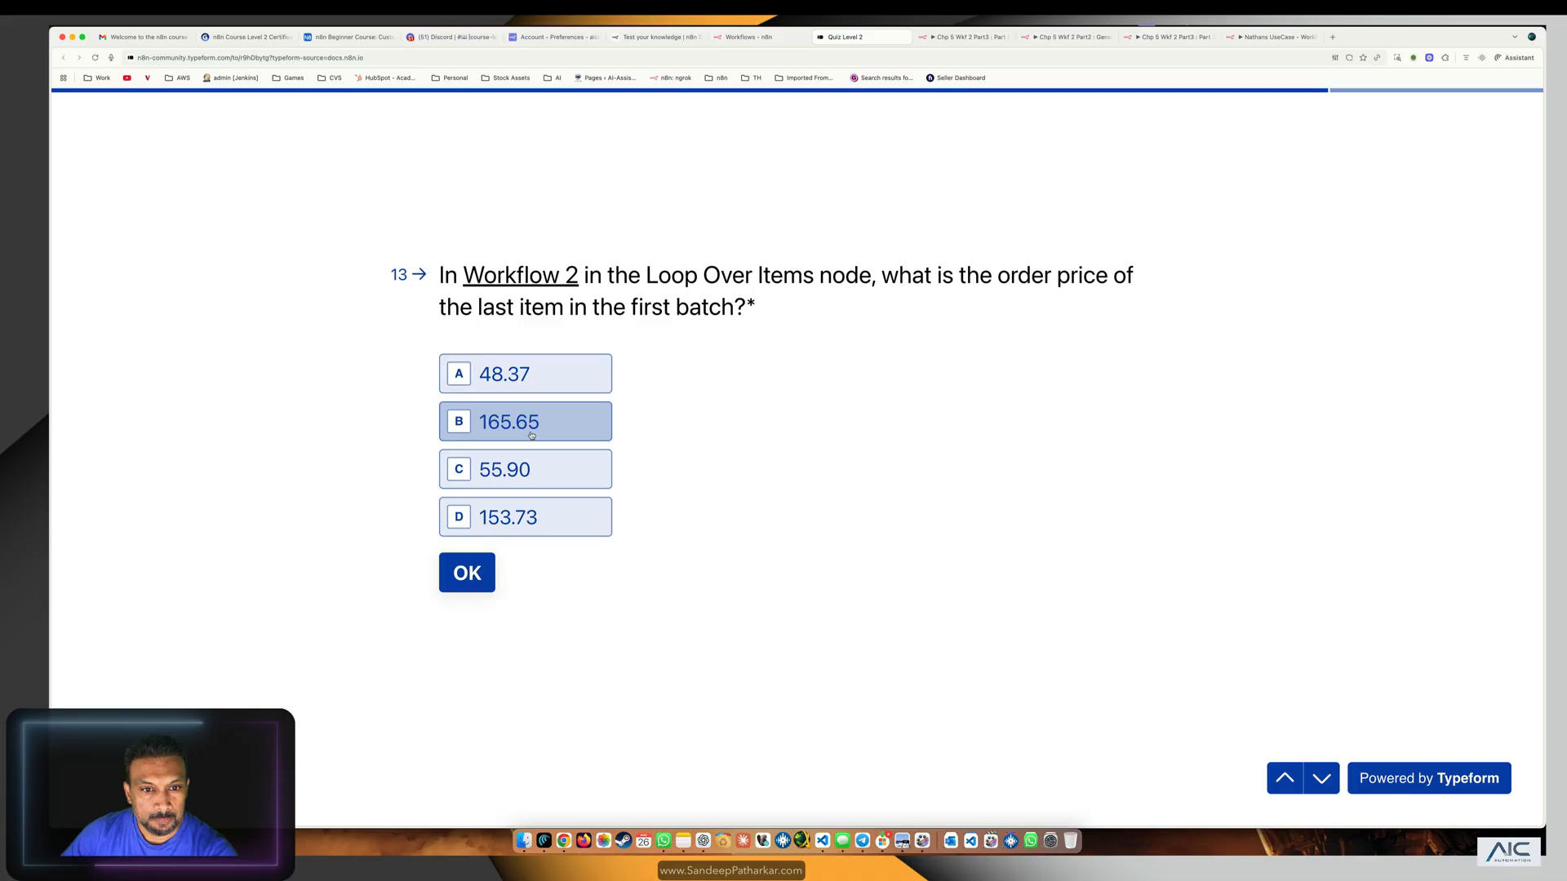
Answer question 13 with 165.65, advance to question 14, and switch to Workflow 3 in n8n.
{"action": "left_click", "coordinate": [524, 421]}
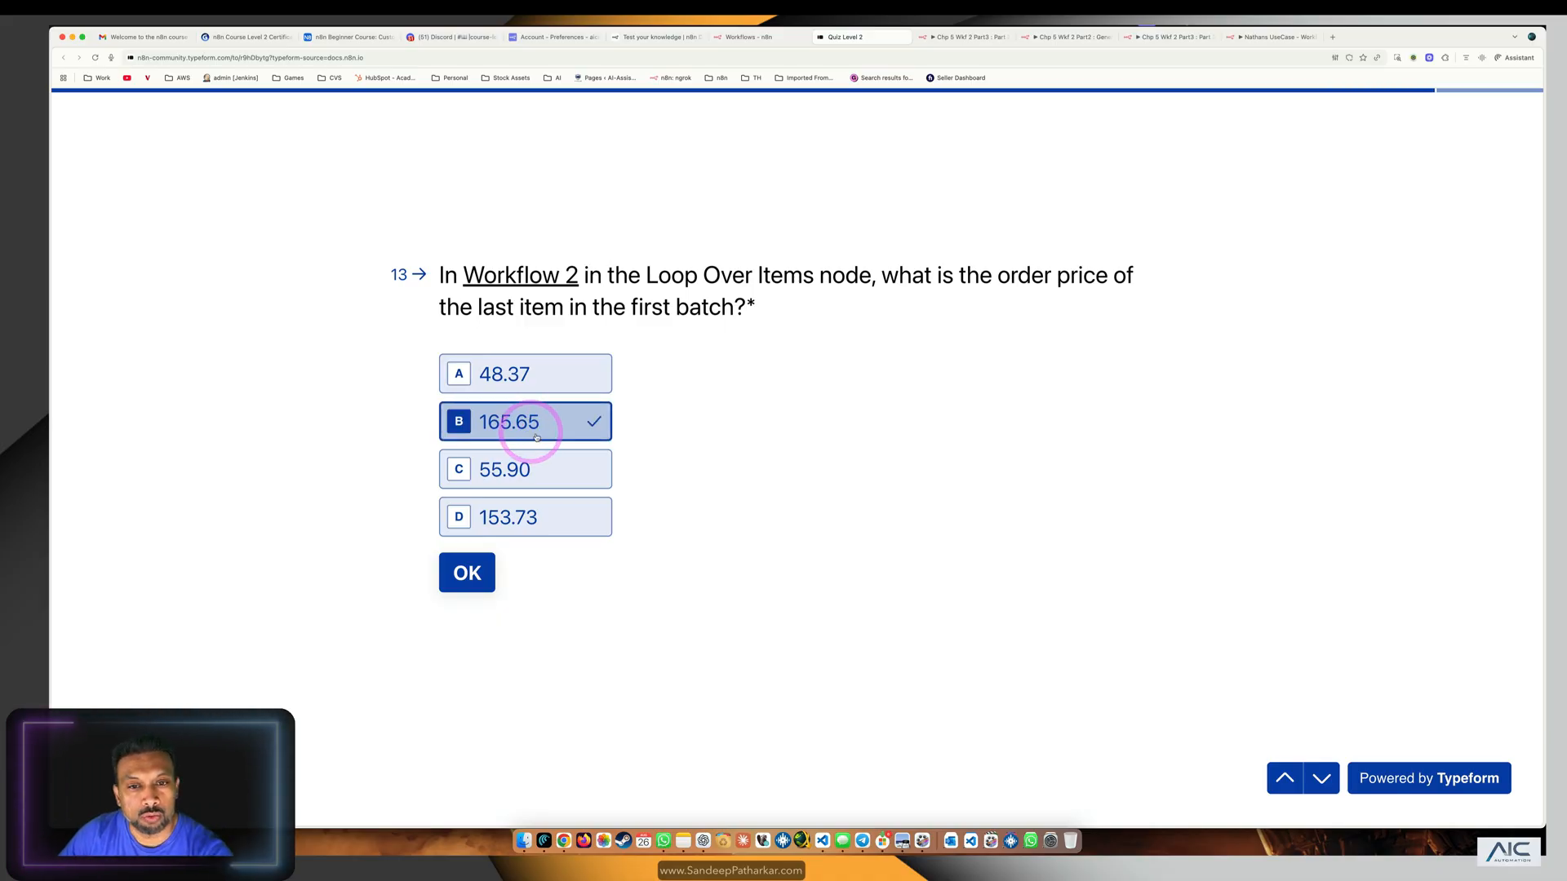
{"action": "left_click", "coordinate": [467, 573]}
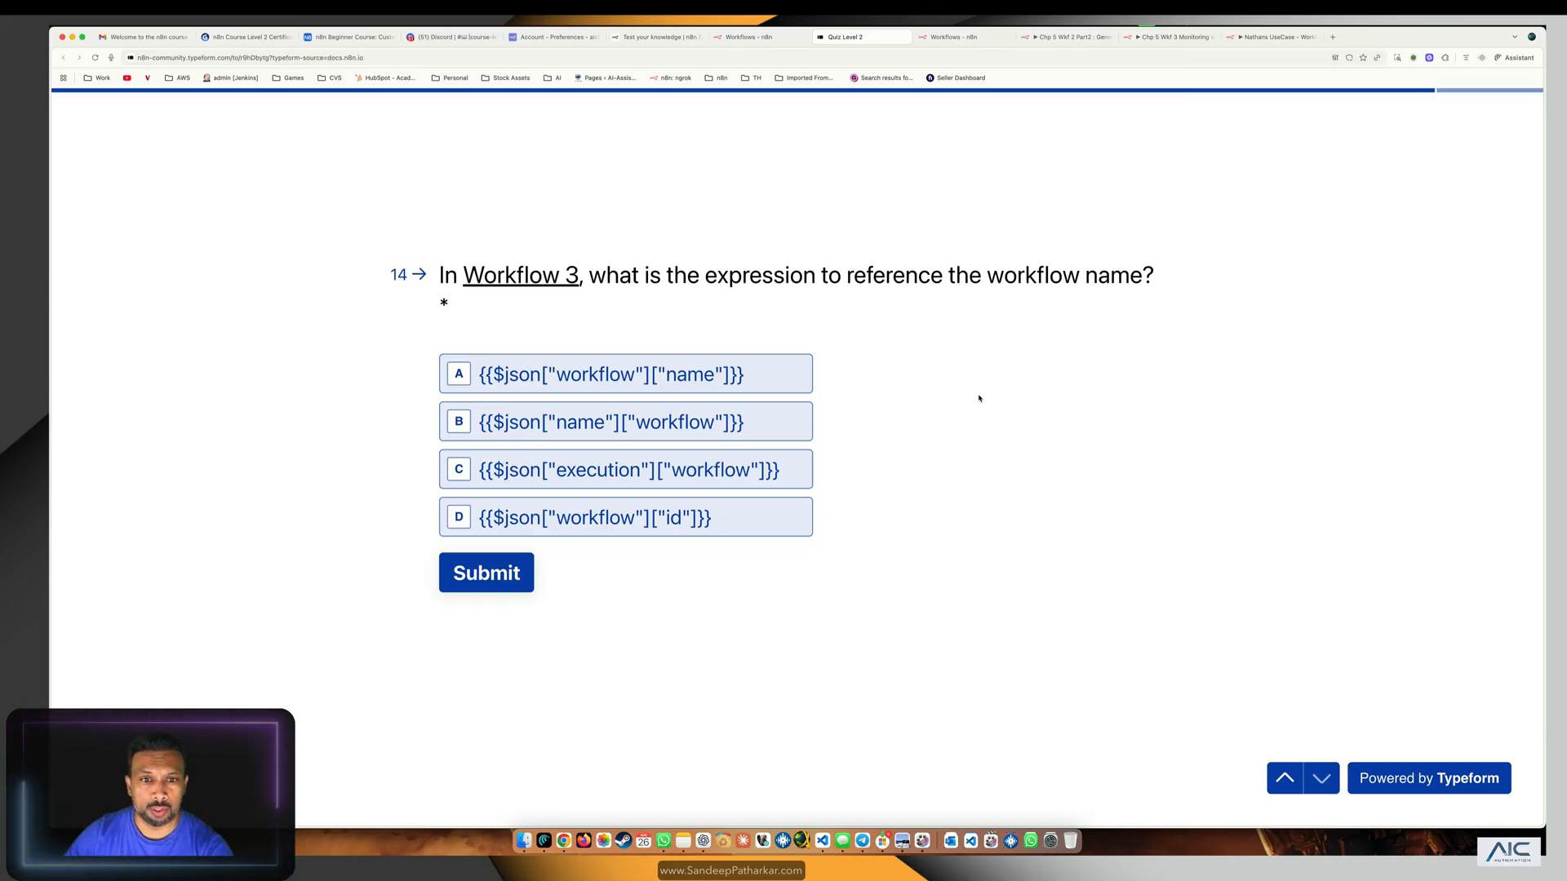
{"action": "left_click", "coordinate": [626, 373]}
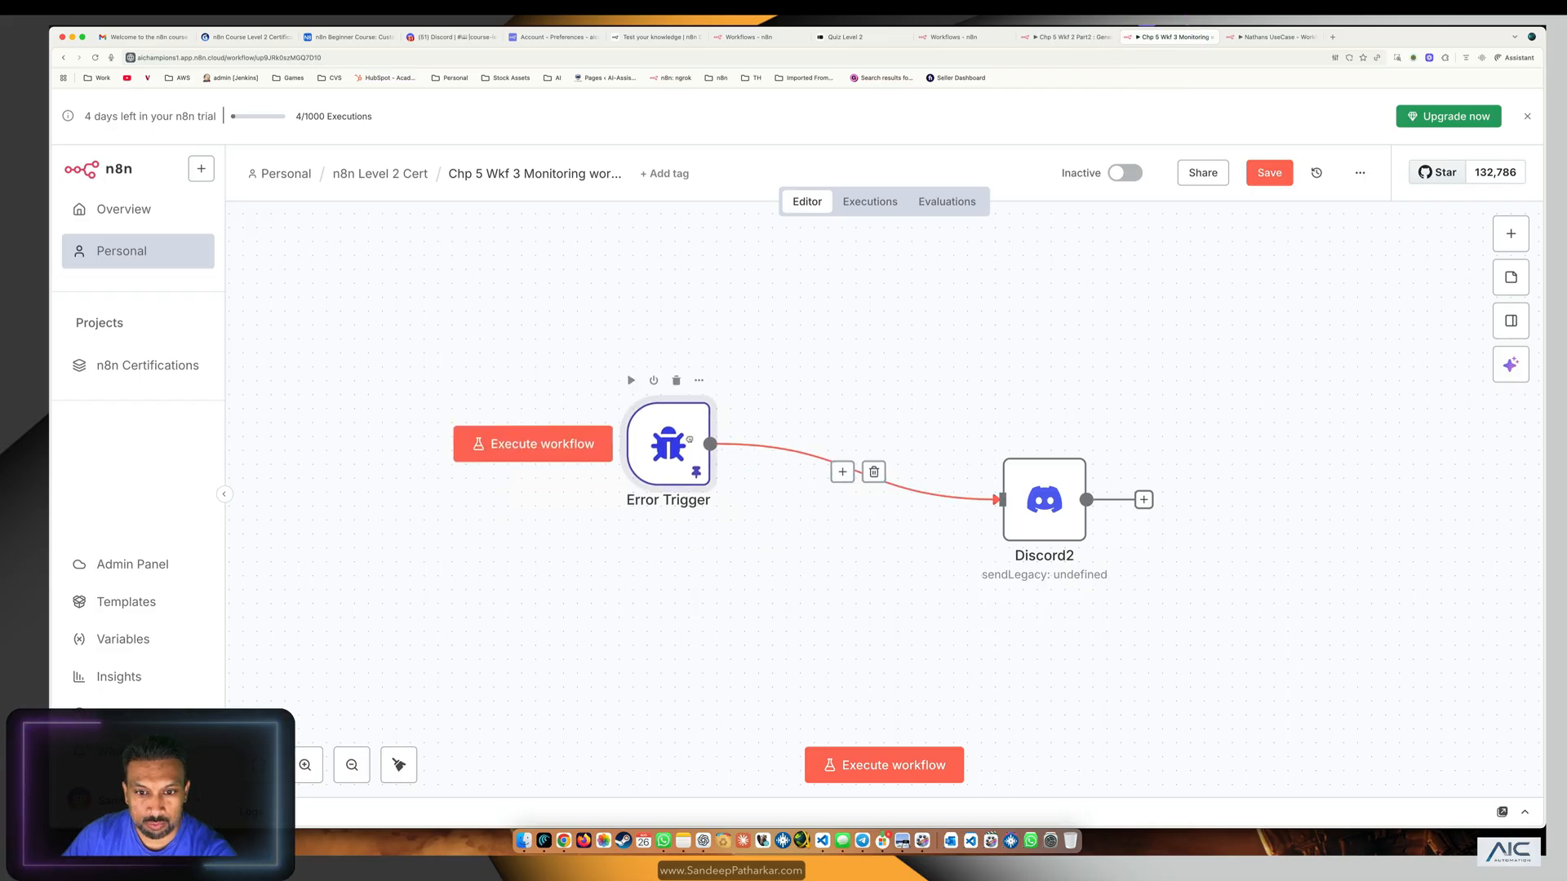
Run the error workflow and enter {{ $json.workflow.name }} in the Discord2 message expression.
{"action": "left_click", "coordinate": [532, 444]}
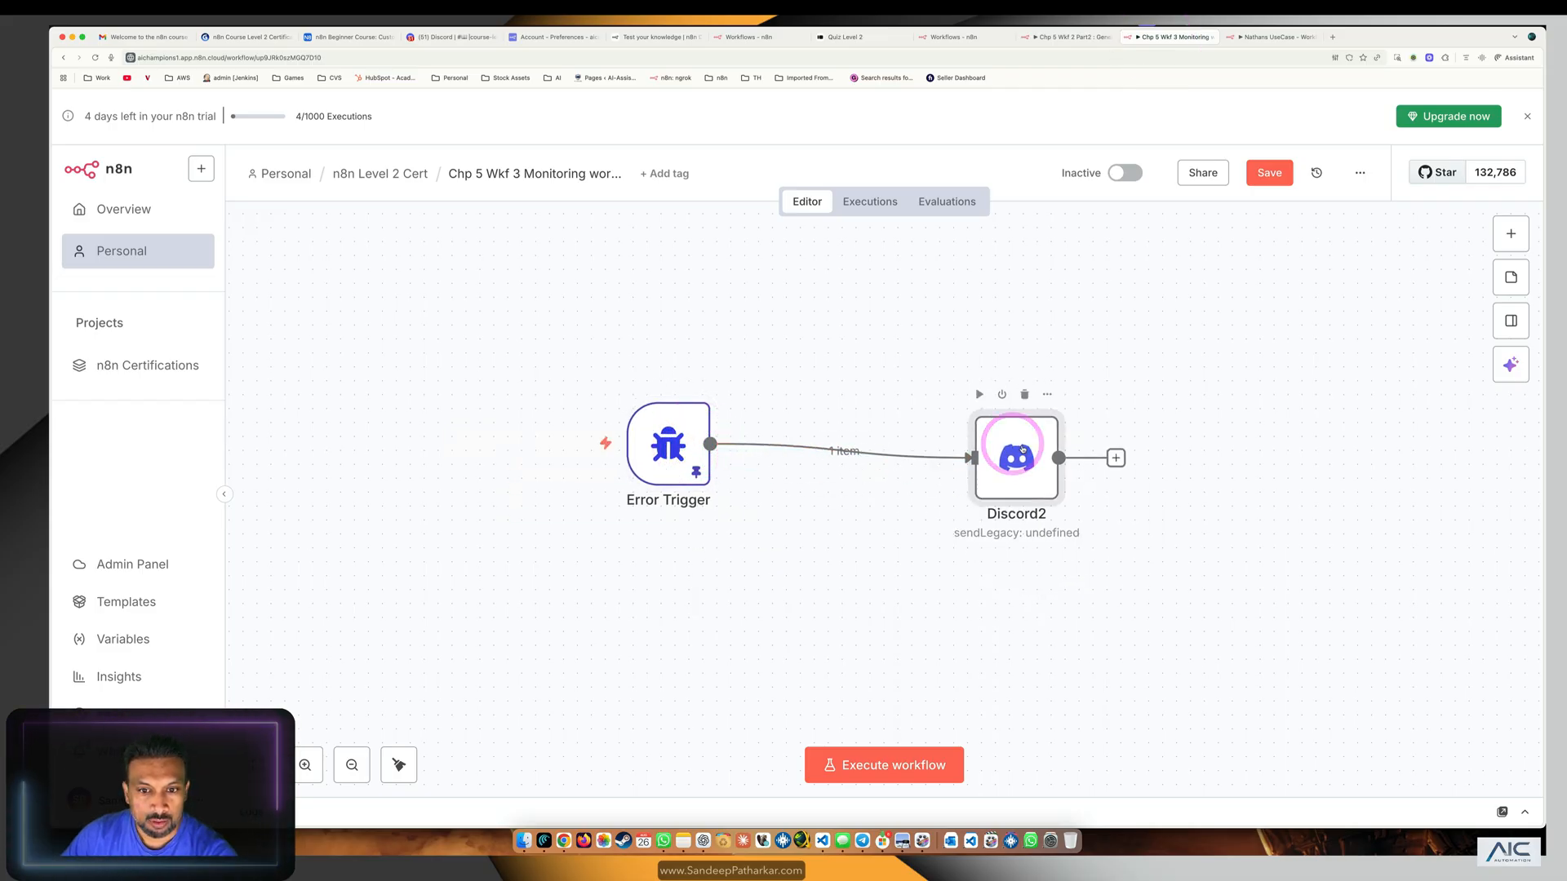
{"action": "double_click", "coordinate": [1016, 452]}
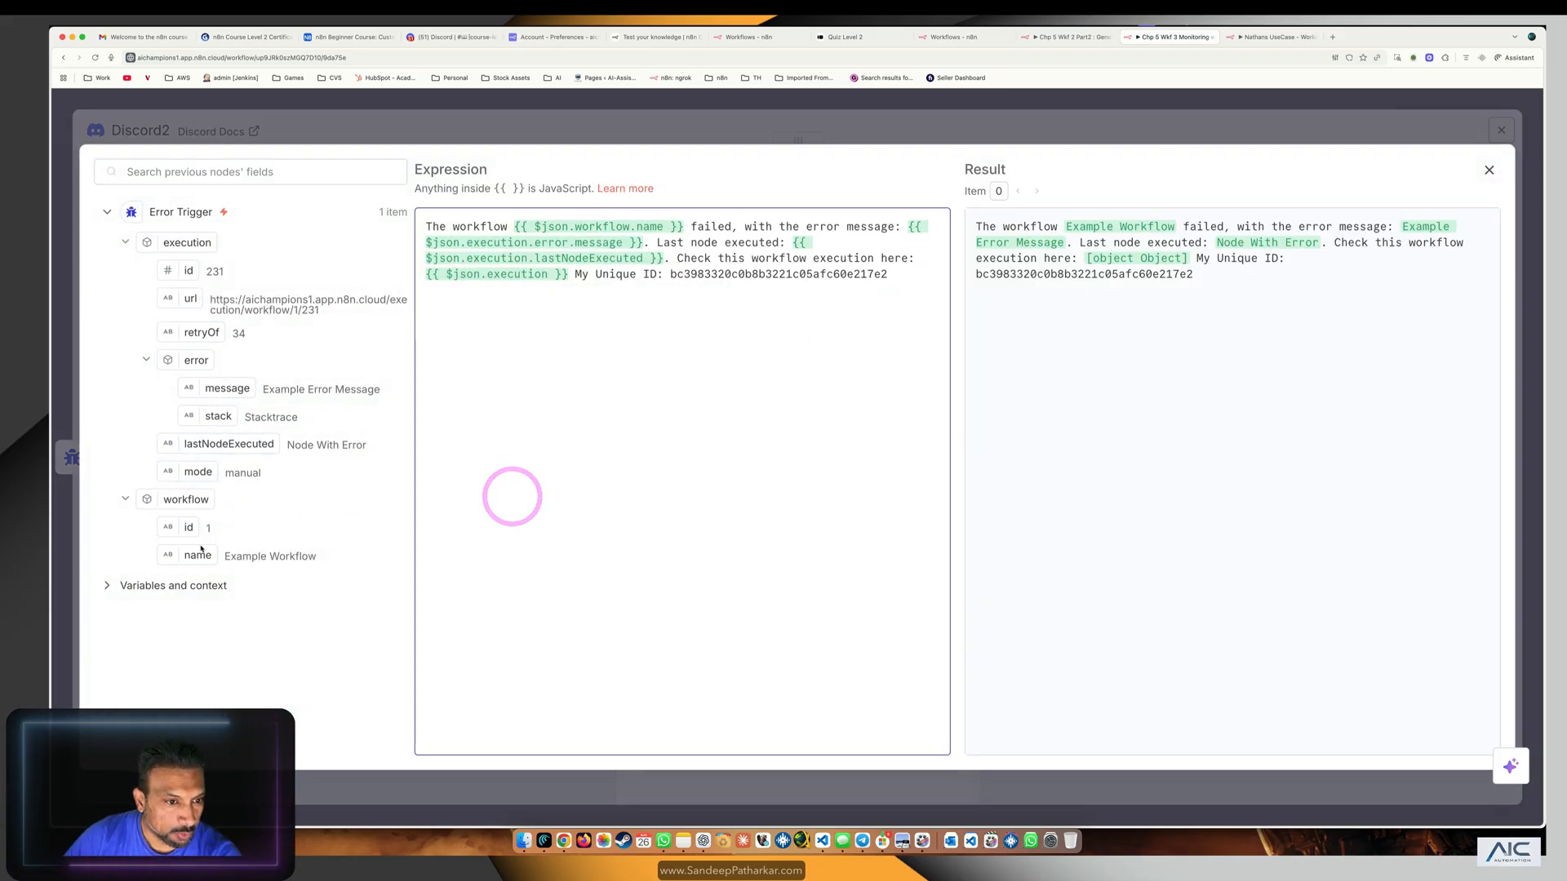
{"action": "type", "text": "{{ $json.workflow.name }}"}
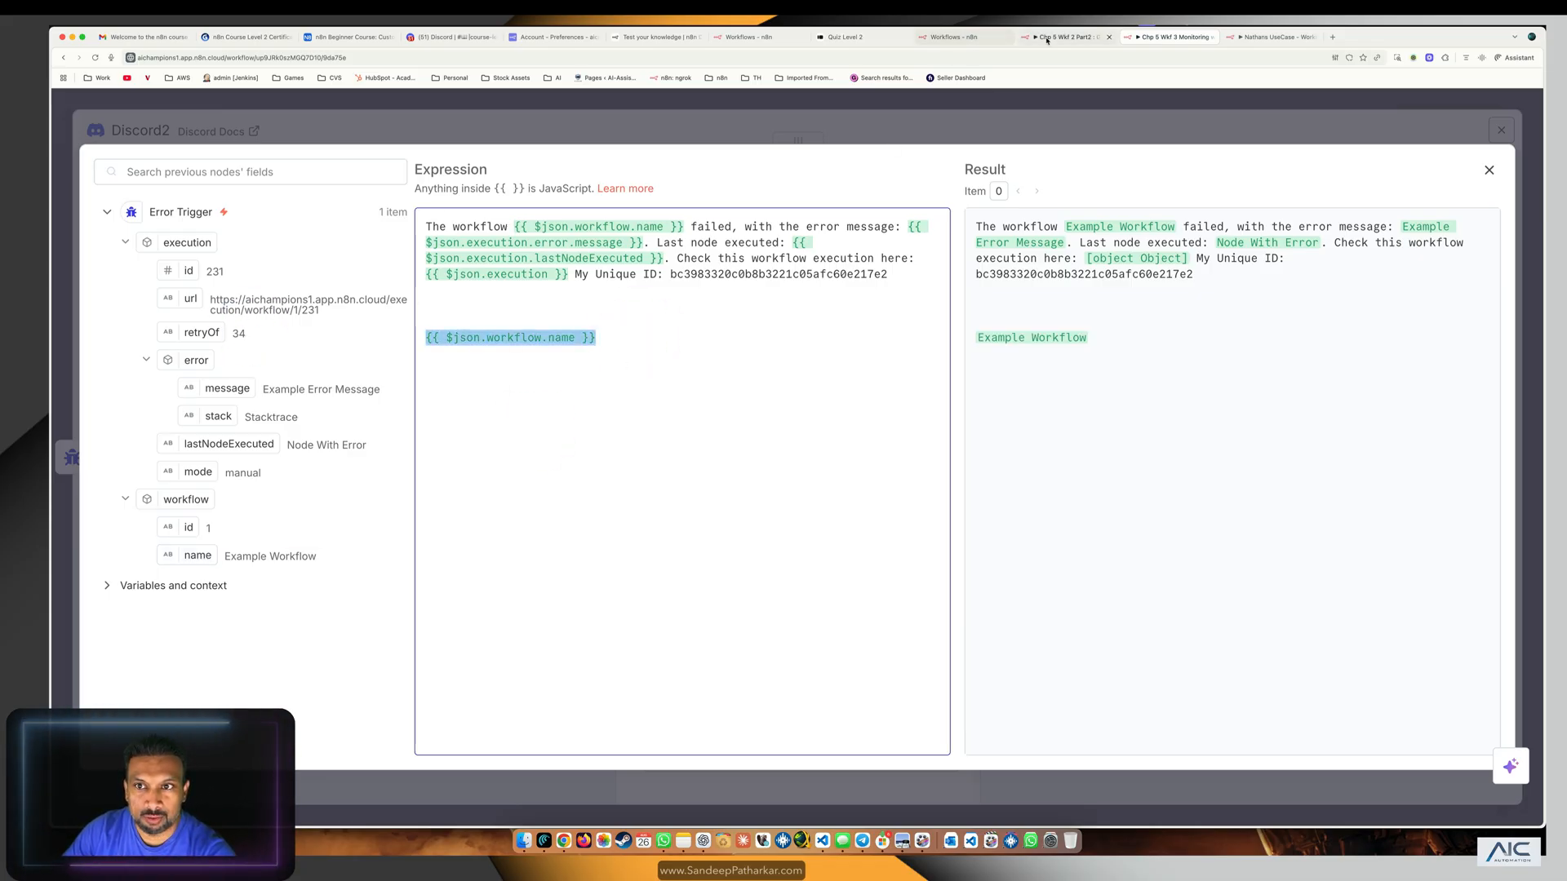
Compare with the quiz options and try {{$json["workflow"]["name"]}}, resolving to Example Workflow.
{"action": "left_click", "coordinate": [846, 38]}
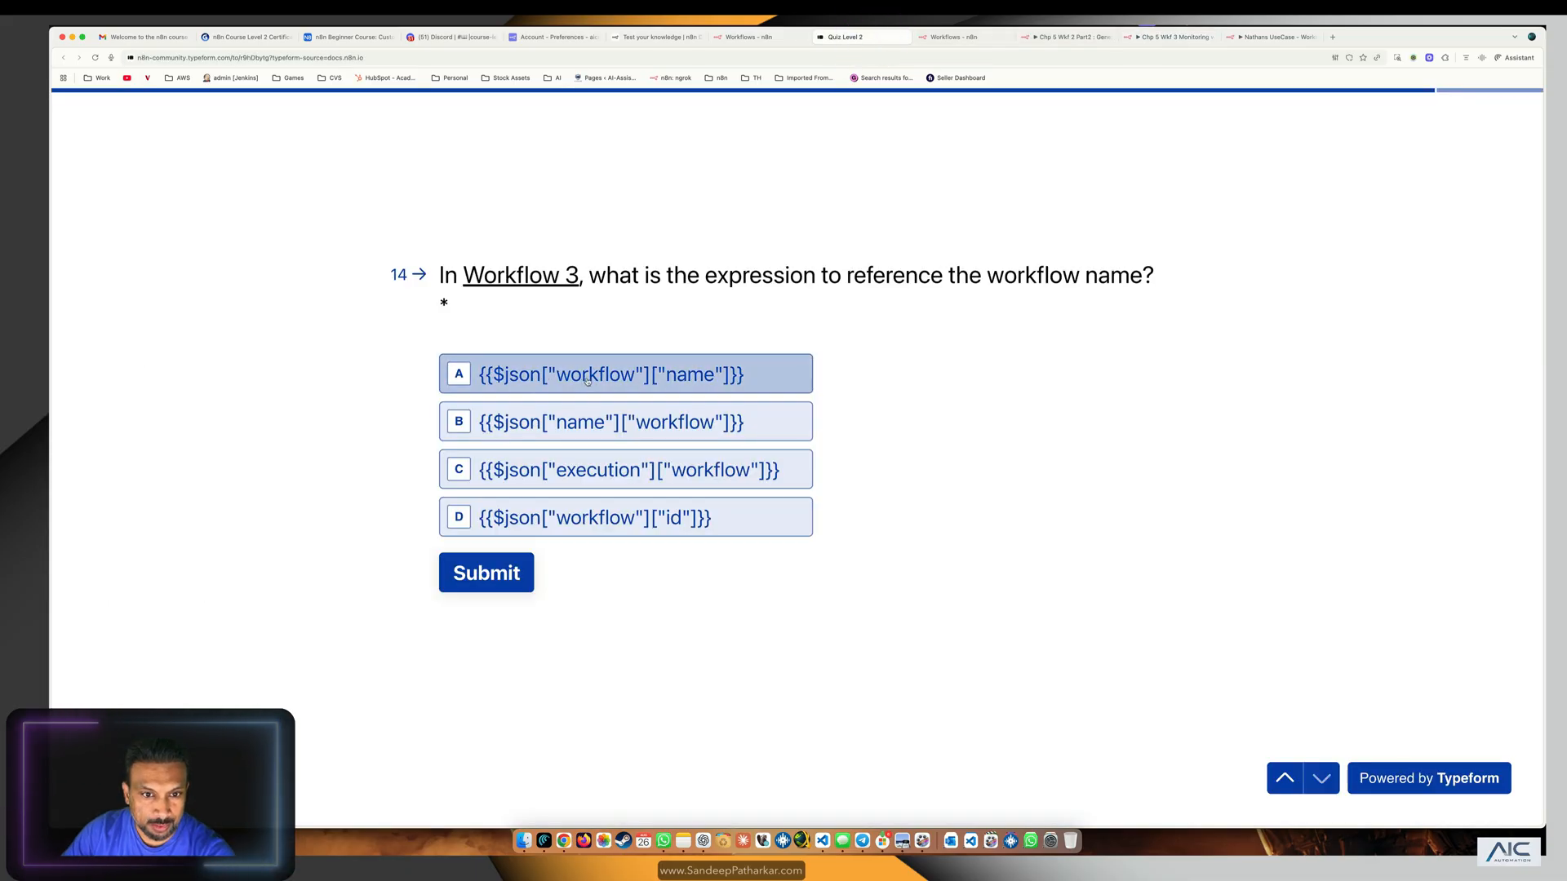
{"action": "left_click", "coordinate": [1167, 38]}
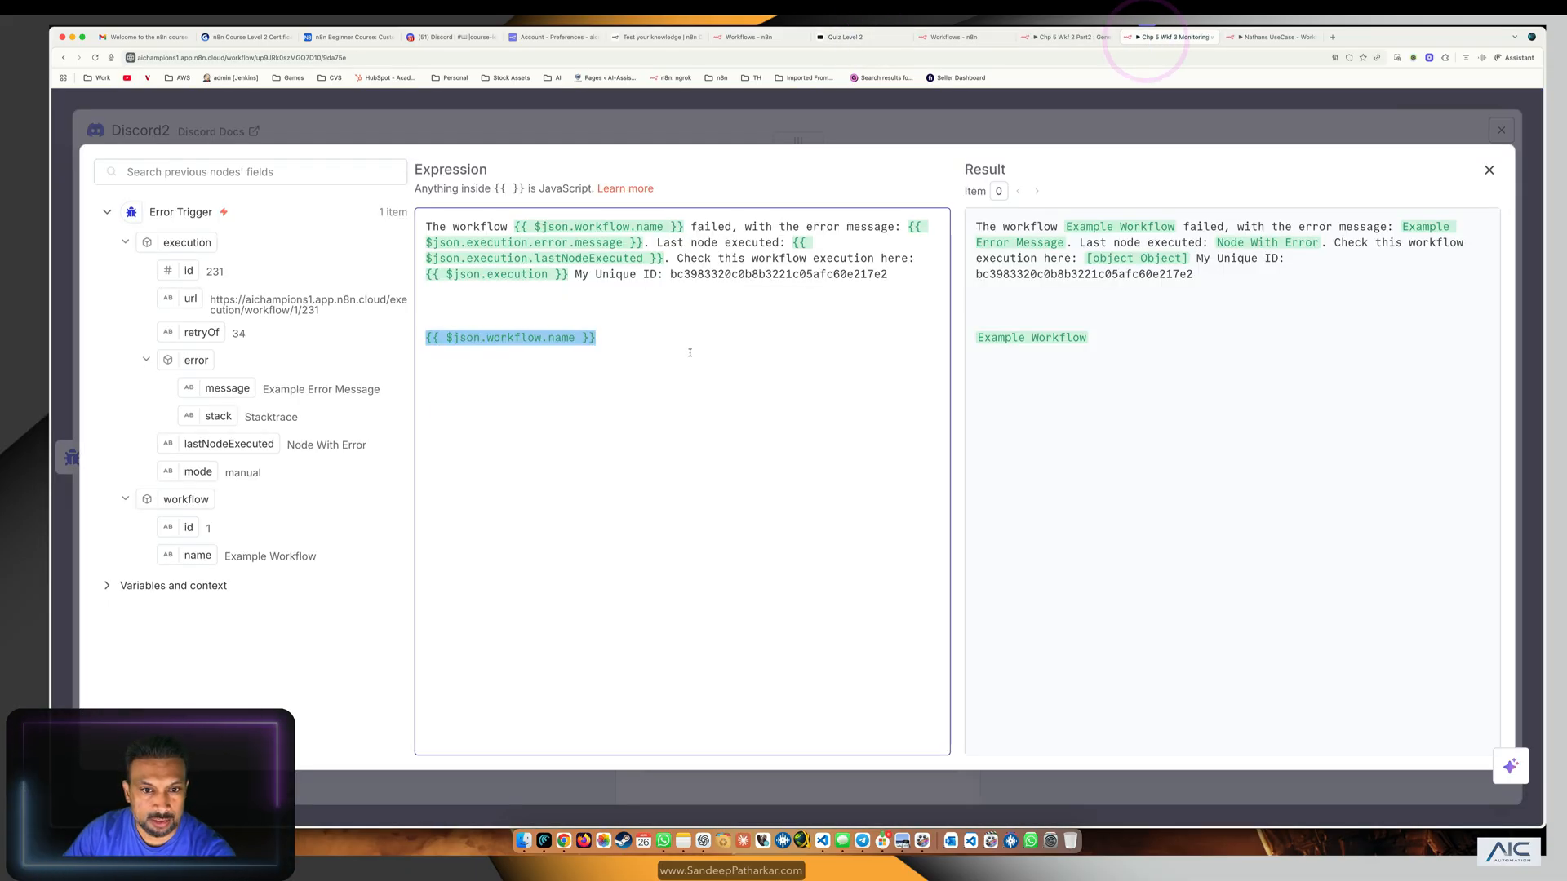
{"action": "type", "text": "{{$json[\"workflow\"] [\"name\"]}}"}
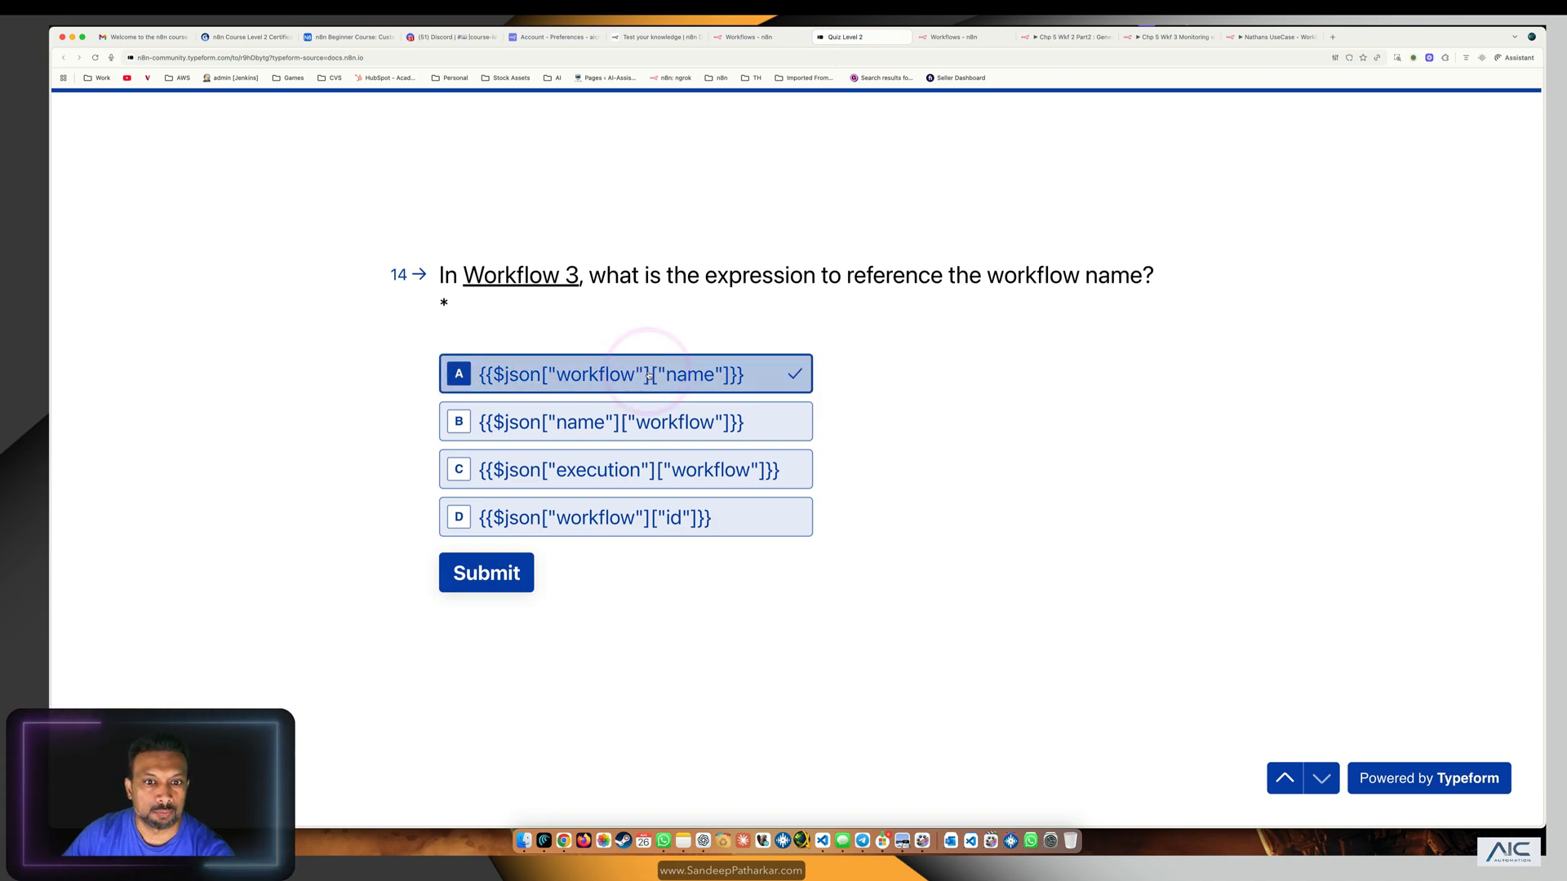
Submit the Level 2 quiz with option A and switch to the Gmail tab.
{"action": "left_click", "coordinate": [487, 573]}
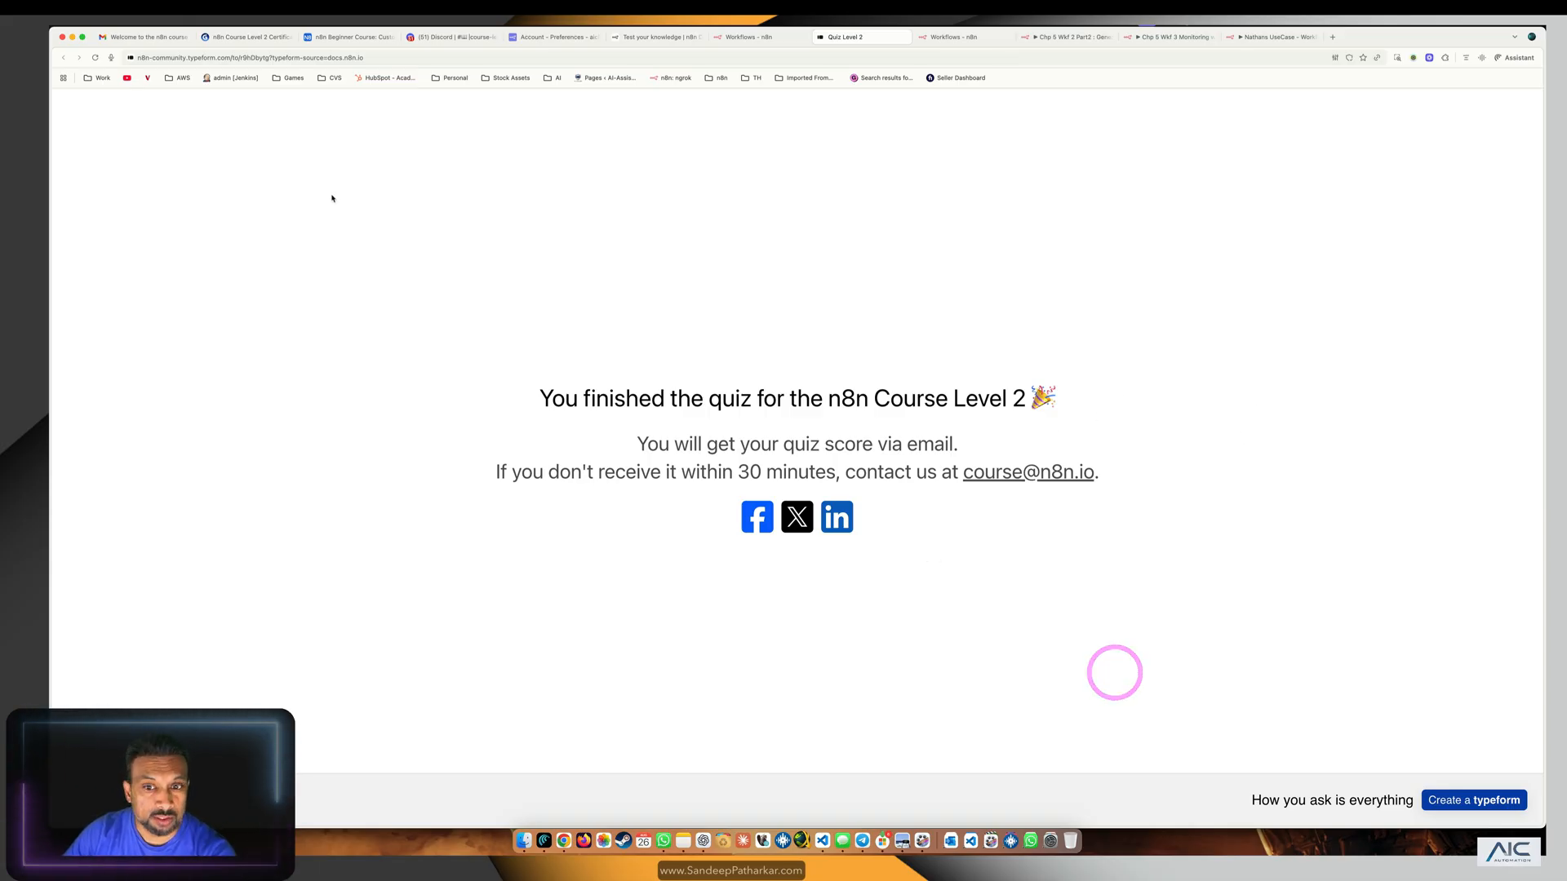
{"action": "left_click", "coordinate": [147, 37]}
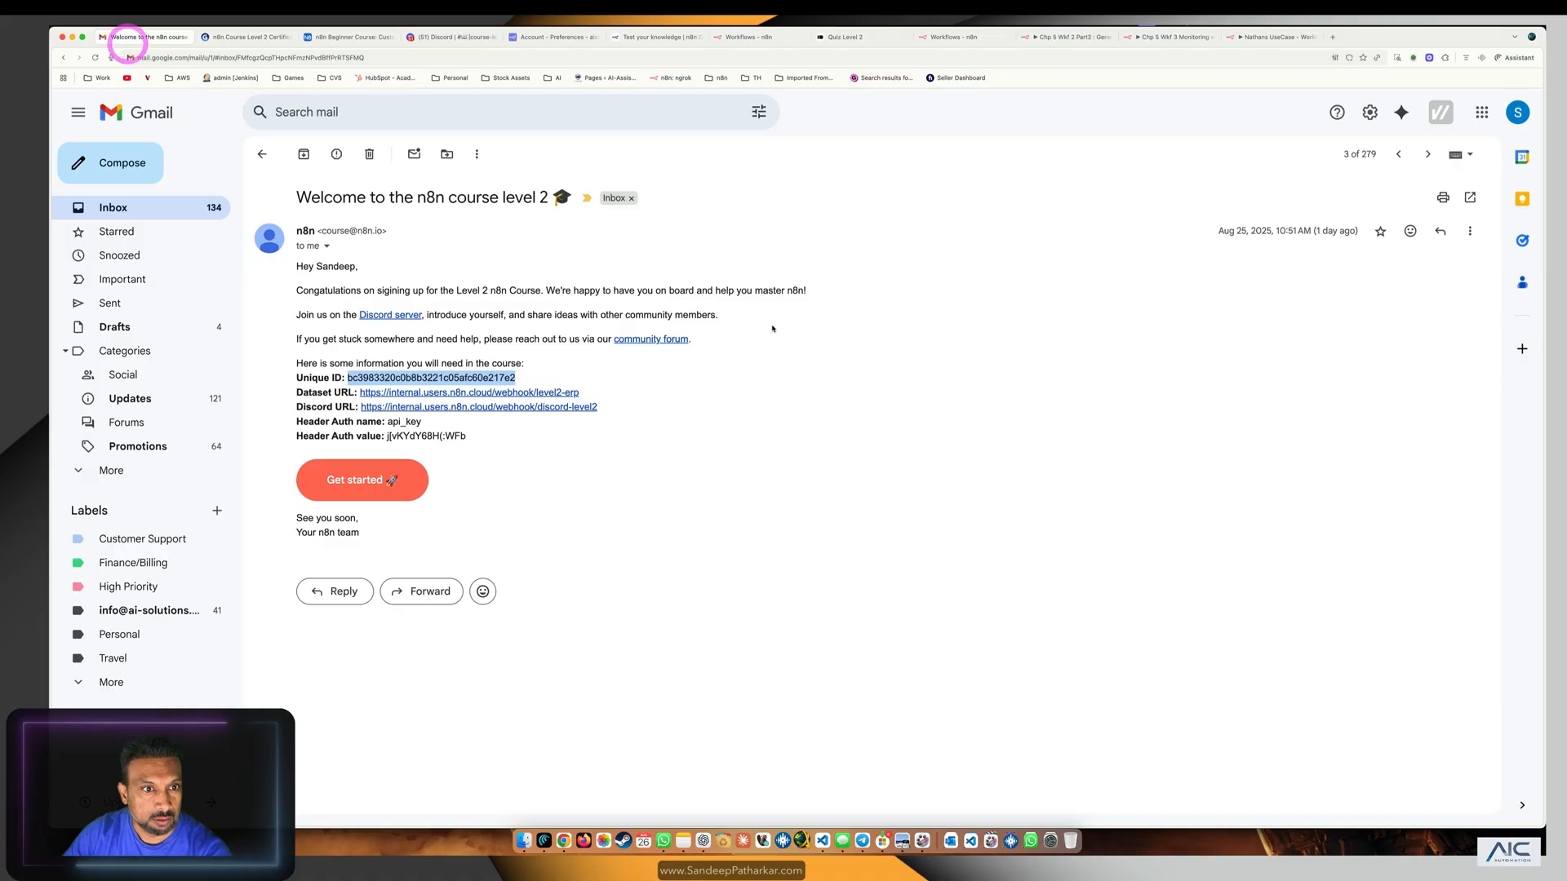
Open the 'n8n course level 2 - you did it' email and highlight the 14/15 score.
{"action": "left_click", "coordinate": [261, 154]}
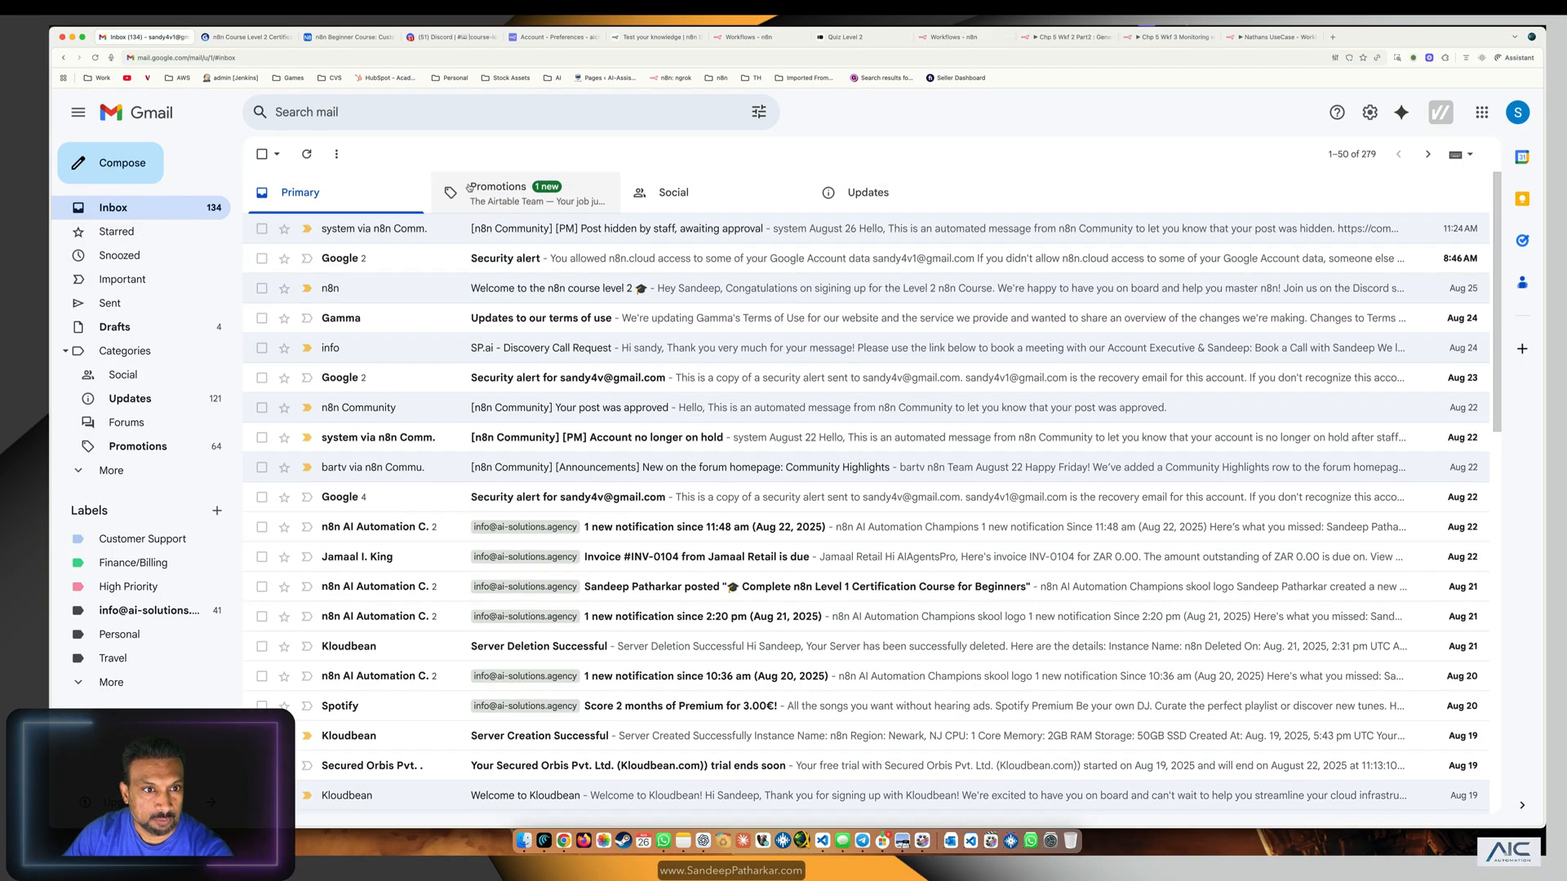
{"action": "left_click", "coordinate": [95, 57]}
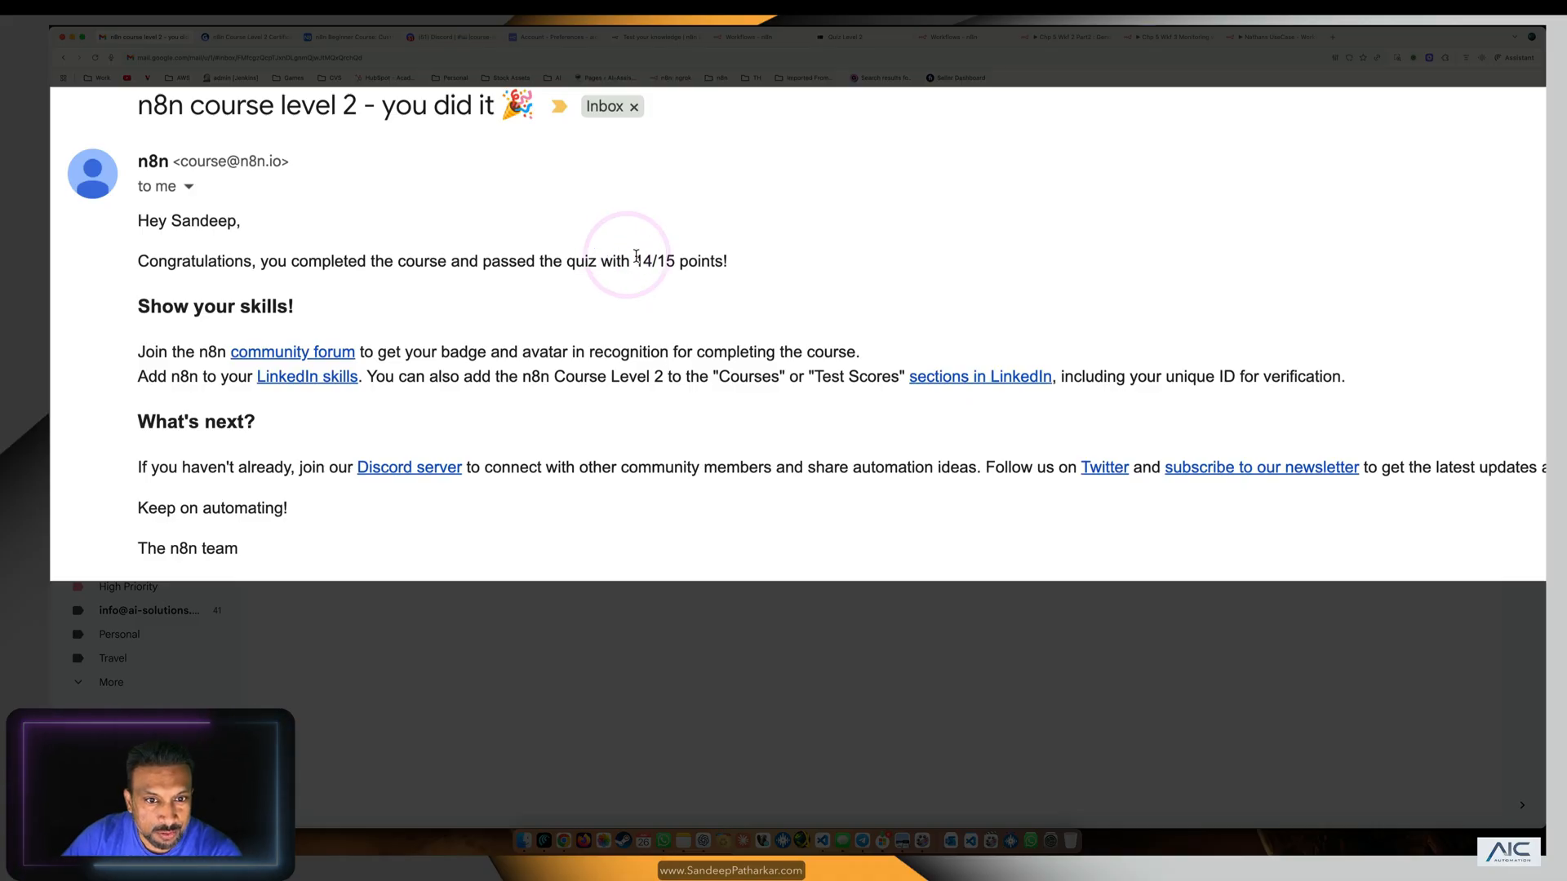
{"action": "double_click", "coordinate": [653, 261]}
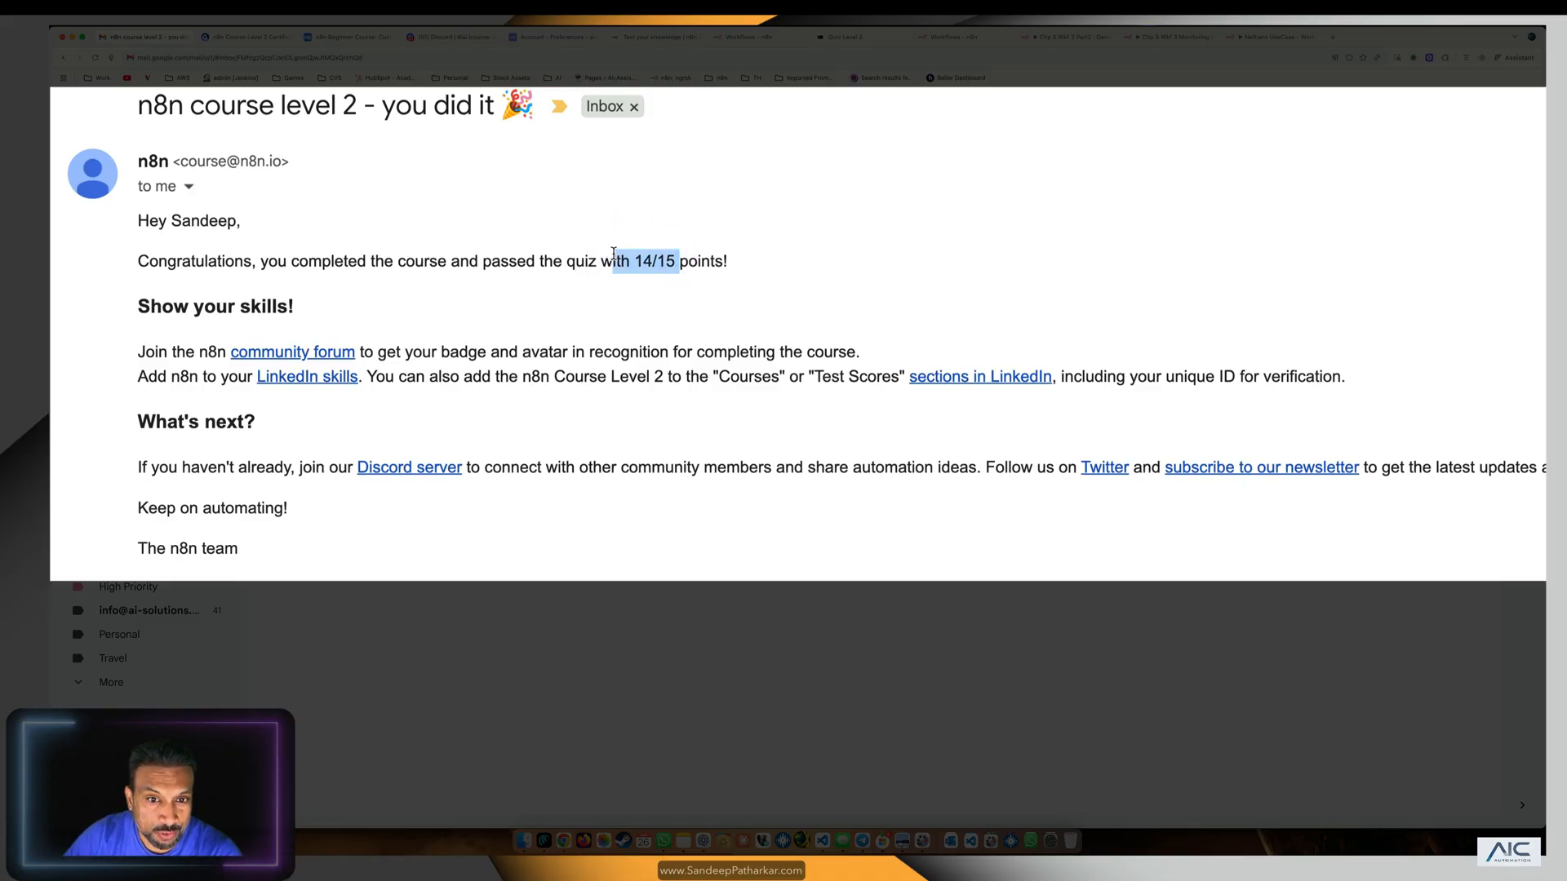
{"action": "left_click", "coordinate": [678, 493]}
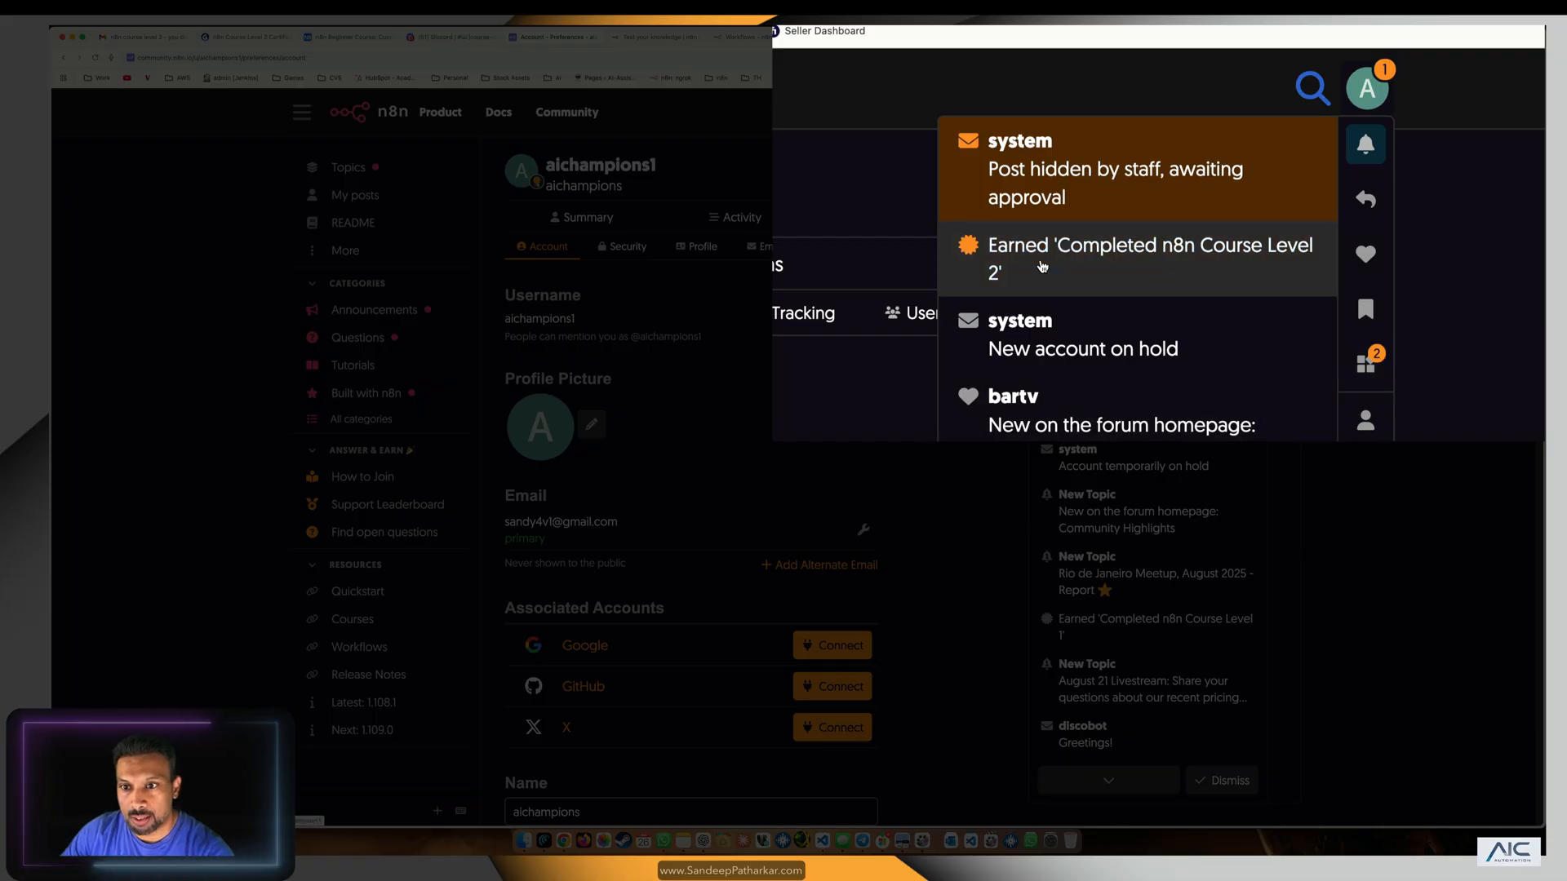
View the granted 'Completed n8n Course Level 2' badge, then return to the n8n canvas.
{"action": "left_click", "coordinate": [1147, 260]}
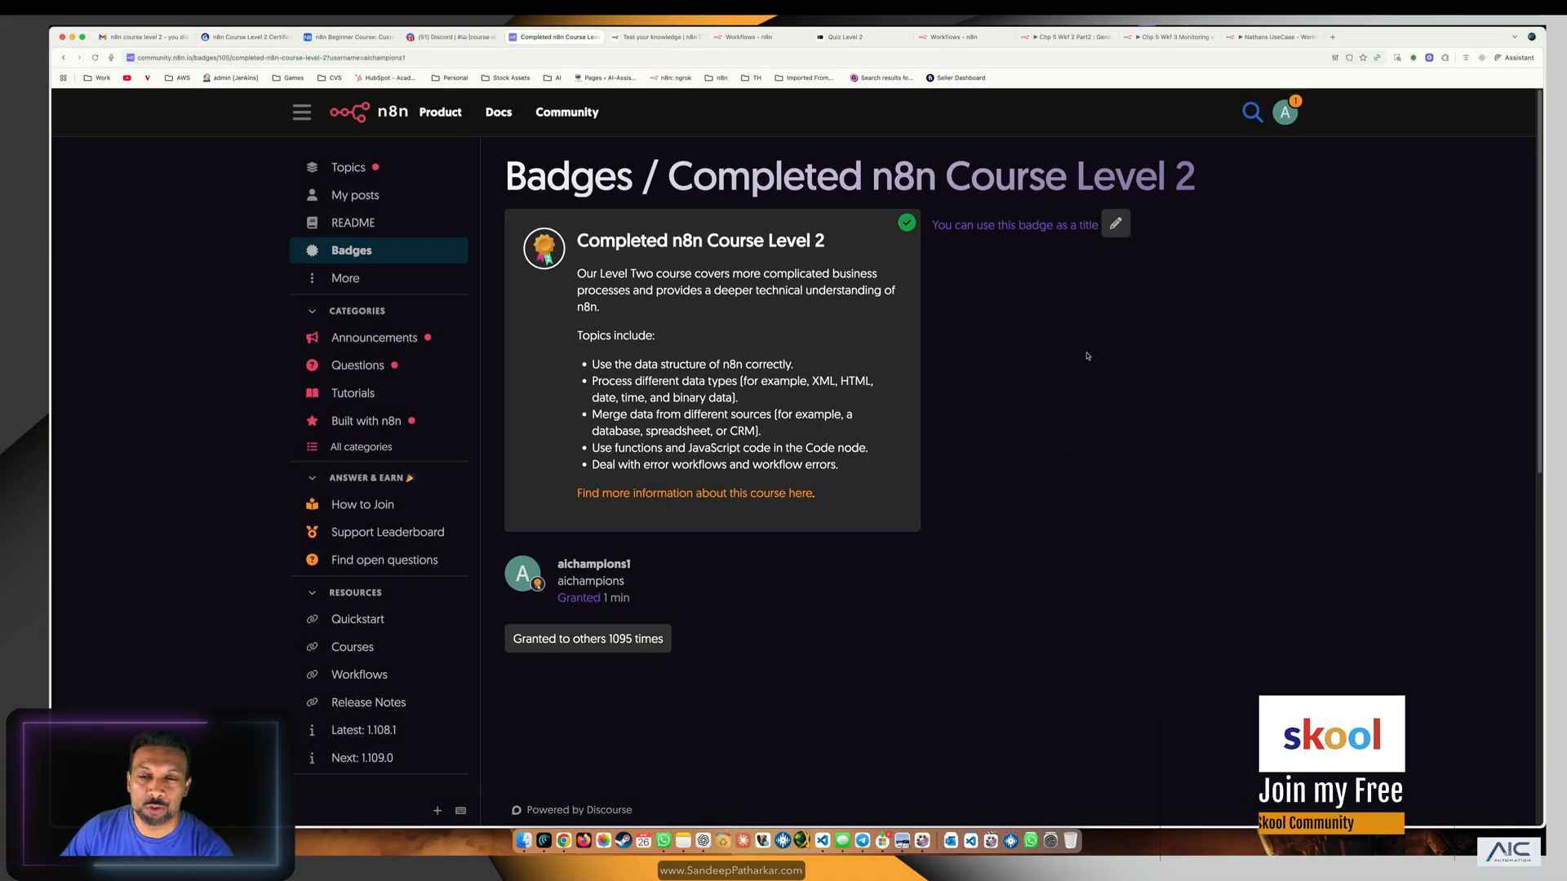
{"action": "left_click", "coordinate": [1068, 37]}
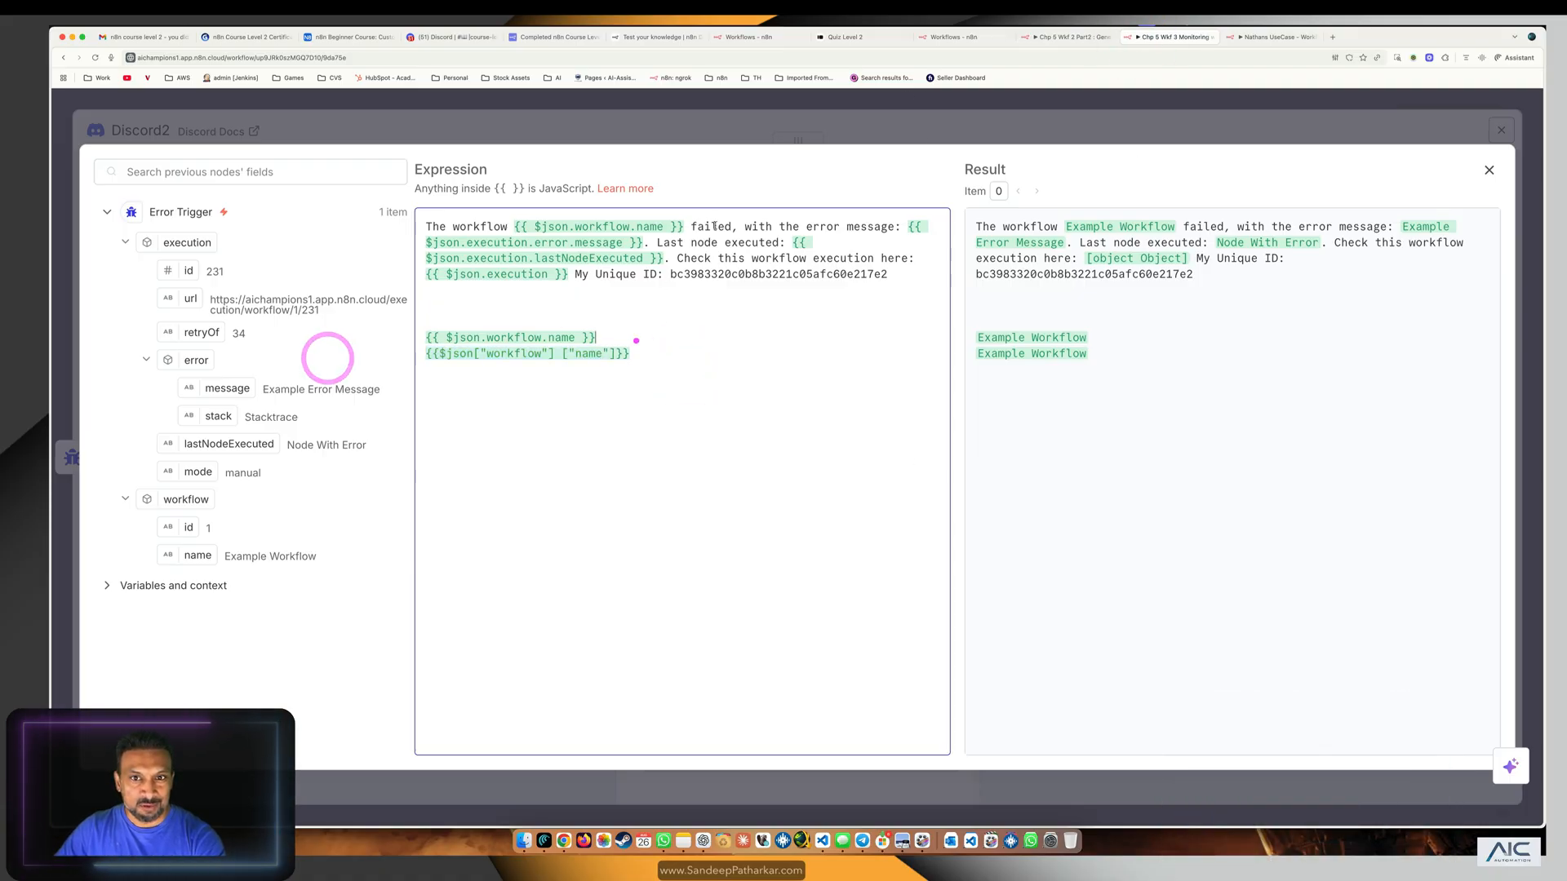
{"action": "left_click", "coordinate": [1489, 168]}
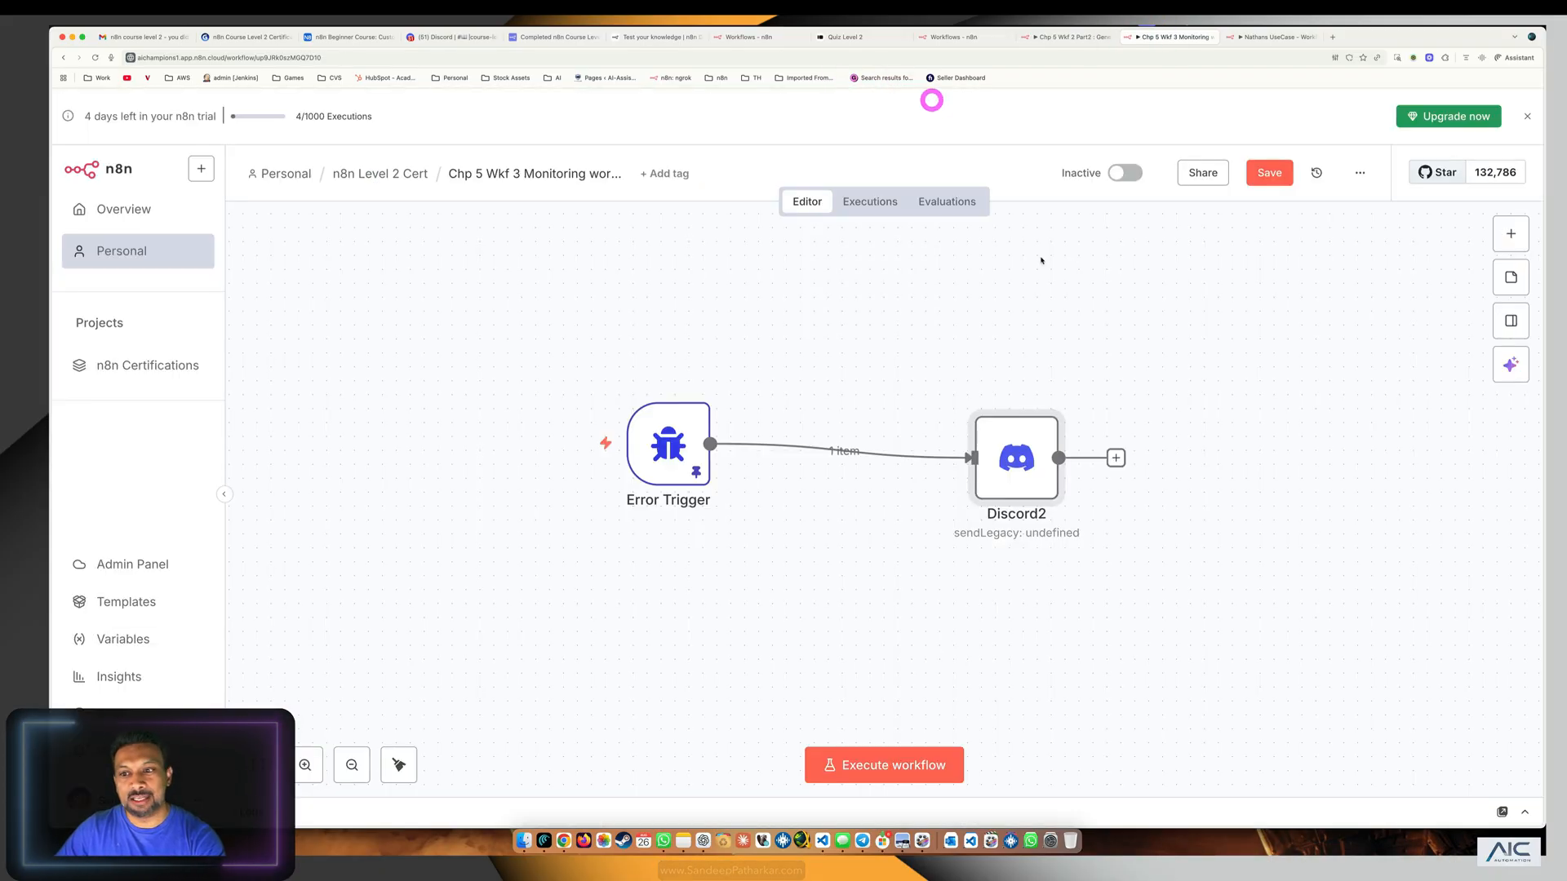